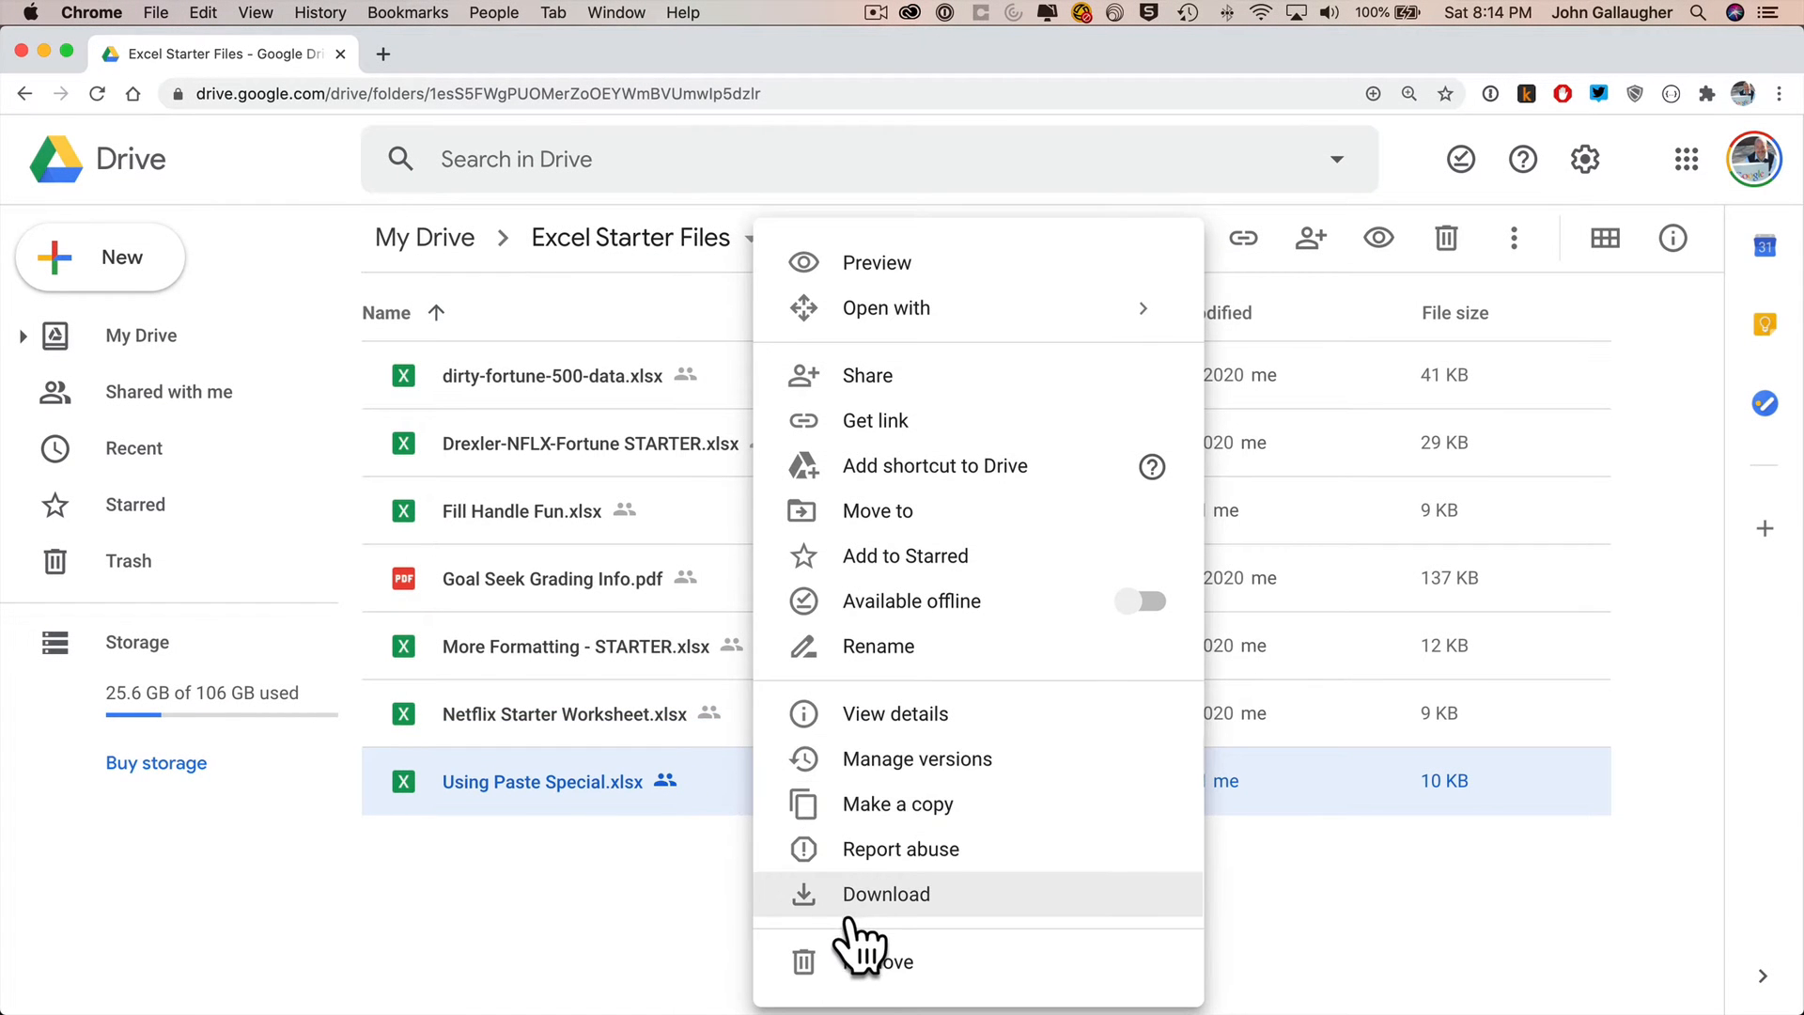
Step: Download Using Paste Special.xlsx from the Excel Starter Files folder
click(886, 895)
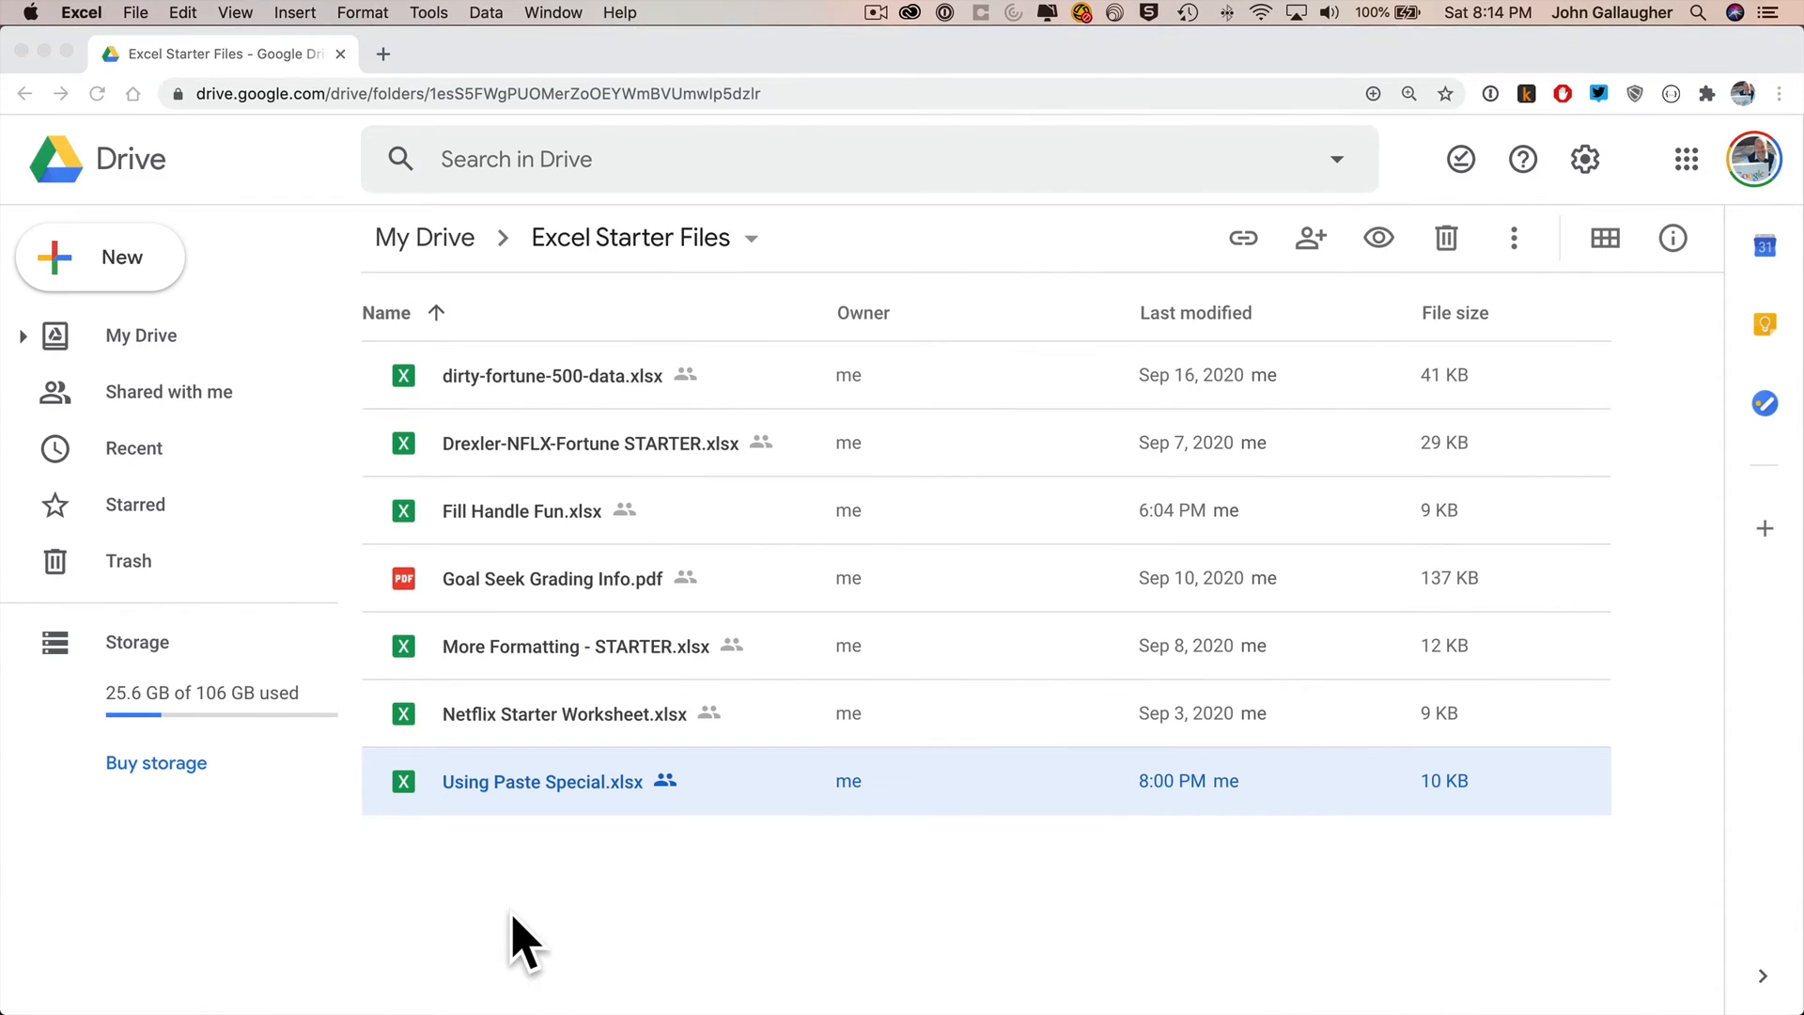
Step: Open the downloaded Using Paste Special workbook in Excel
double_click(542, 780)
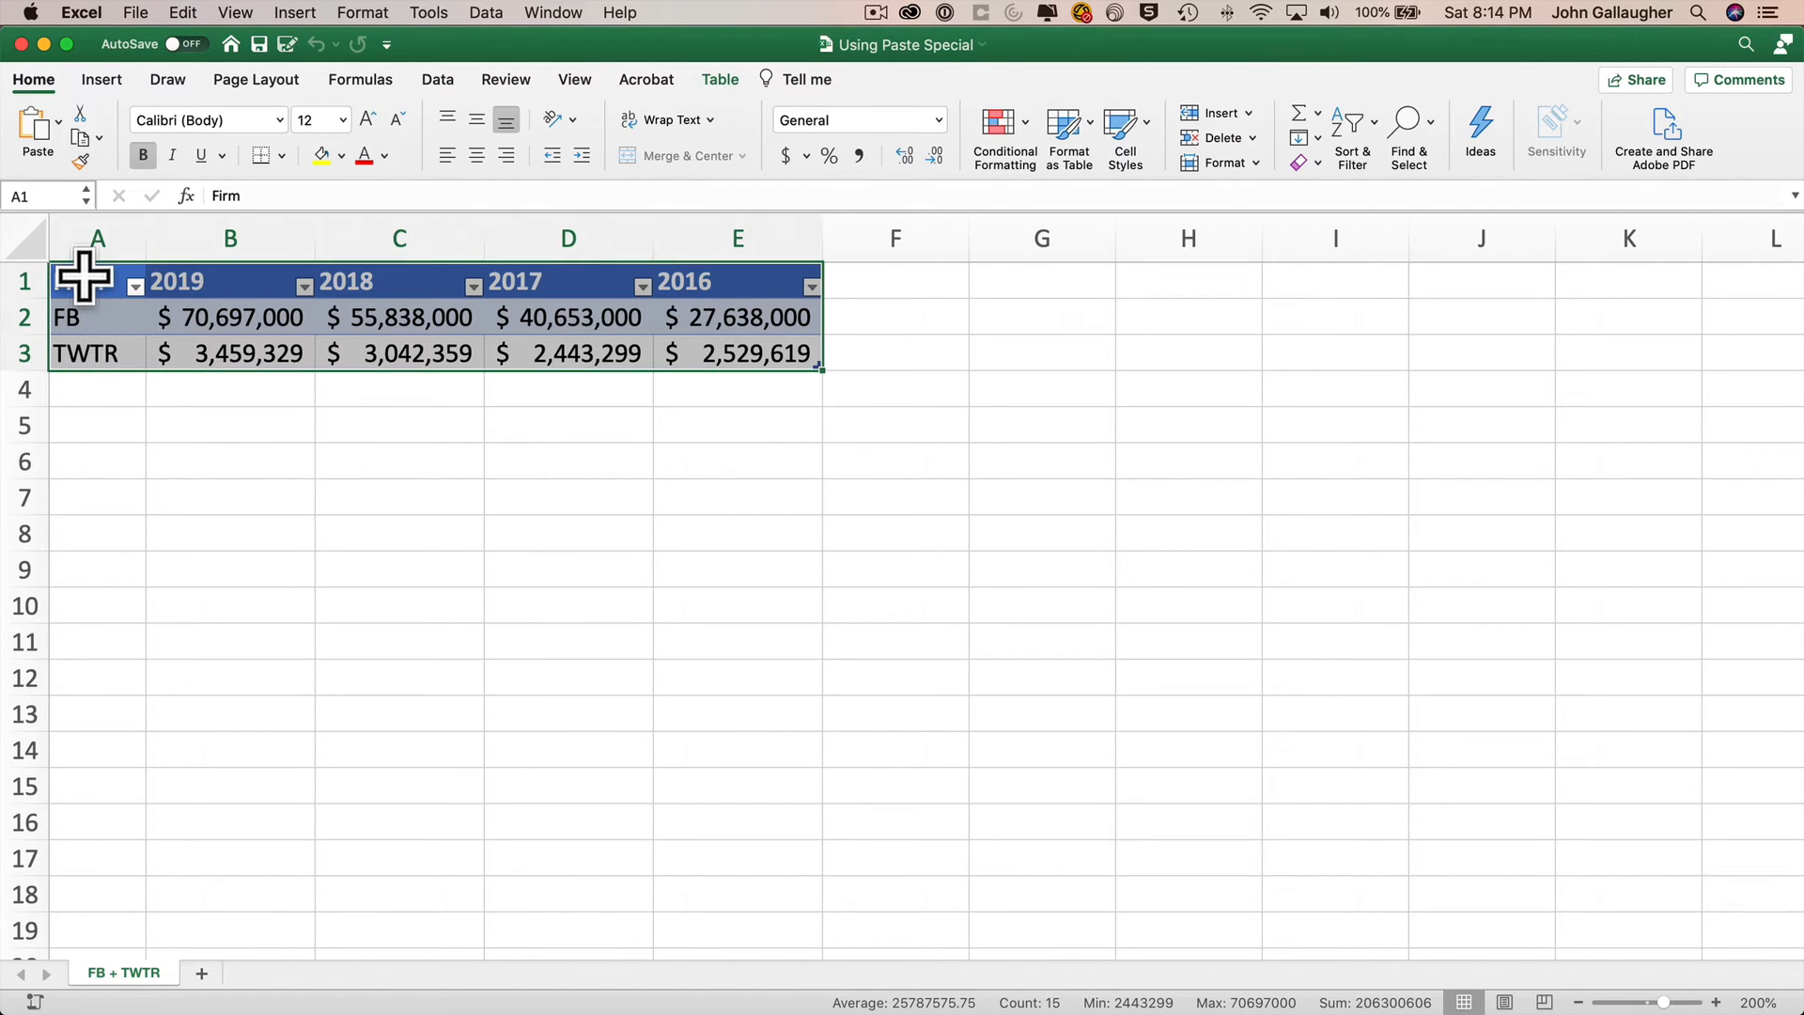
mouse_move(753, 354)
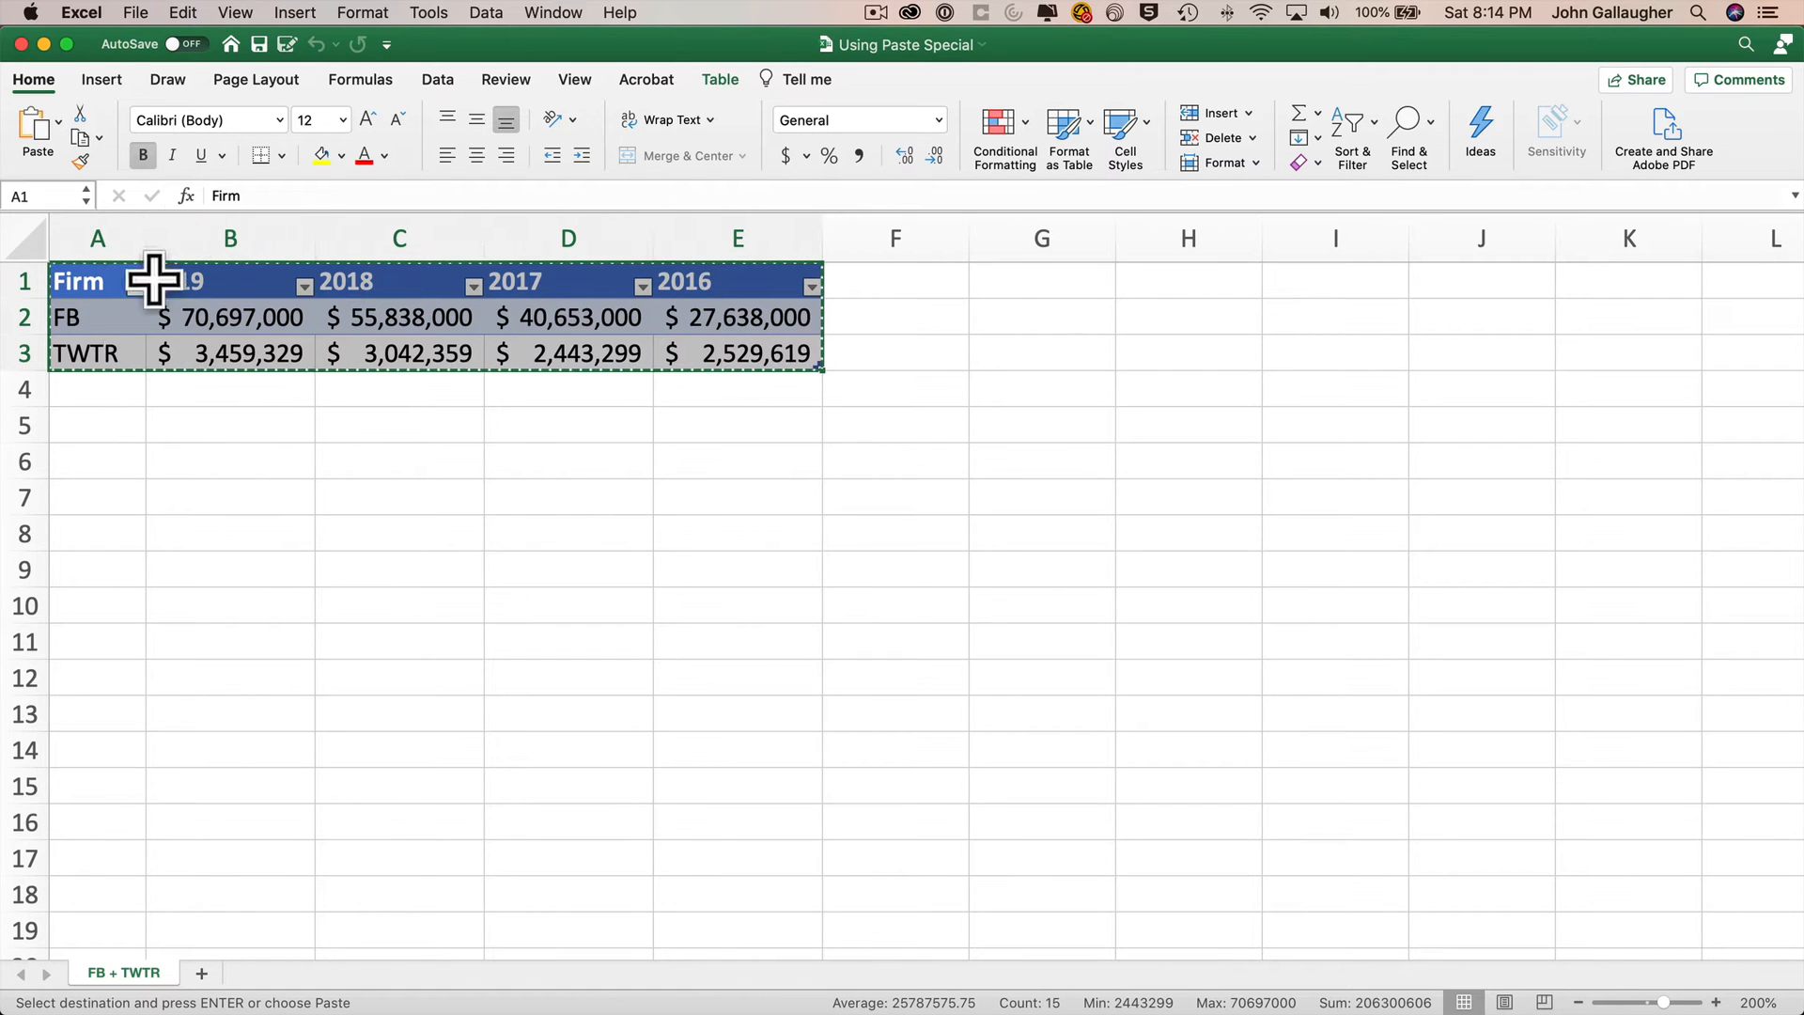
Step: Review the Home Paste options, then bring up Paste Special choices for cell A5
click(98, 427)
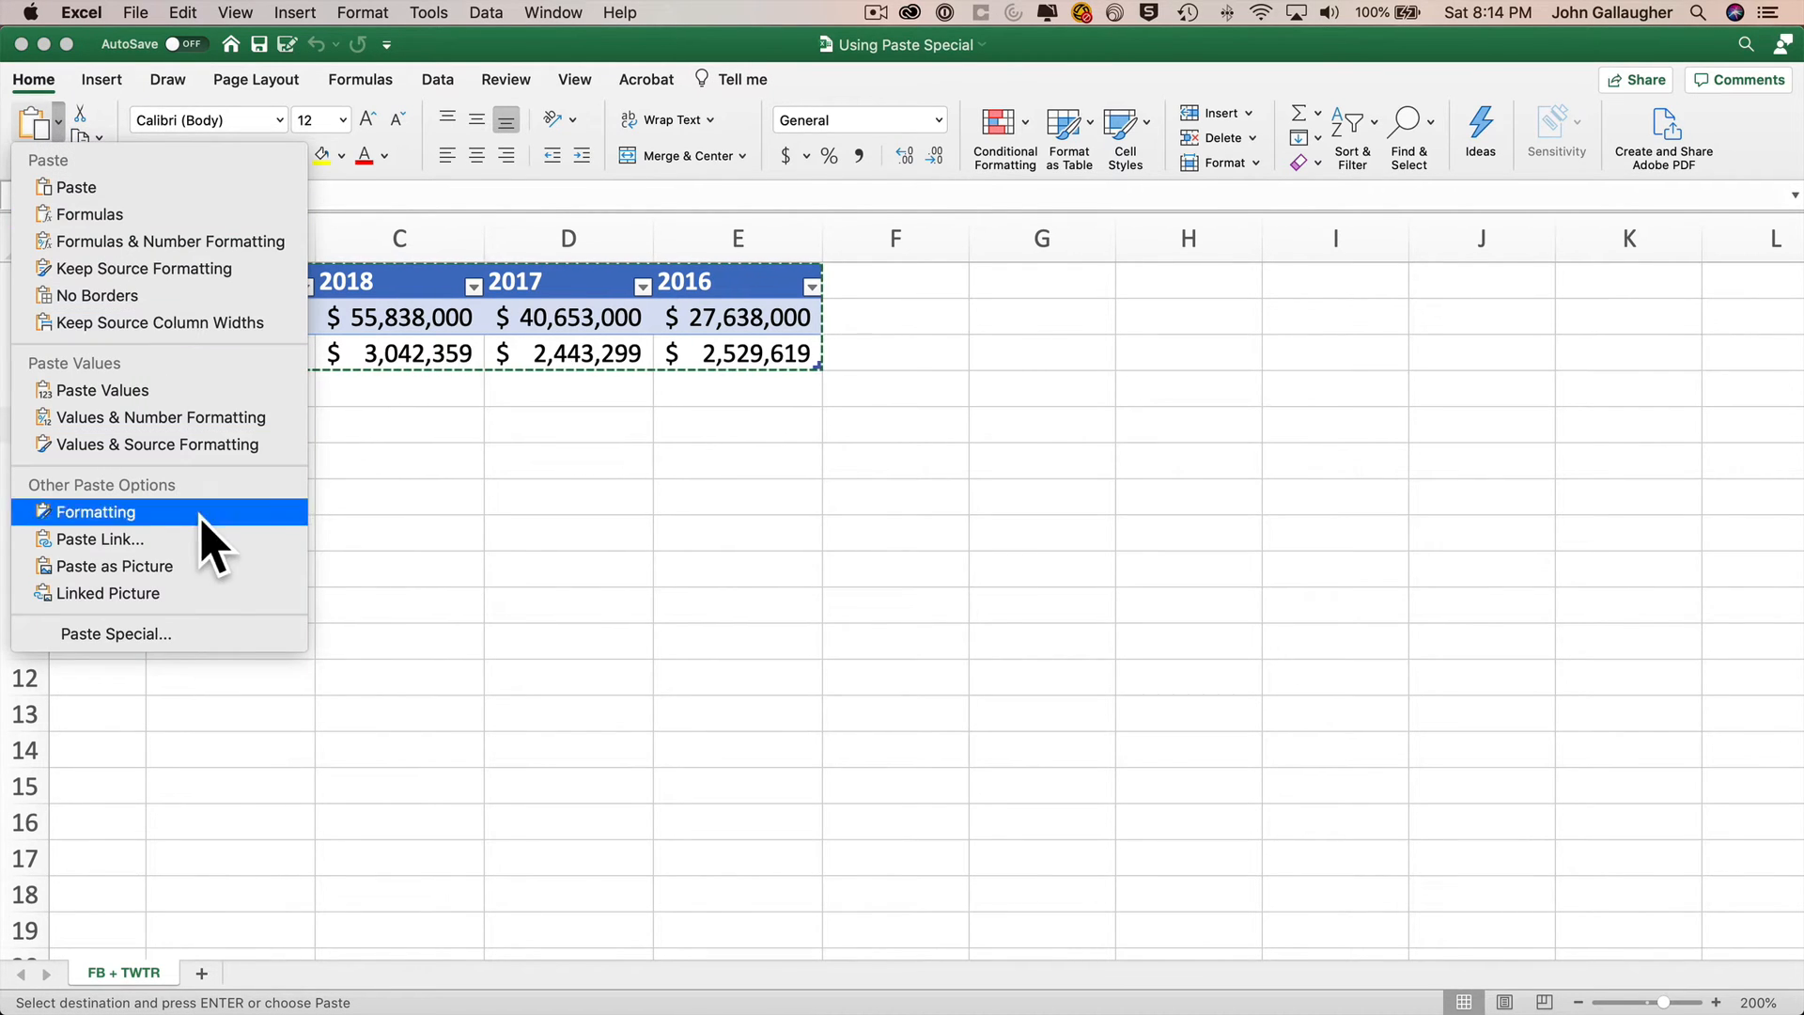
mouse_move(488, 519)
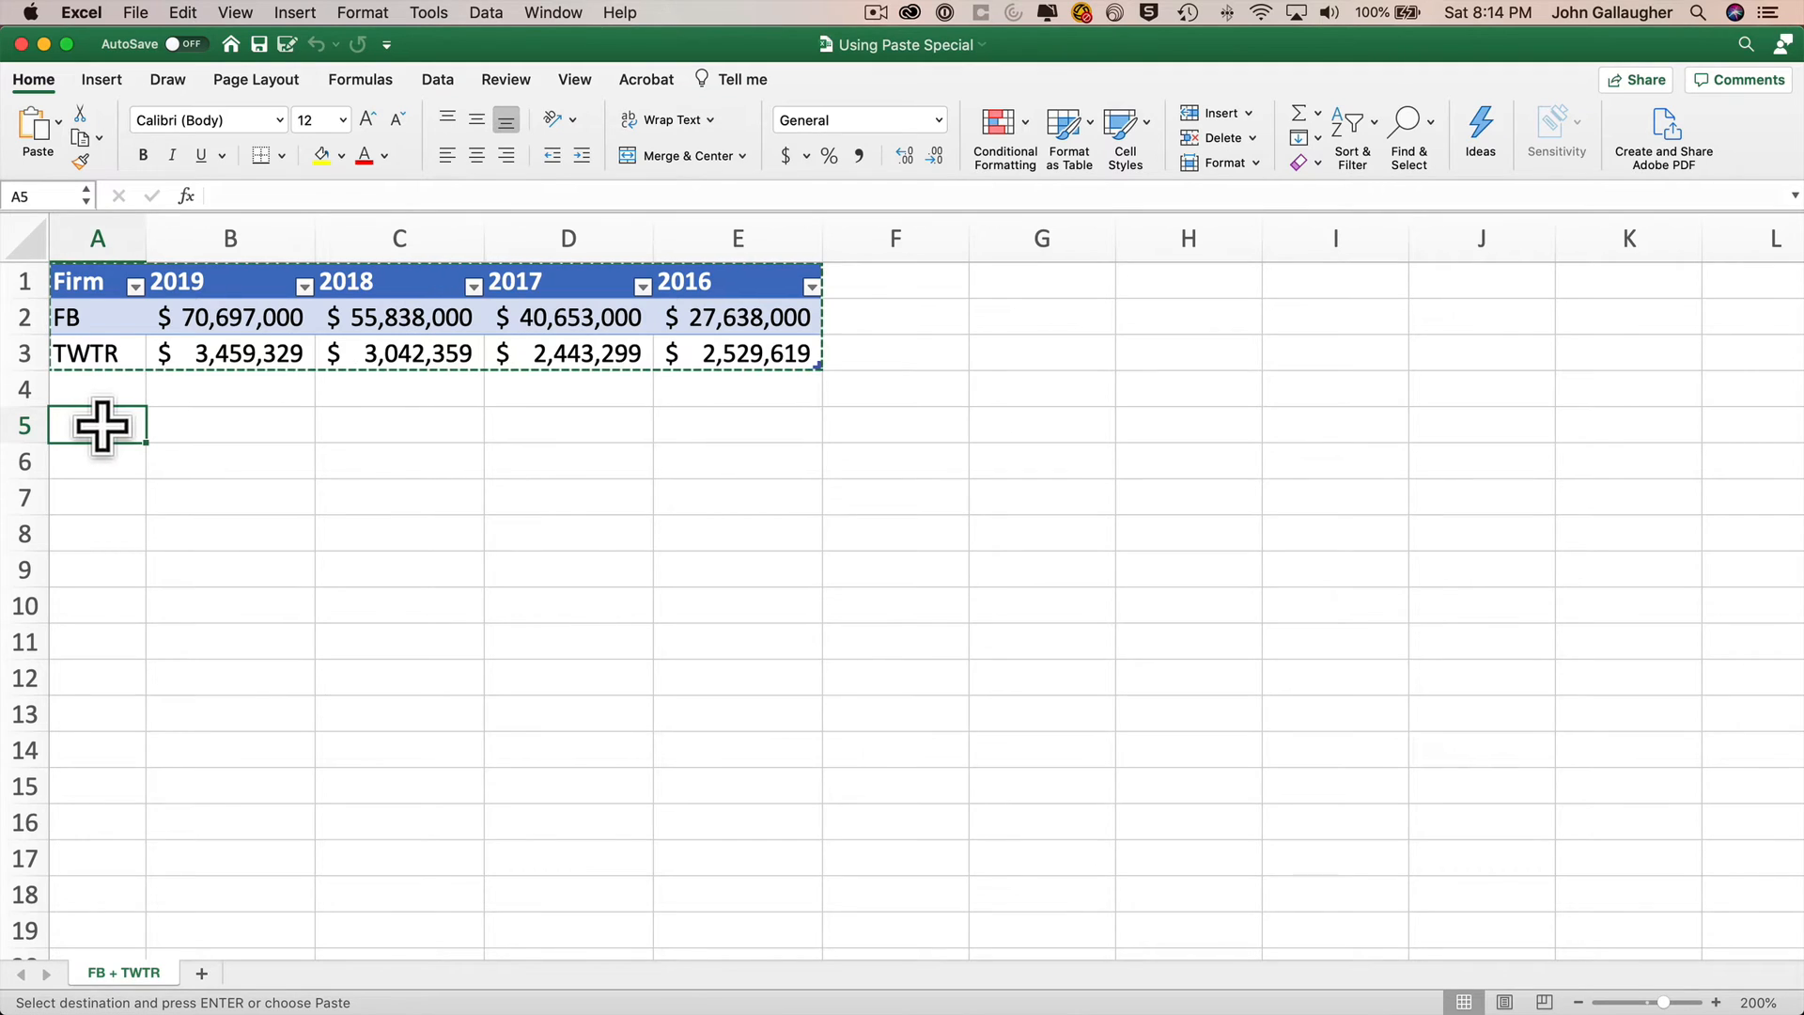
right_click(98, 427)
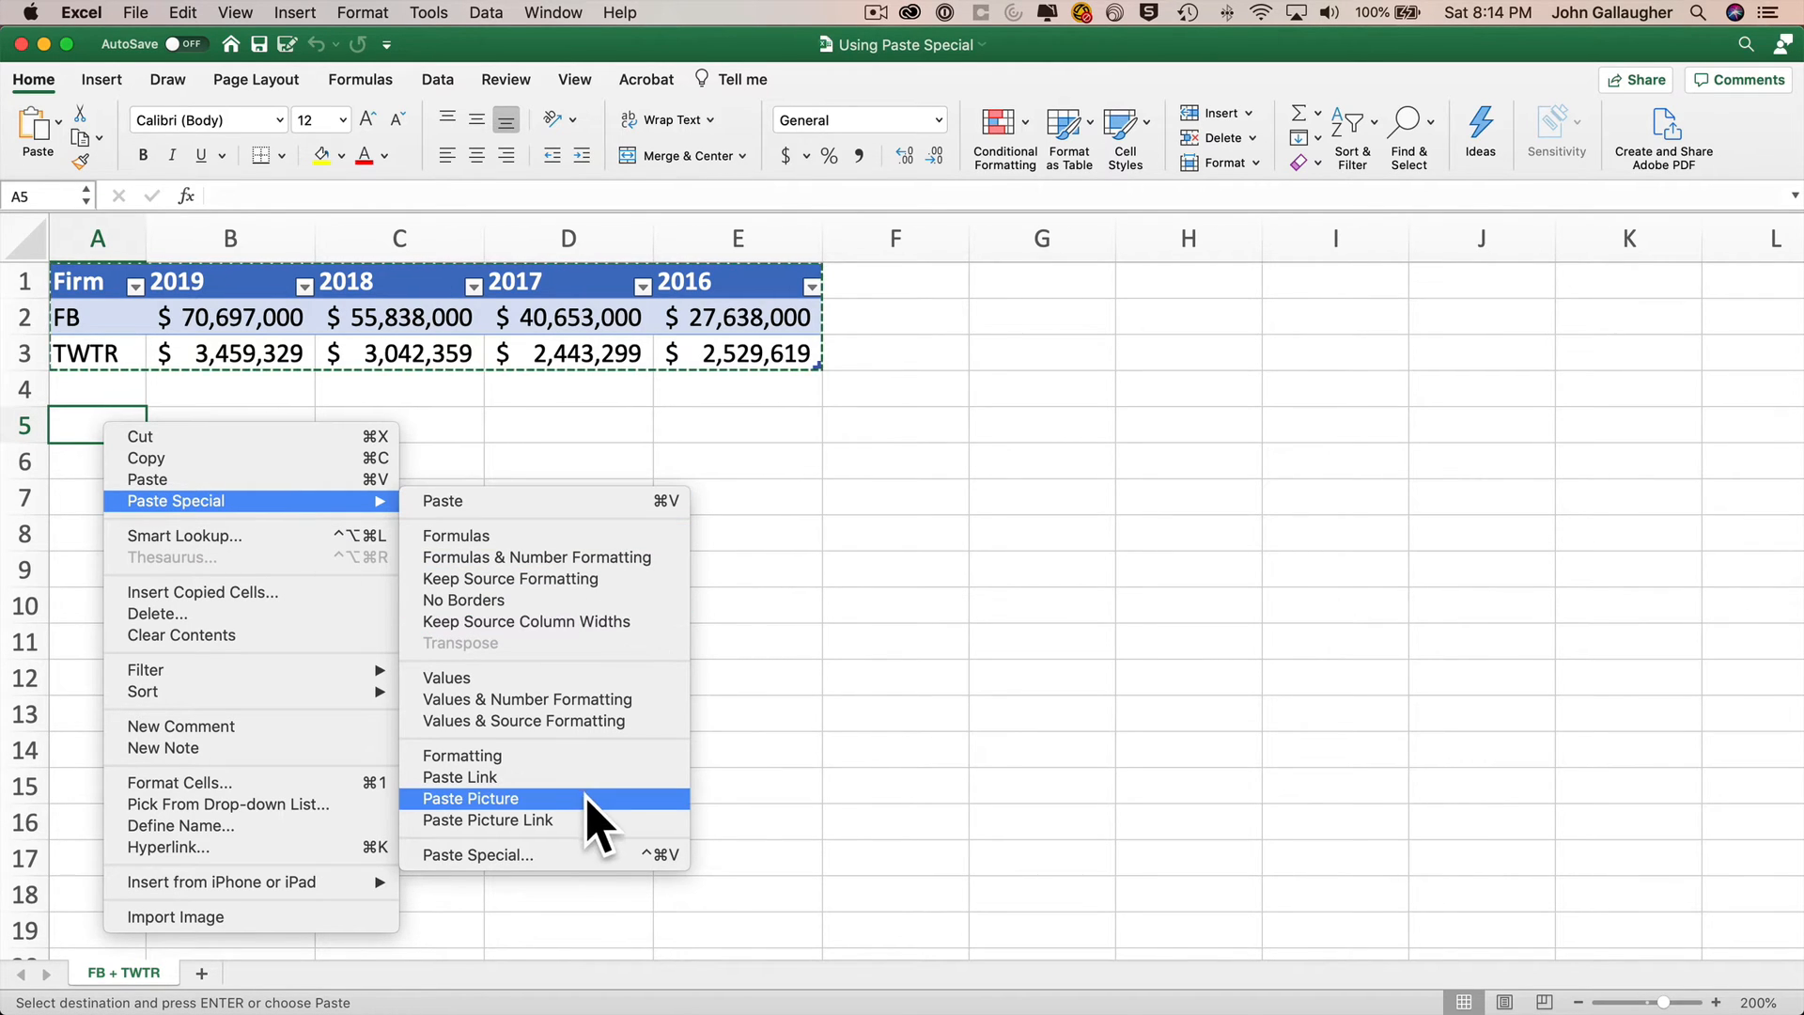
mouse_move(731, 857)
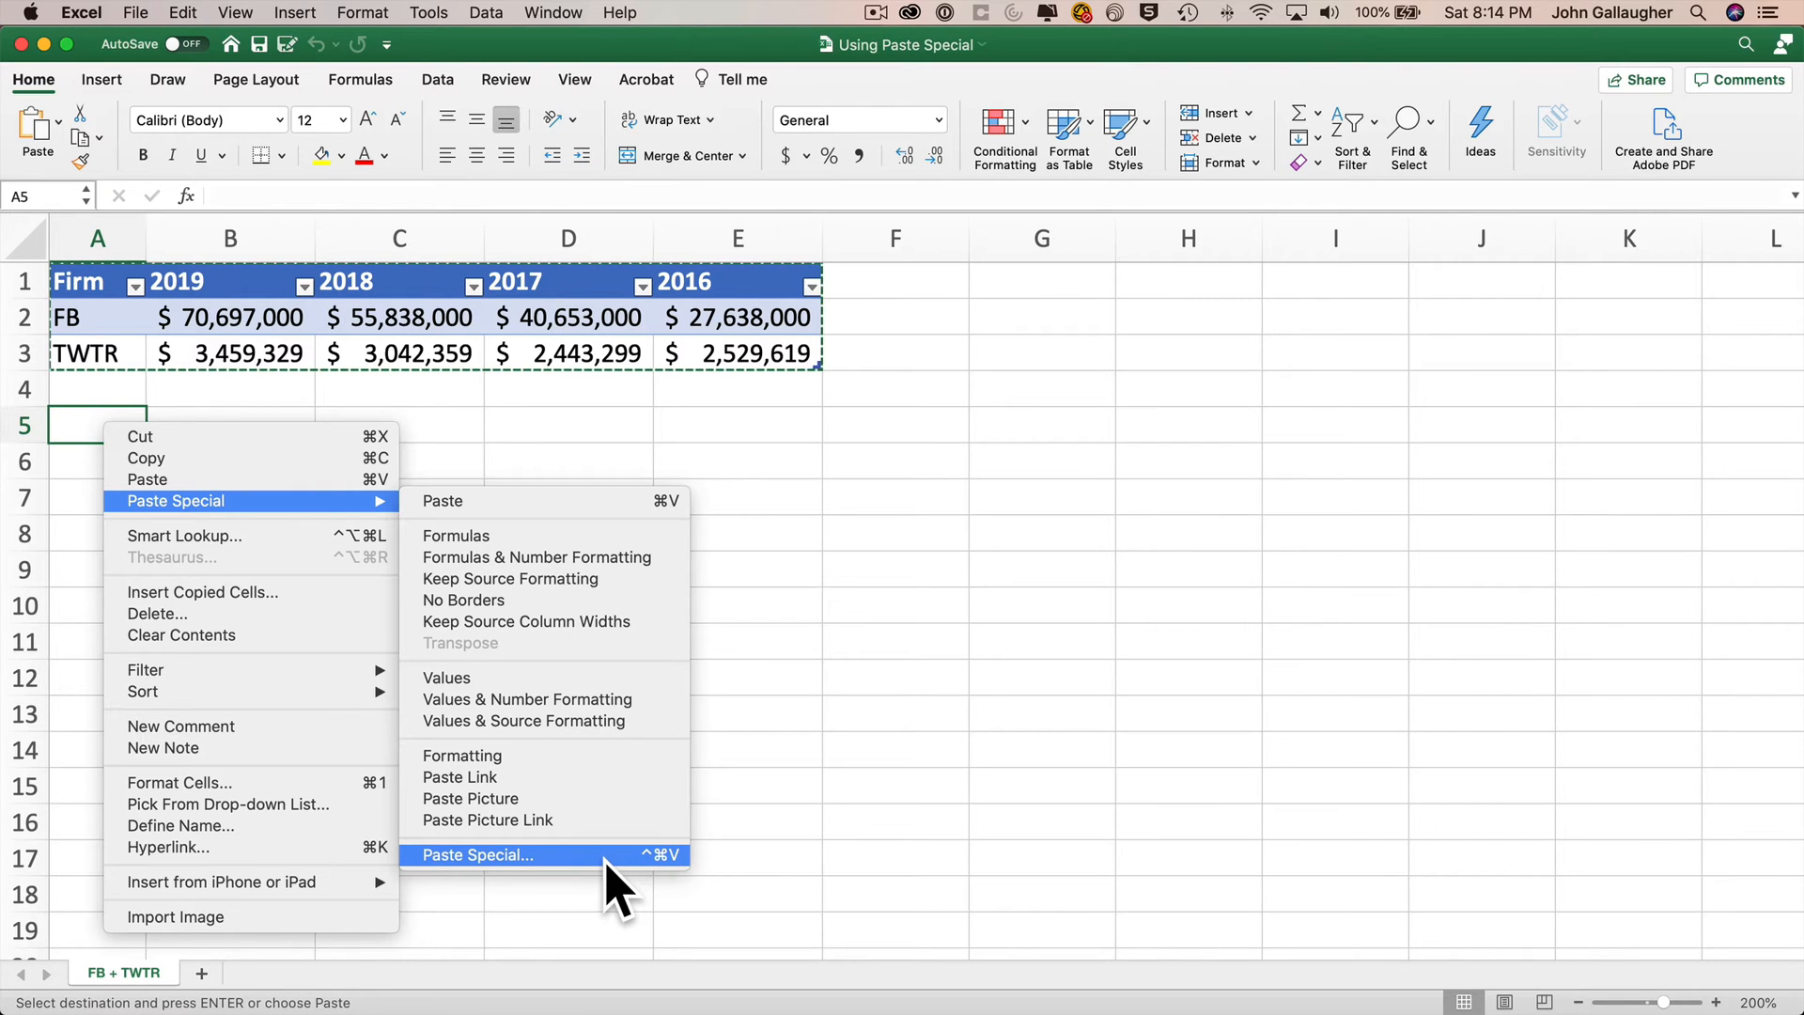
click(476, 855)
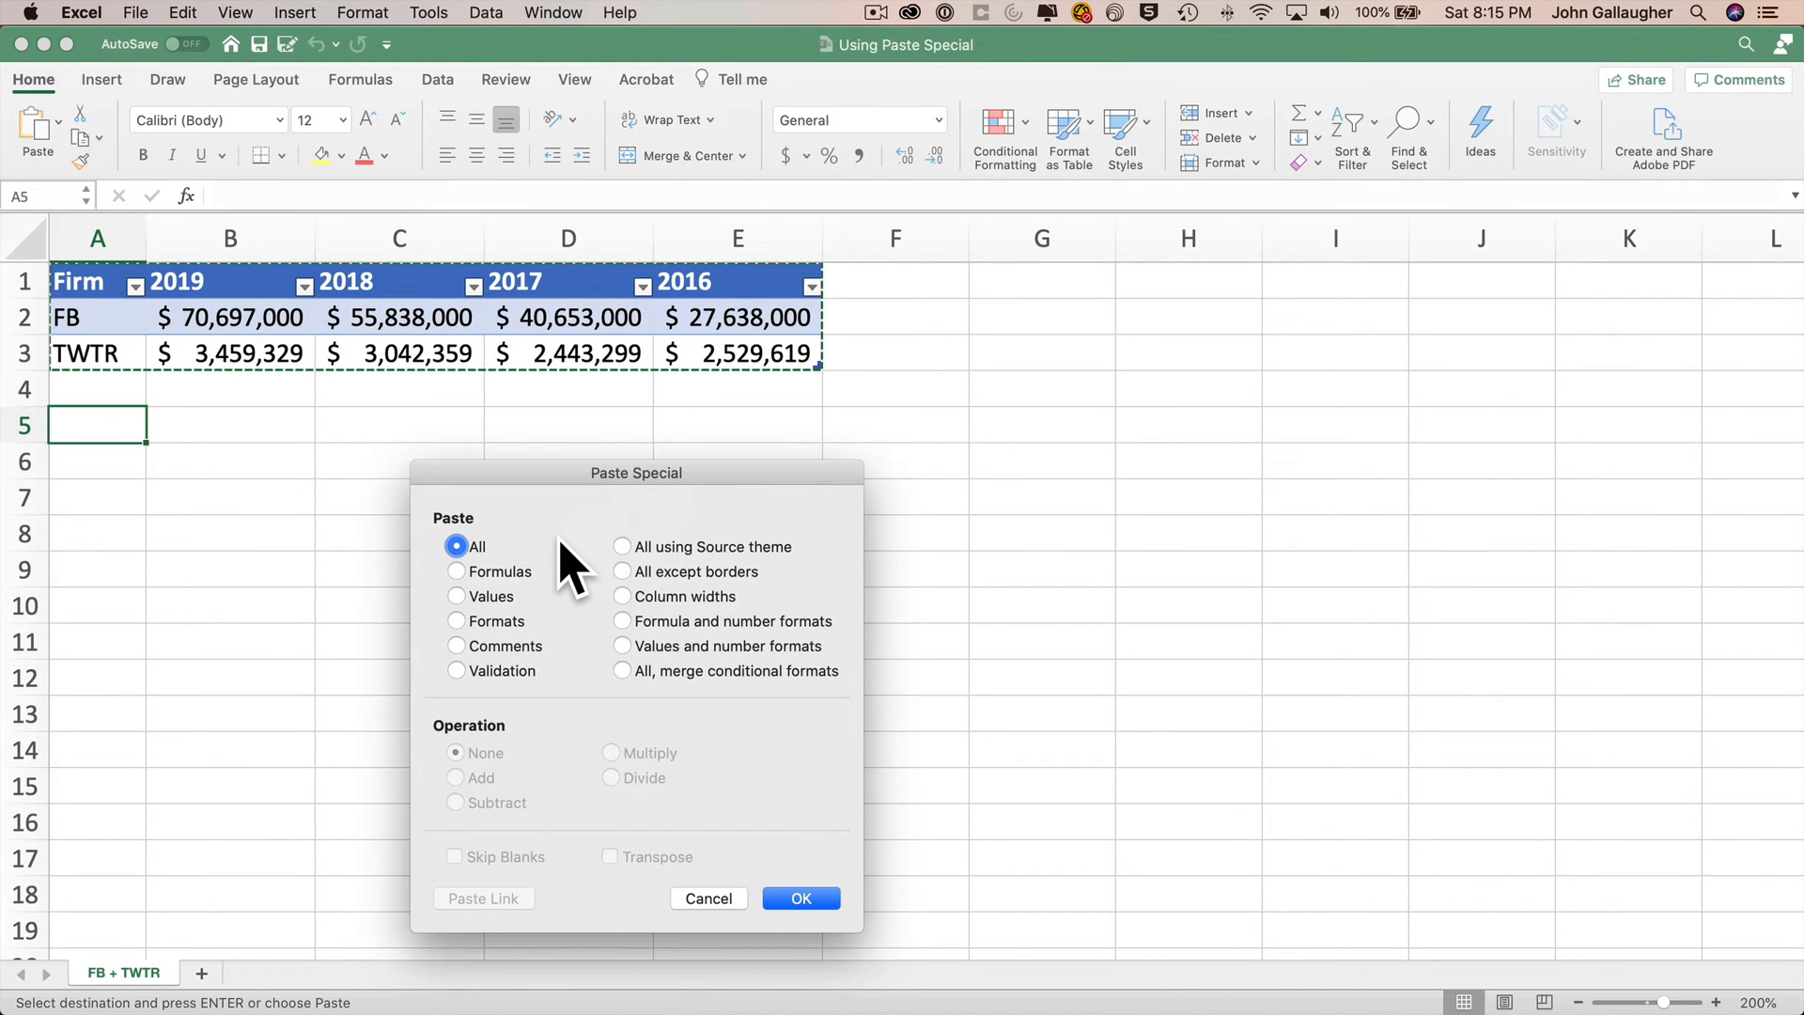
click(457, 596)
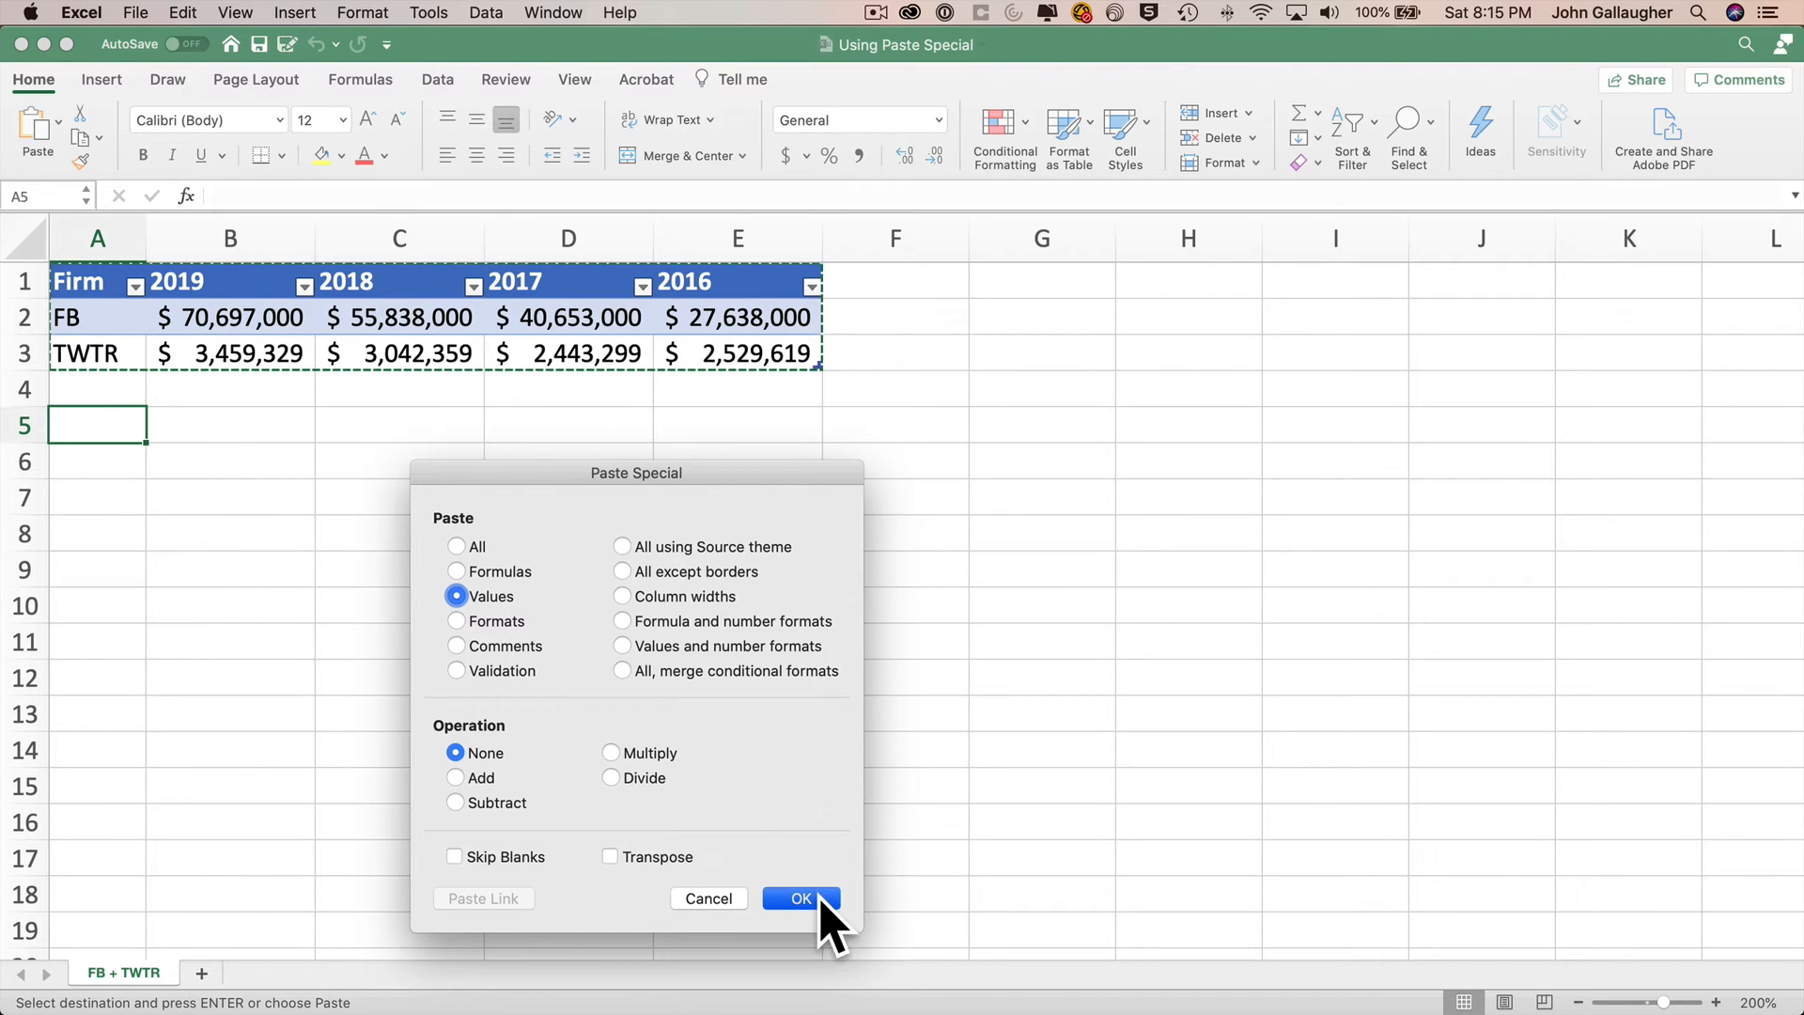
click(801, 898)
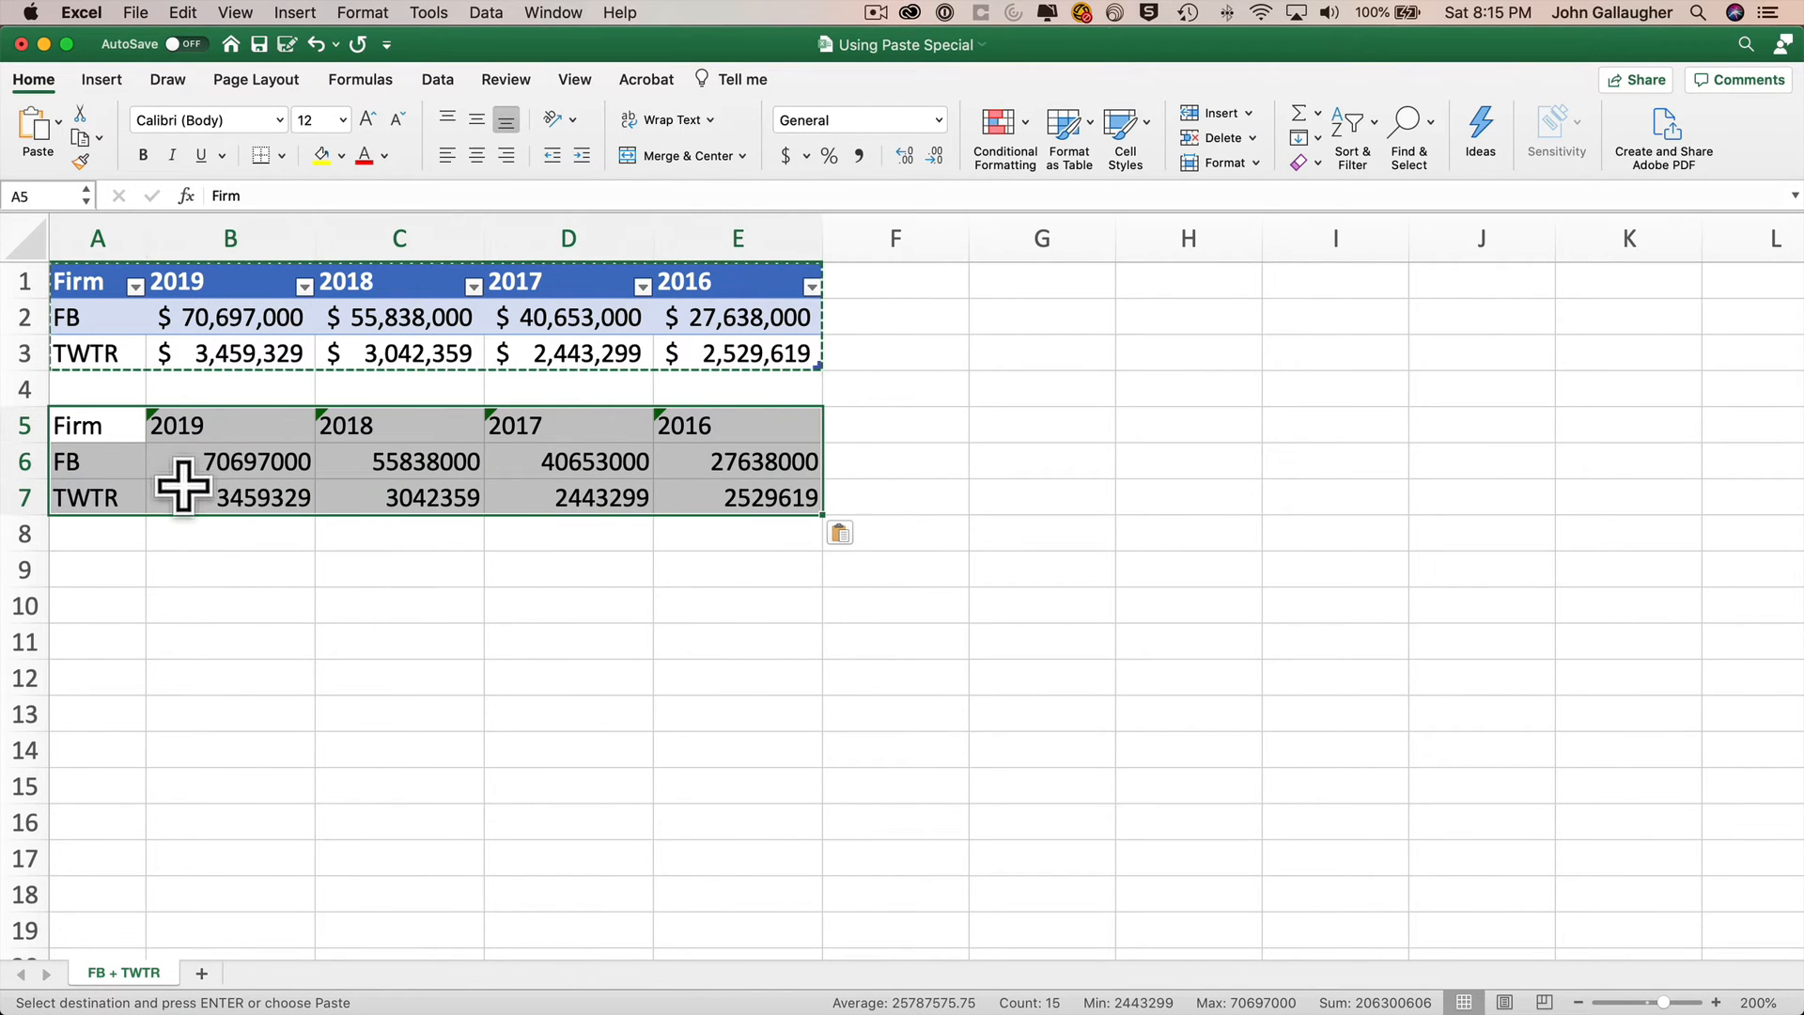
mouse_move(402, 443)
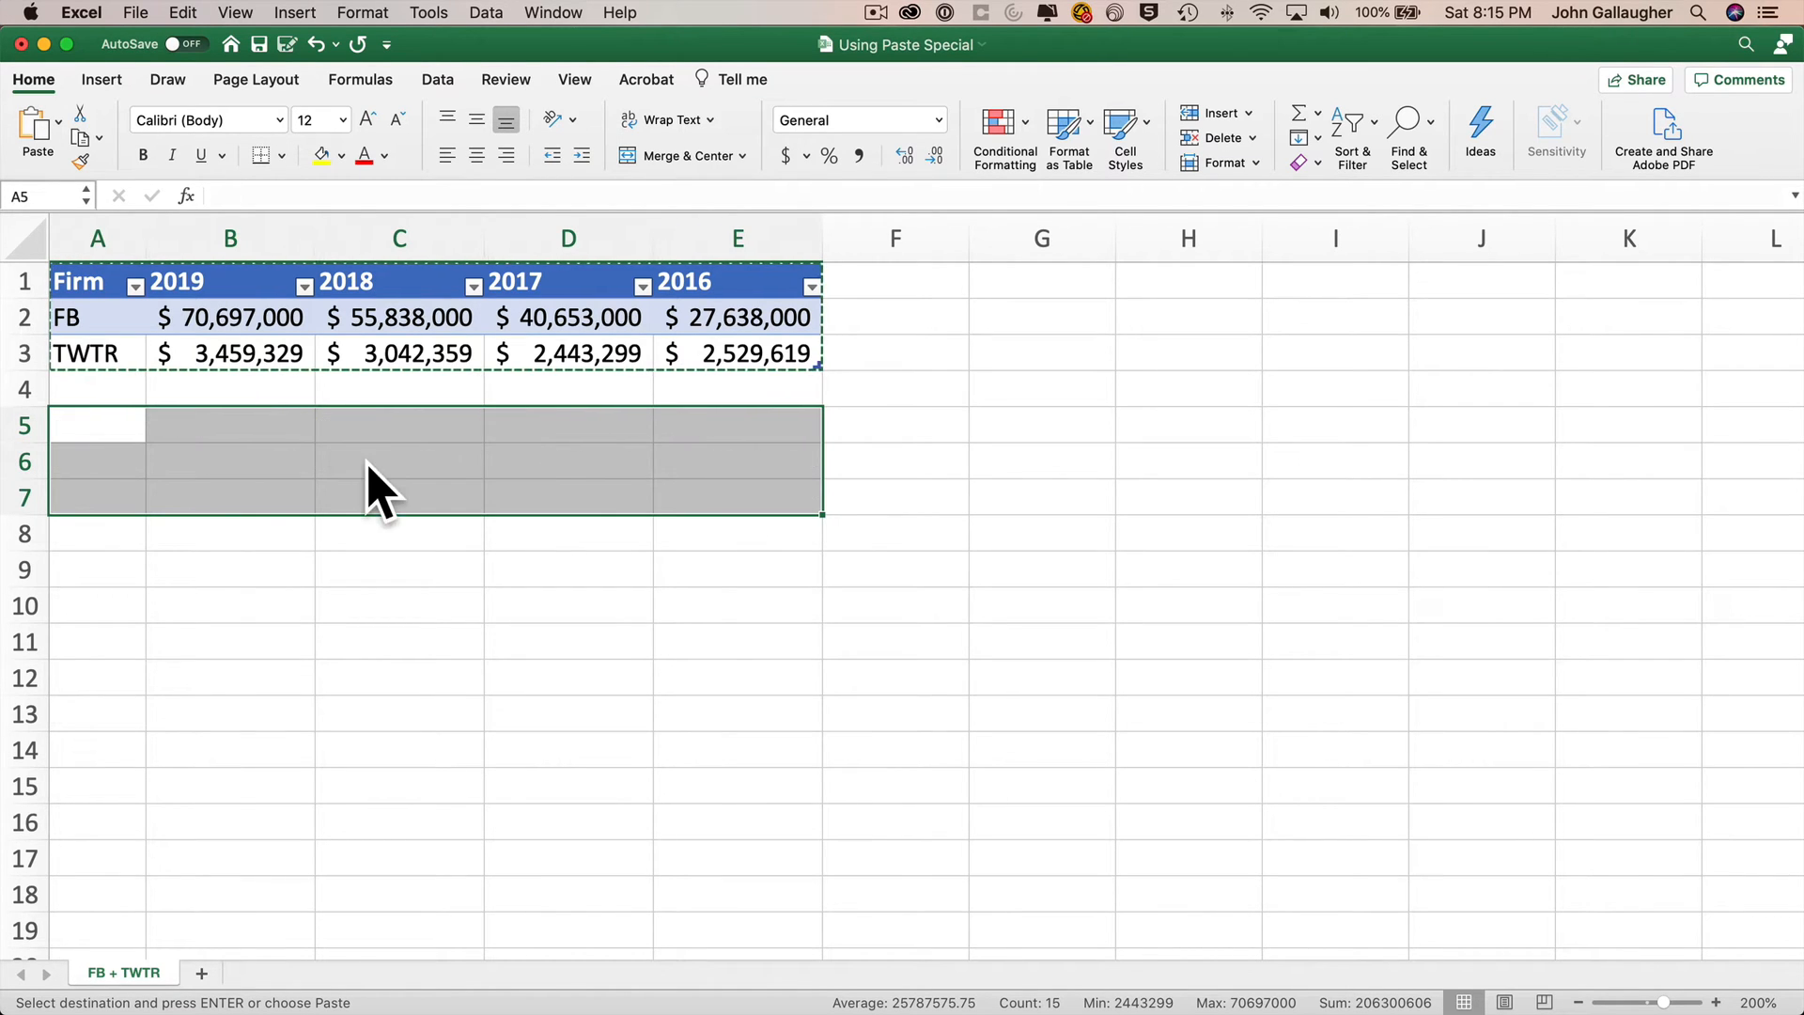
Step: Paste the copied table at A5 via Paste Special as Values and number formats
right_click(380, 483)
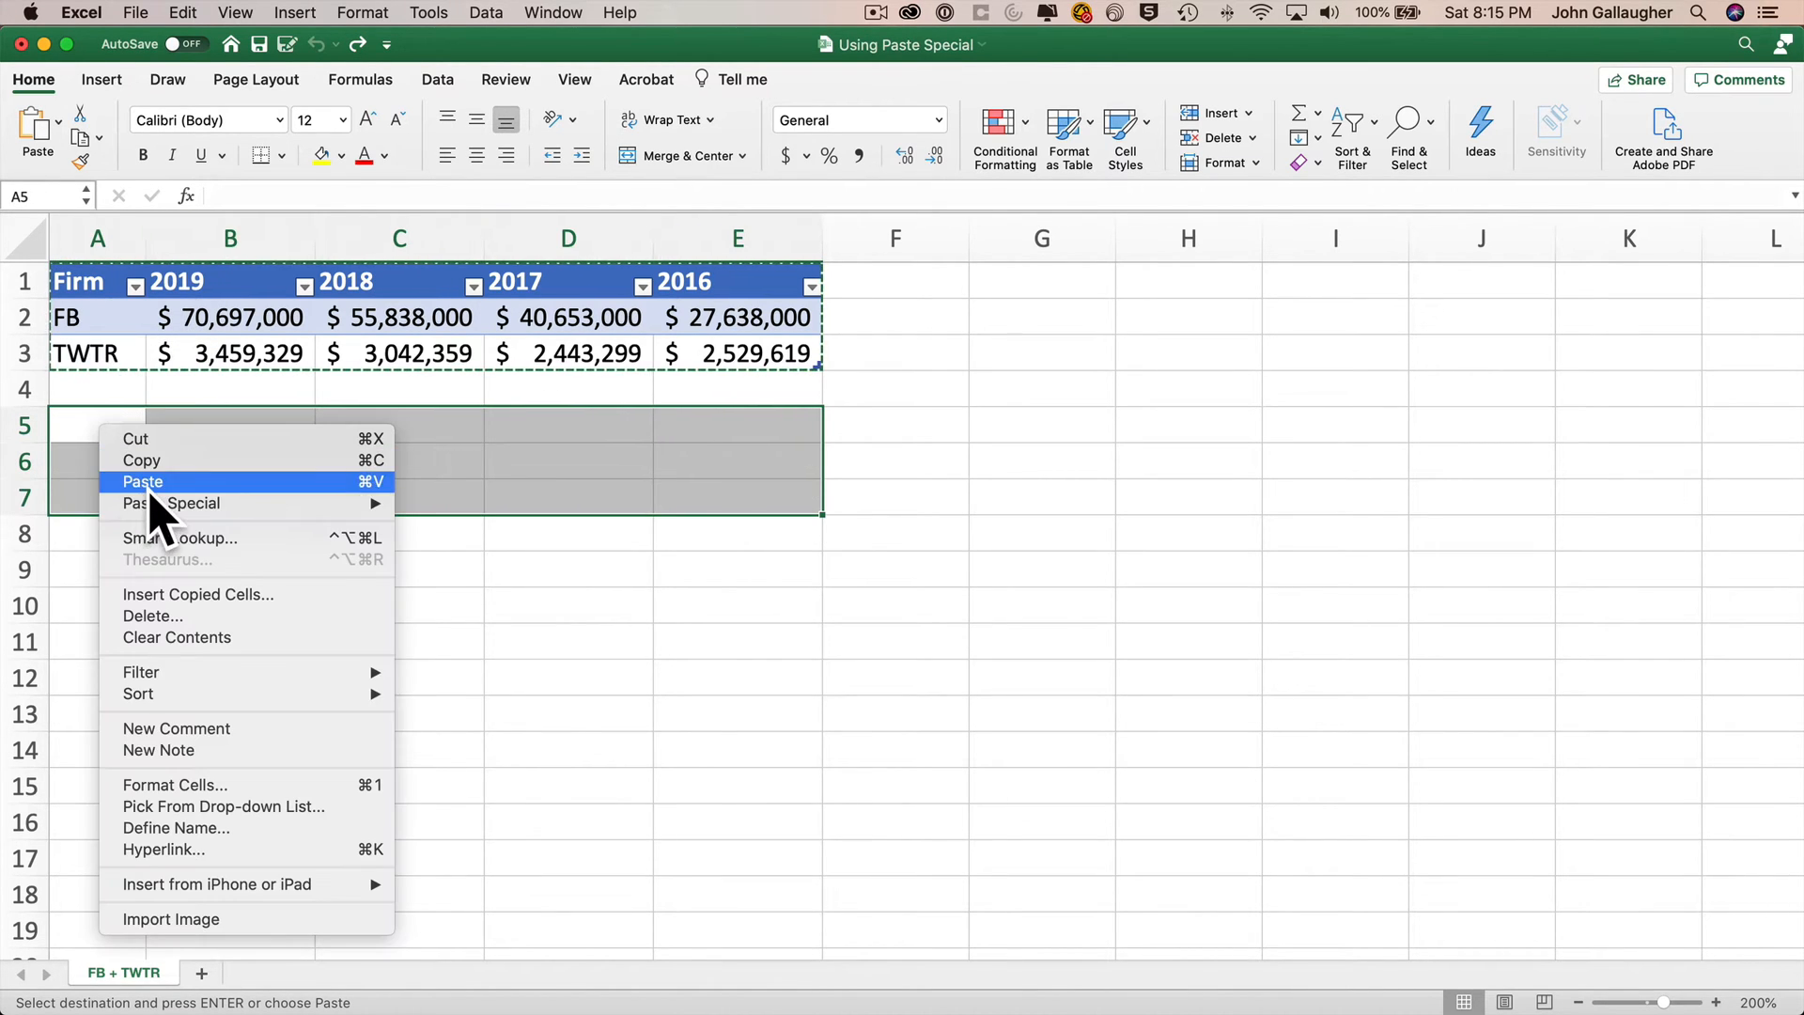
click(171, 503)
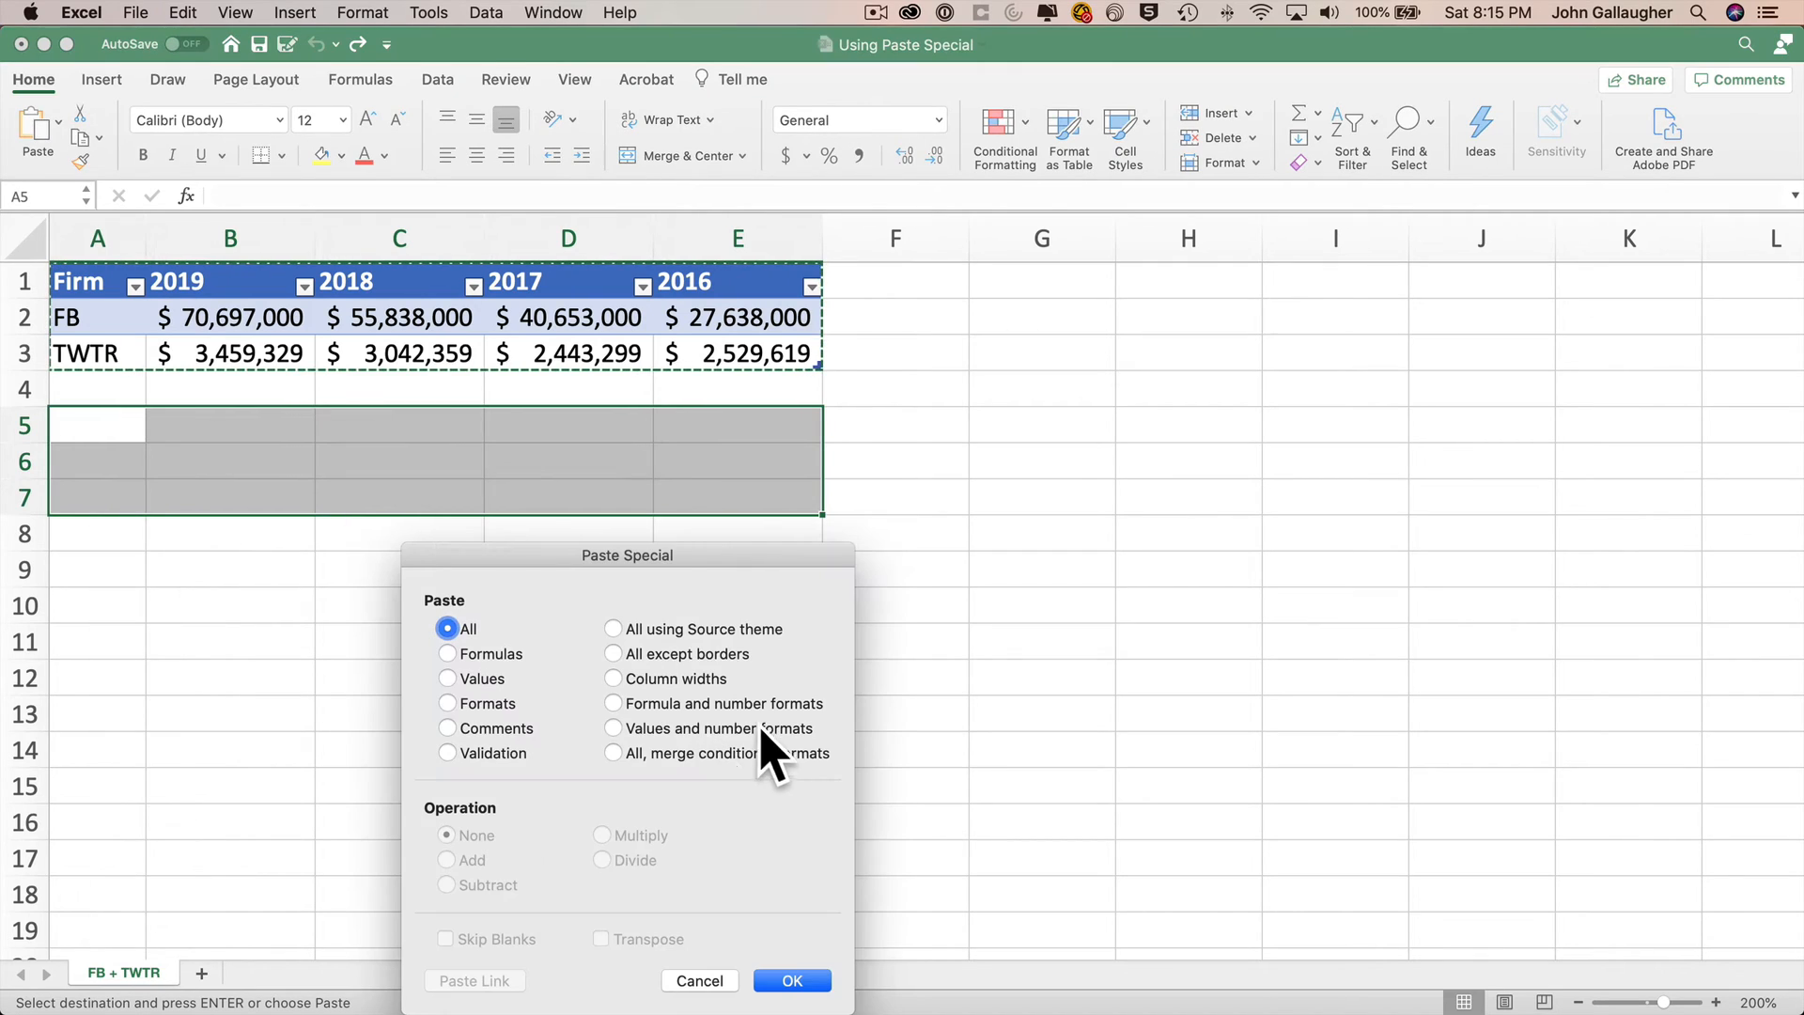
click(791, 981)
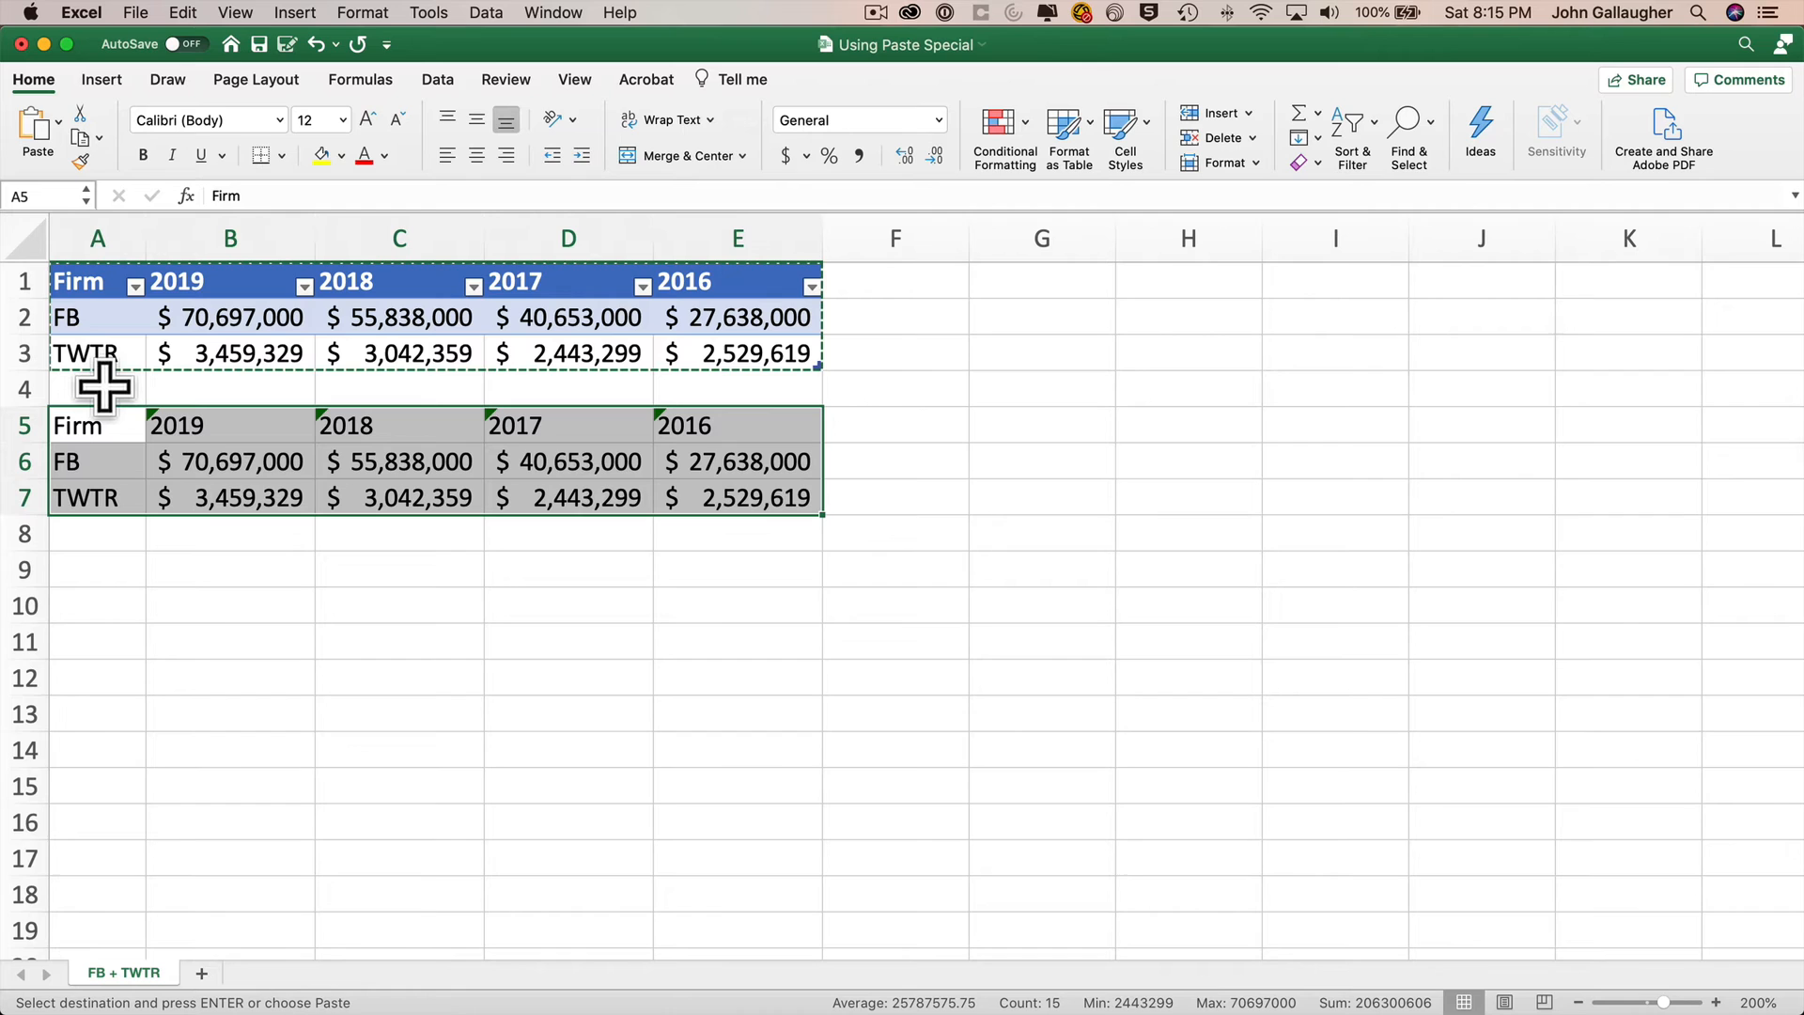
mouse_move(87, 432)
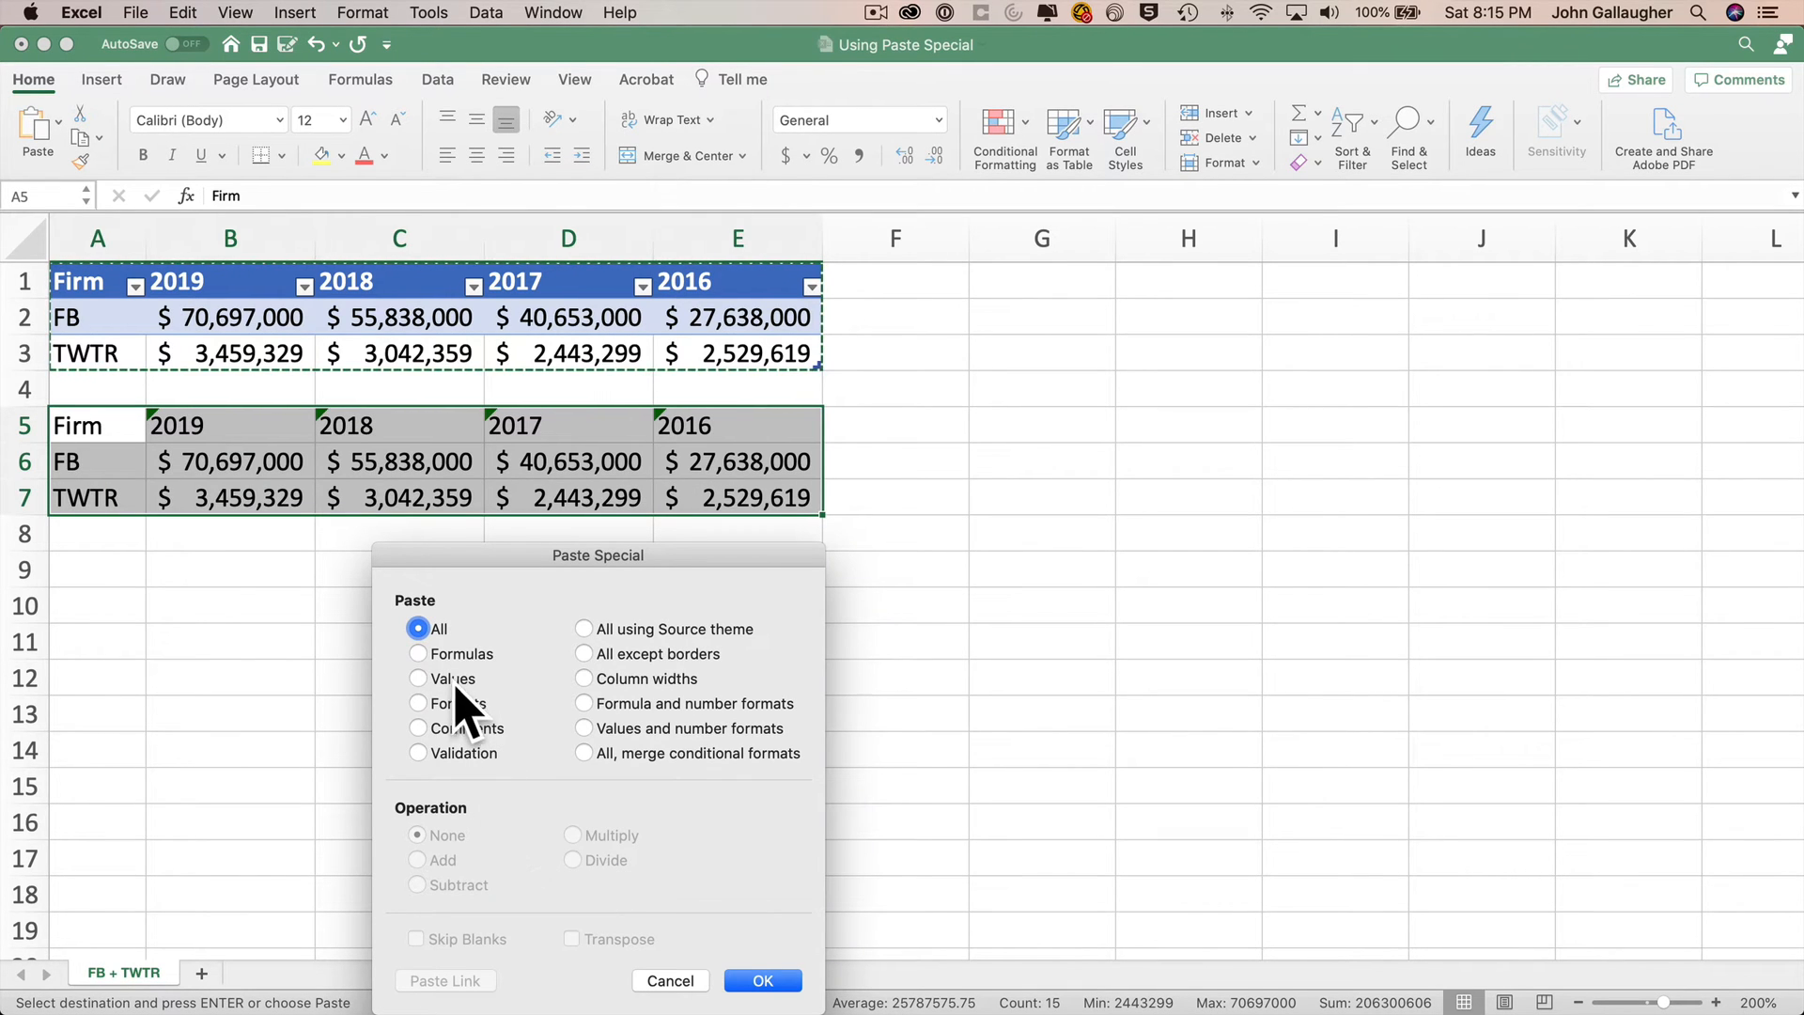
Step: Paste Values with Operation Add onto A5, doubling the figures, and widen columns B:E
click(419, 679)
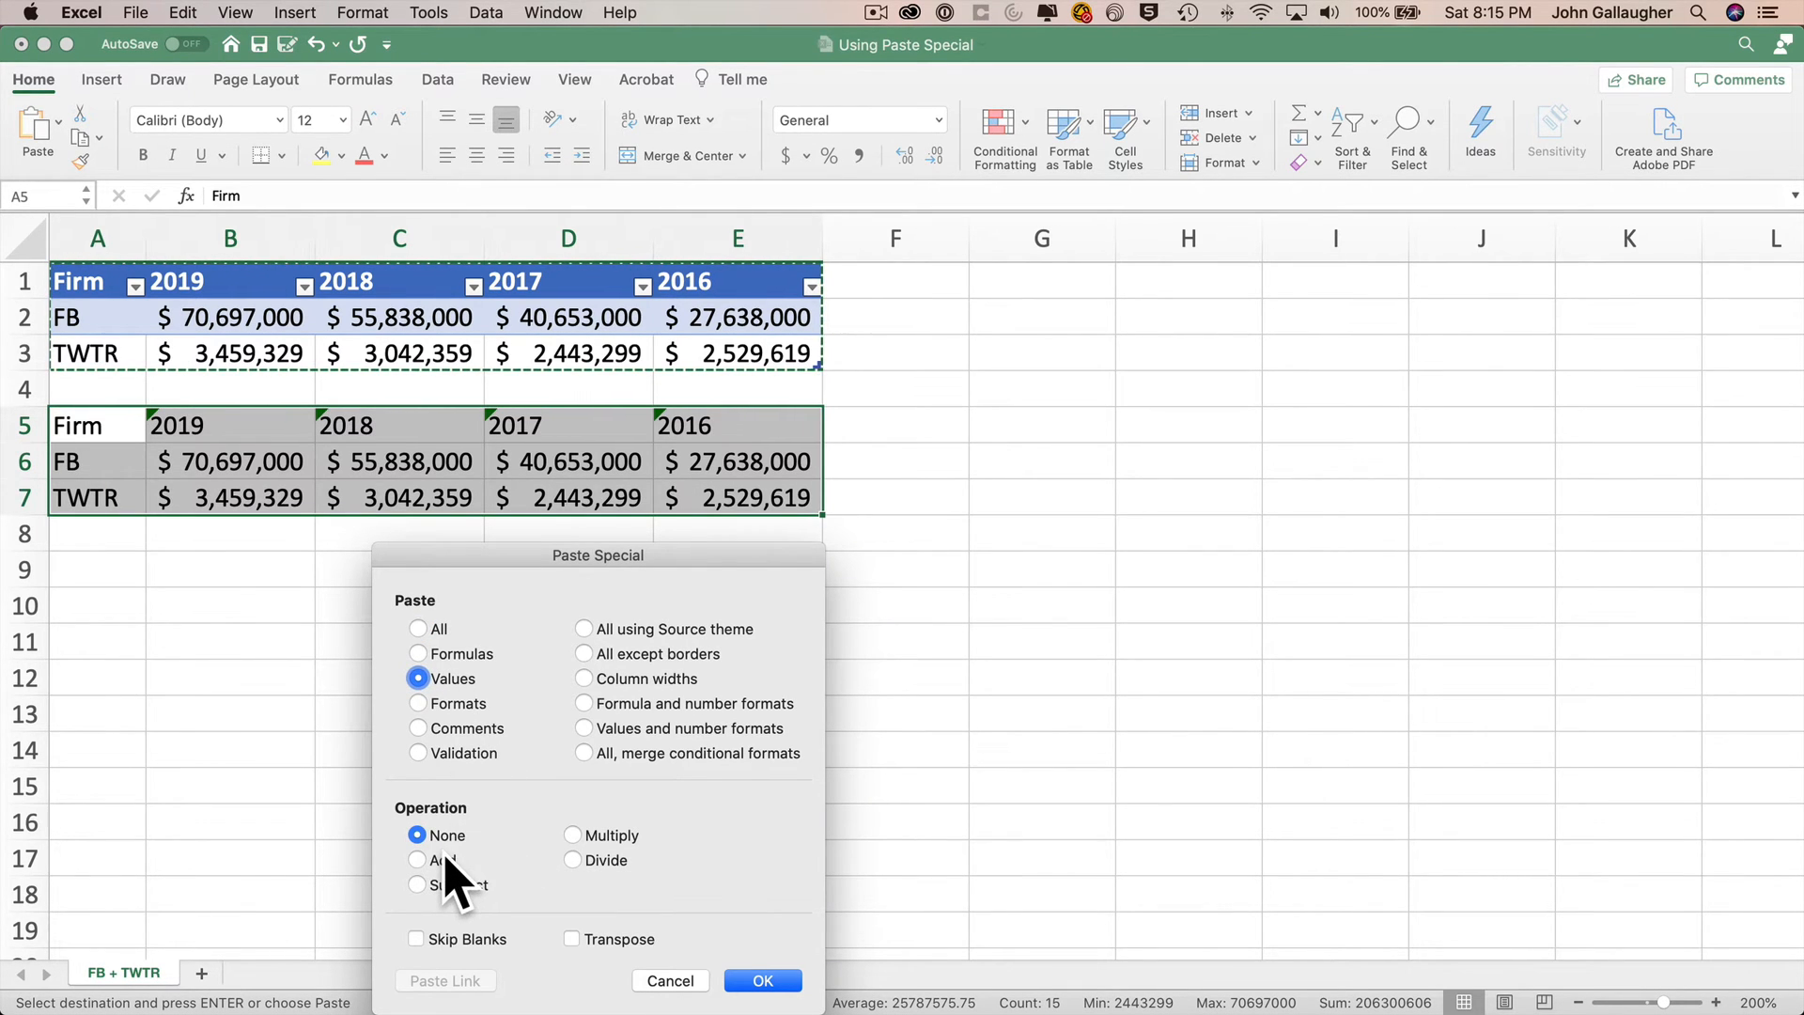
click(419, 859)
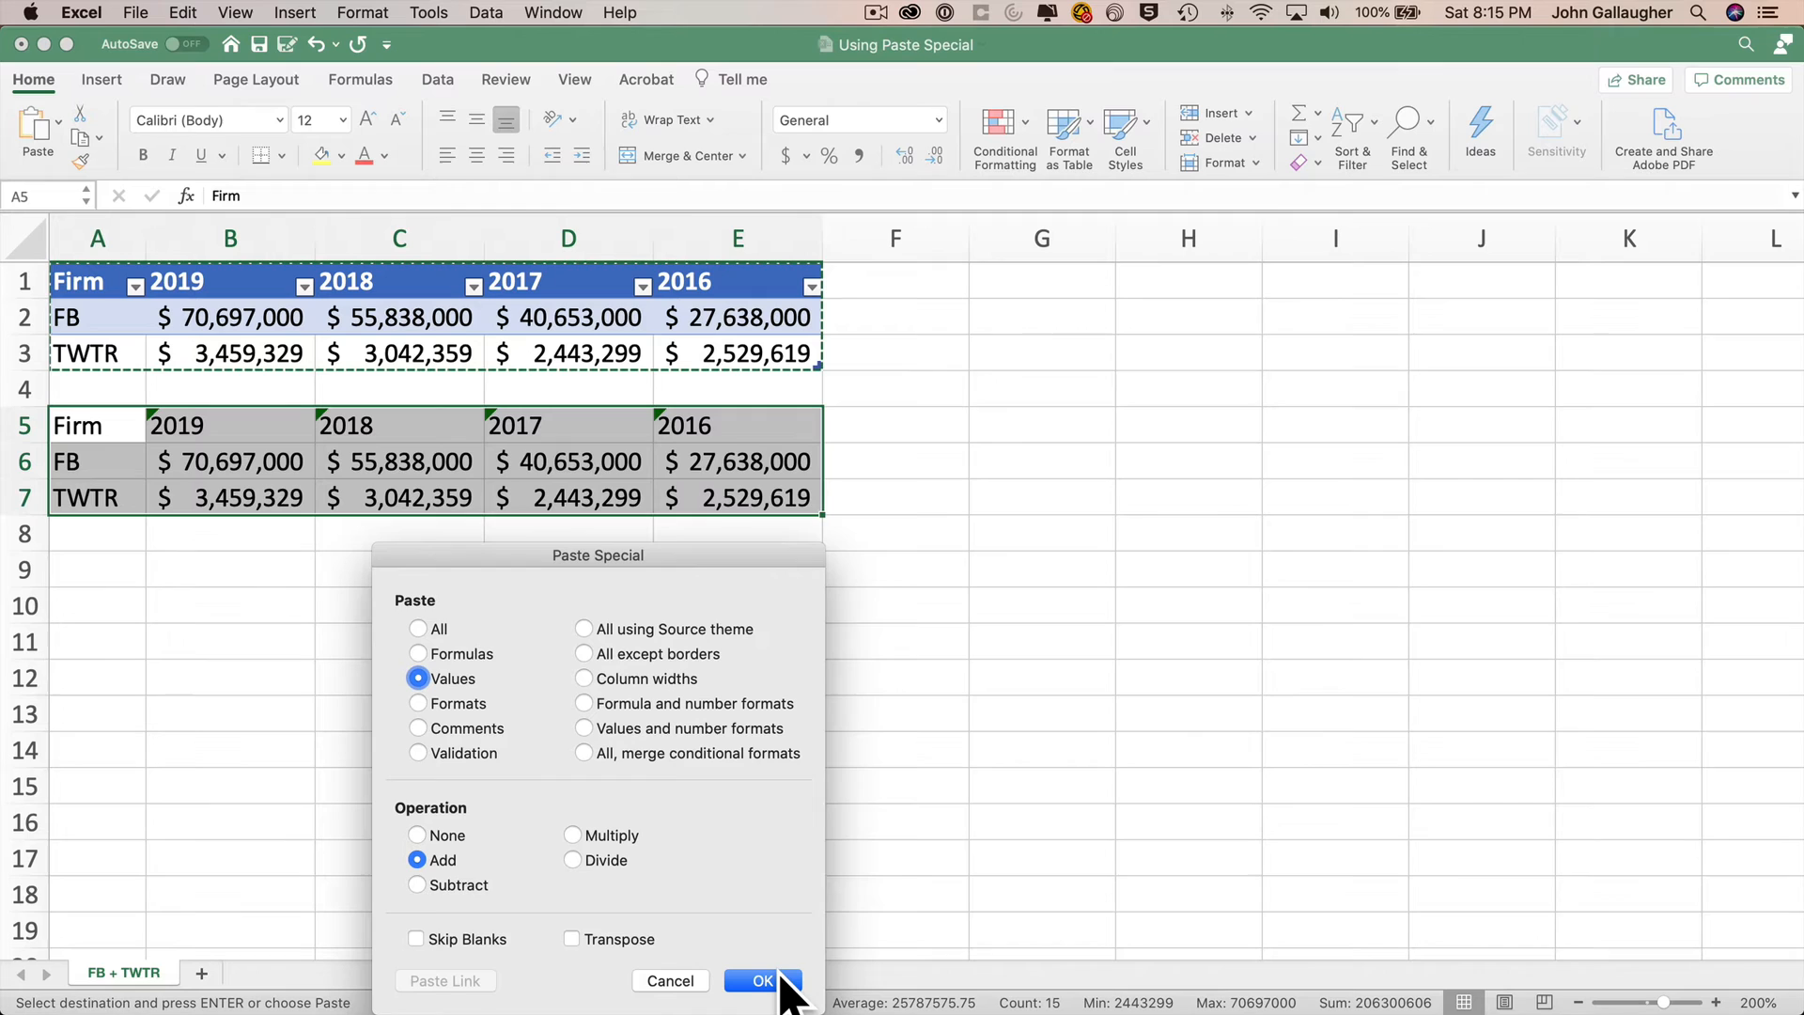
click(754, 981)
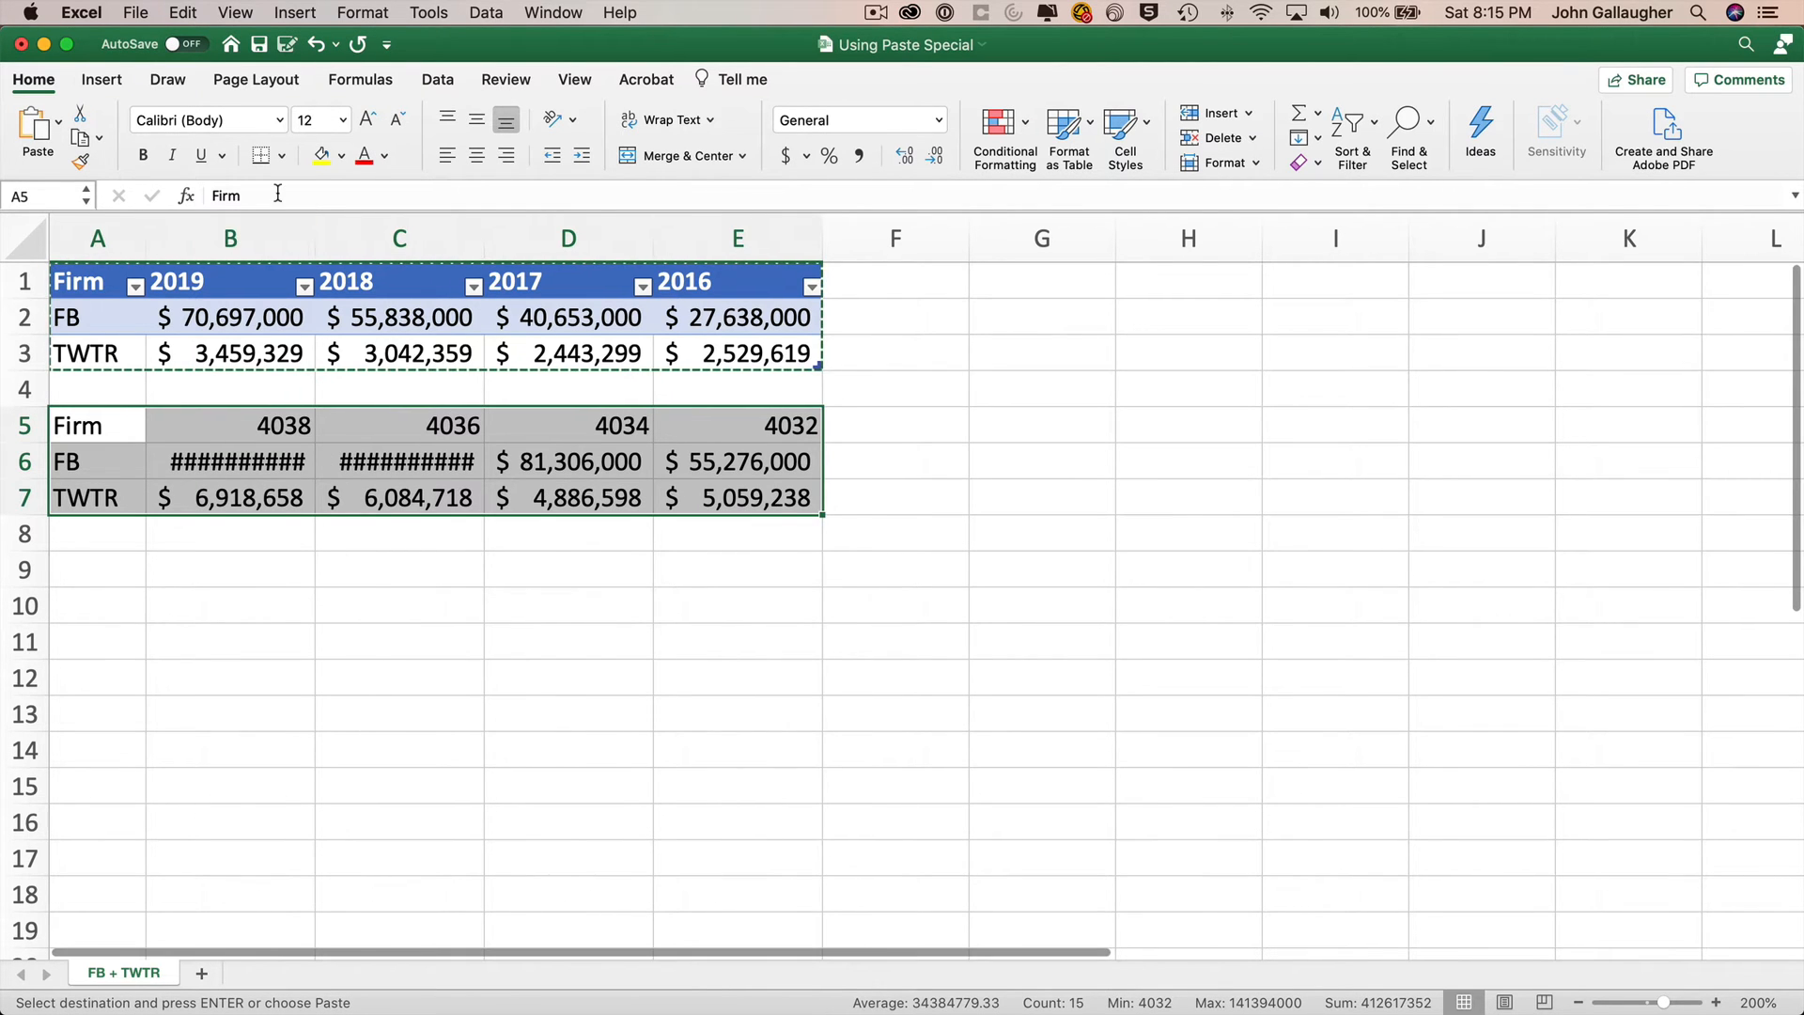
click(229, 239)
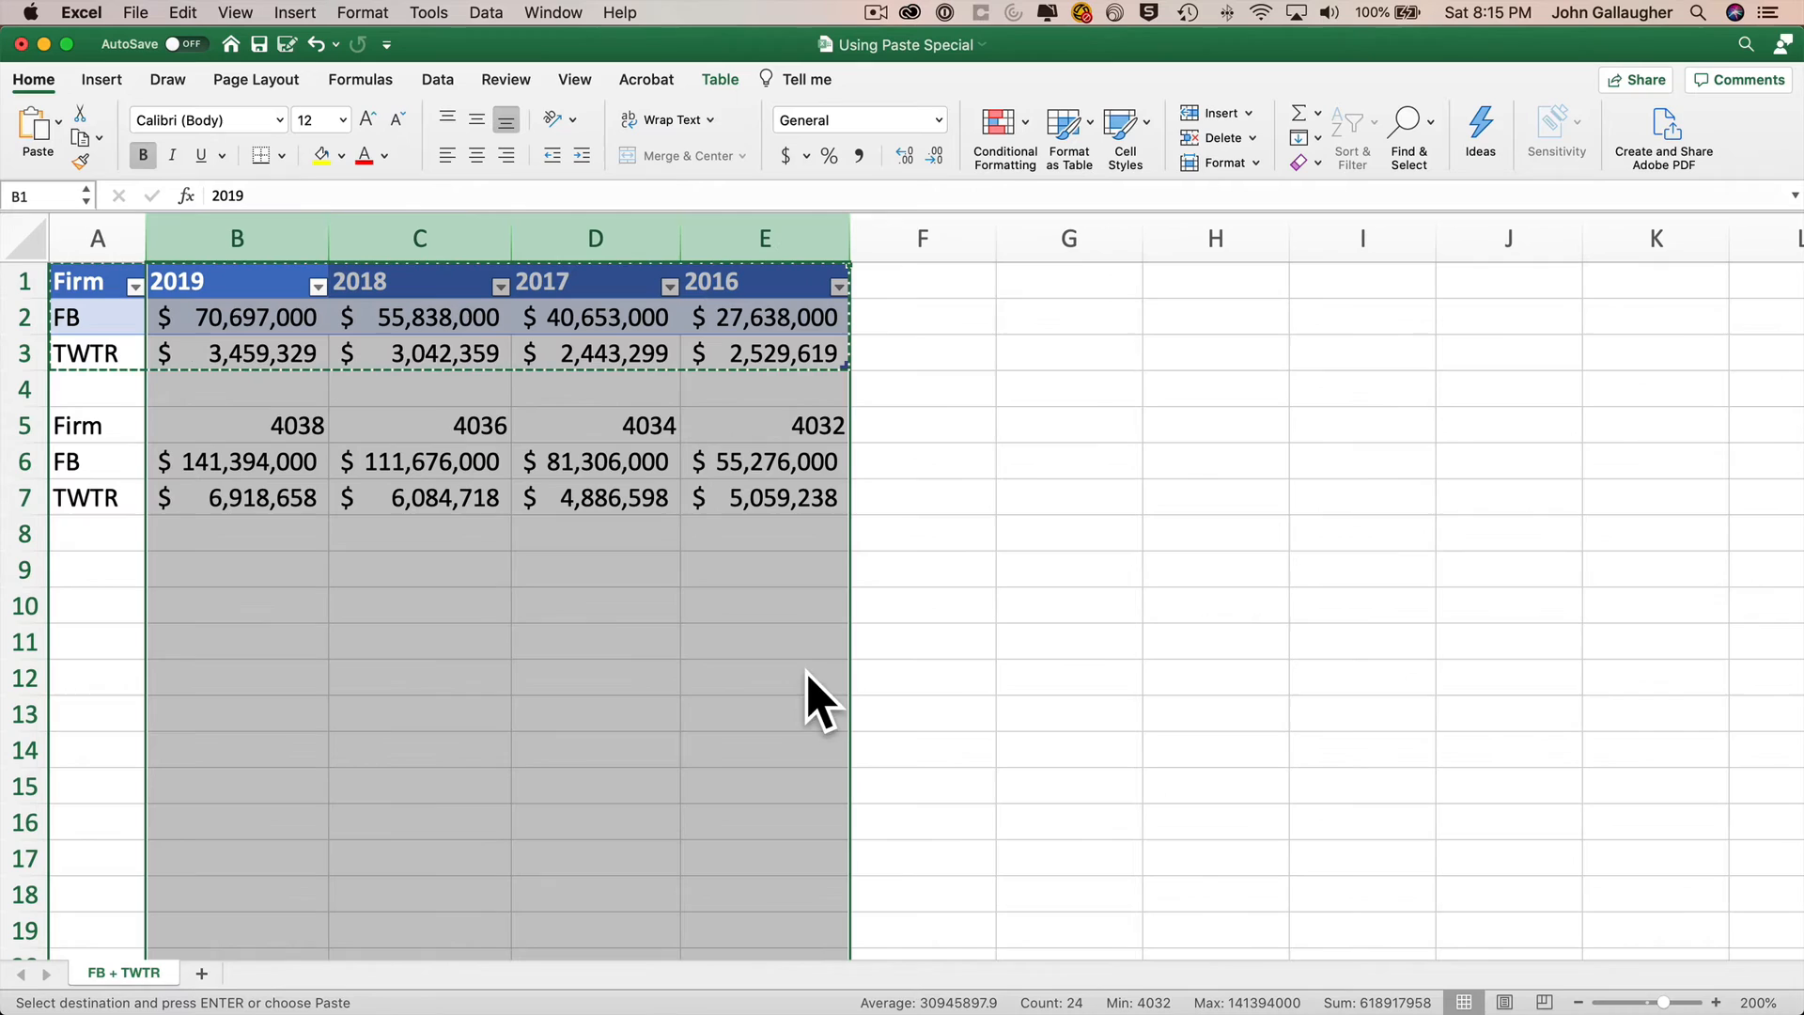
click(98, 425)
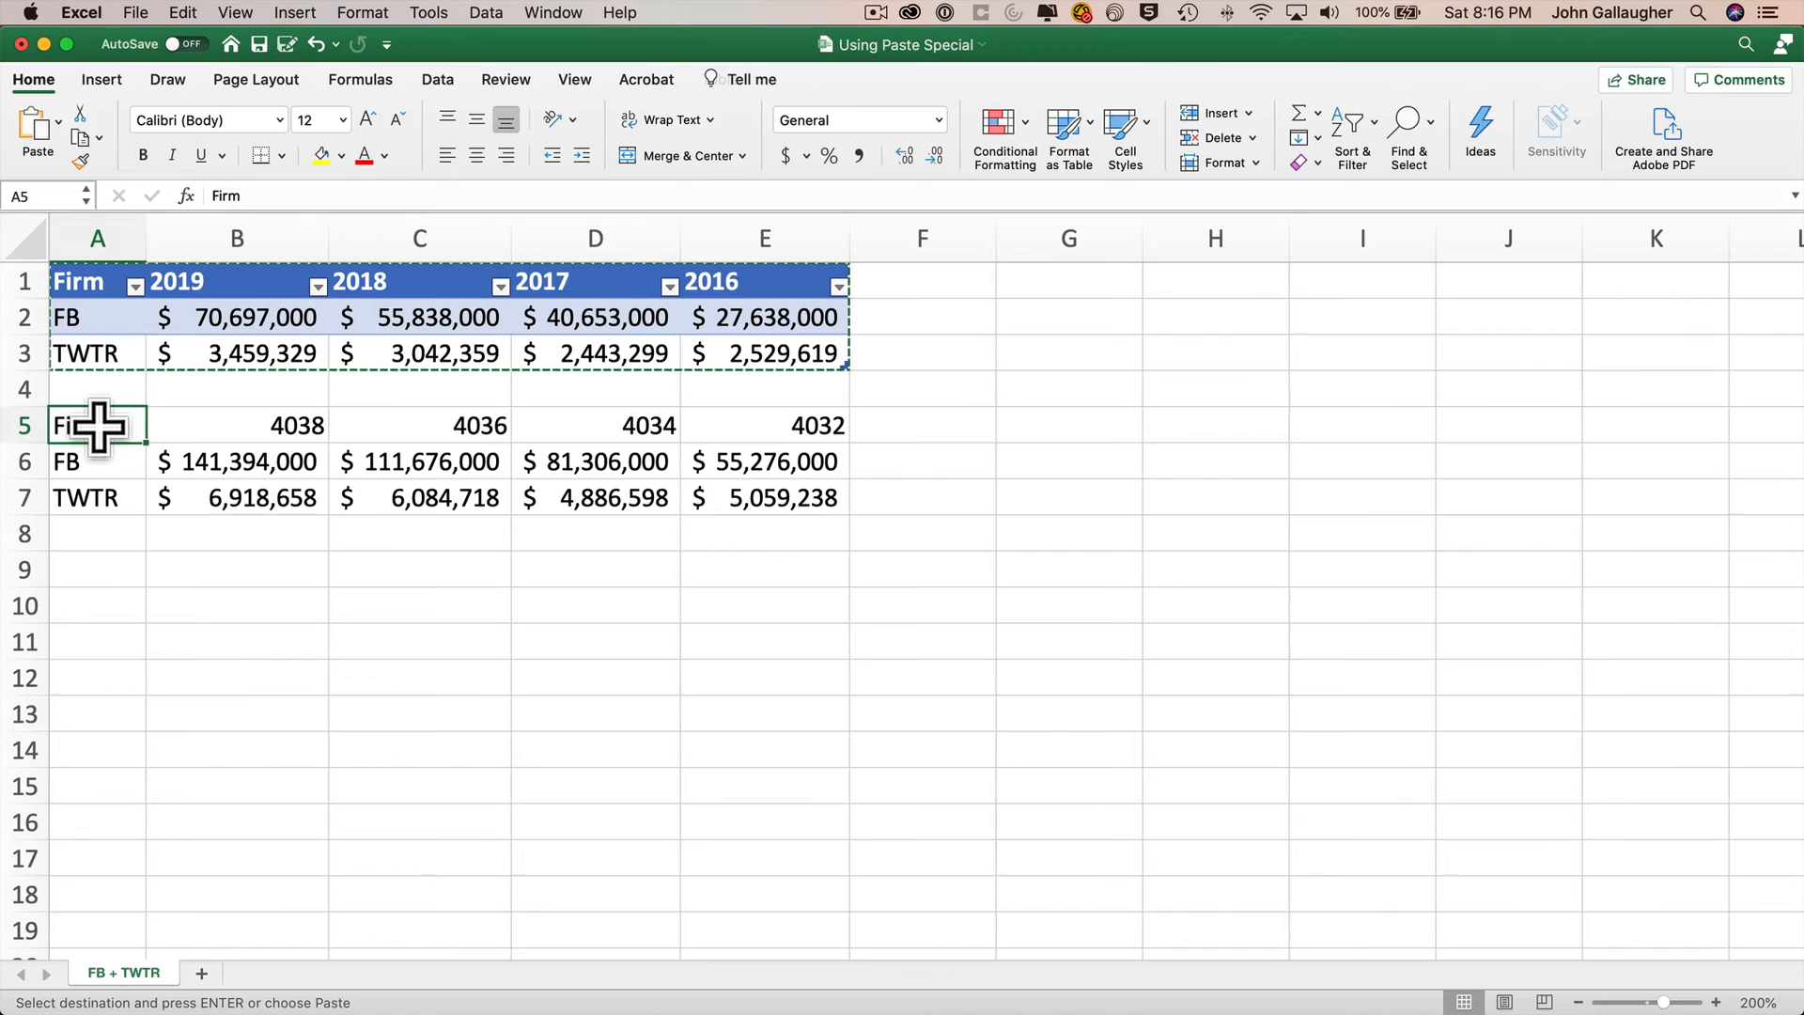
Step: Paste only the source table's formatting onto A5, then move to cell A9
right_click(95, 424)
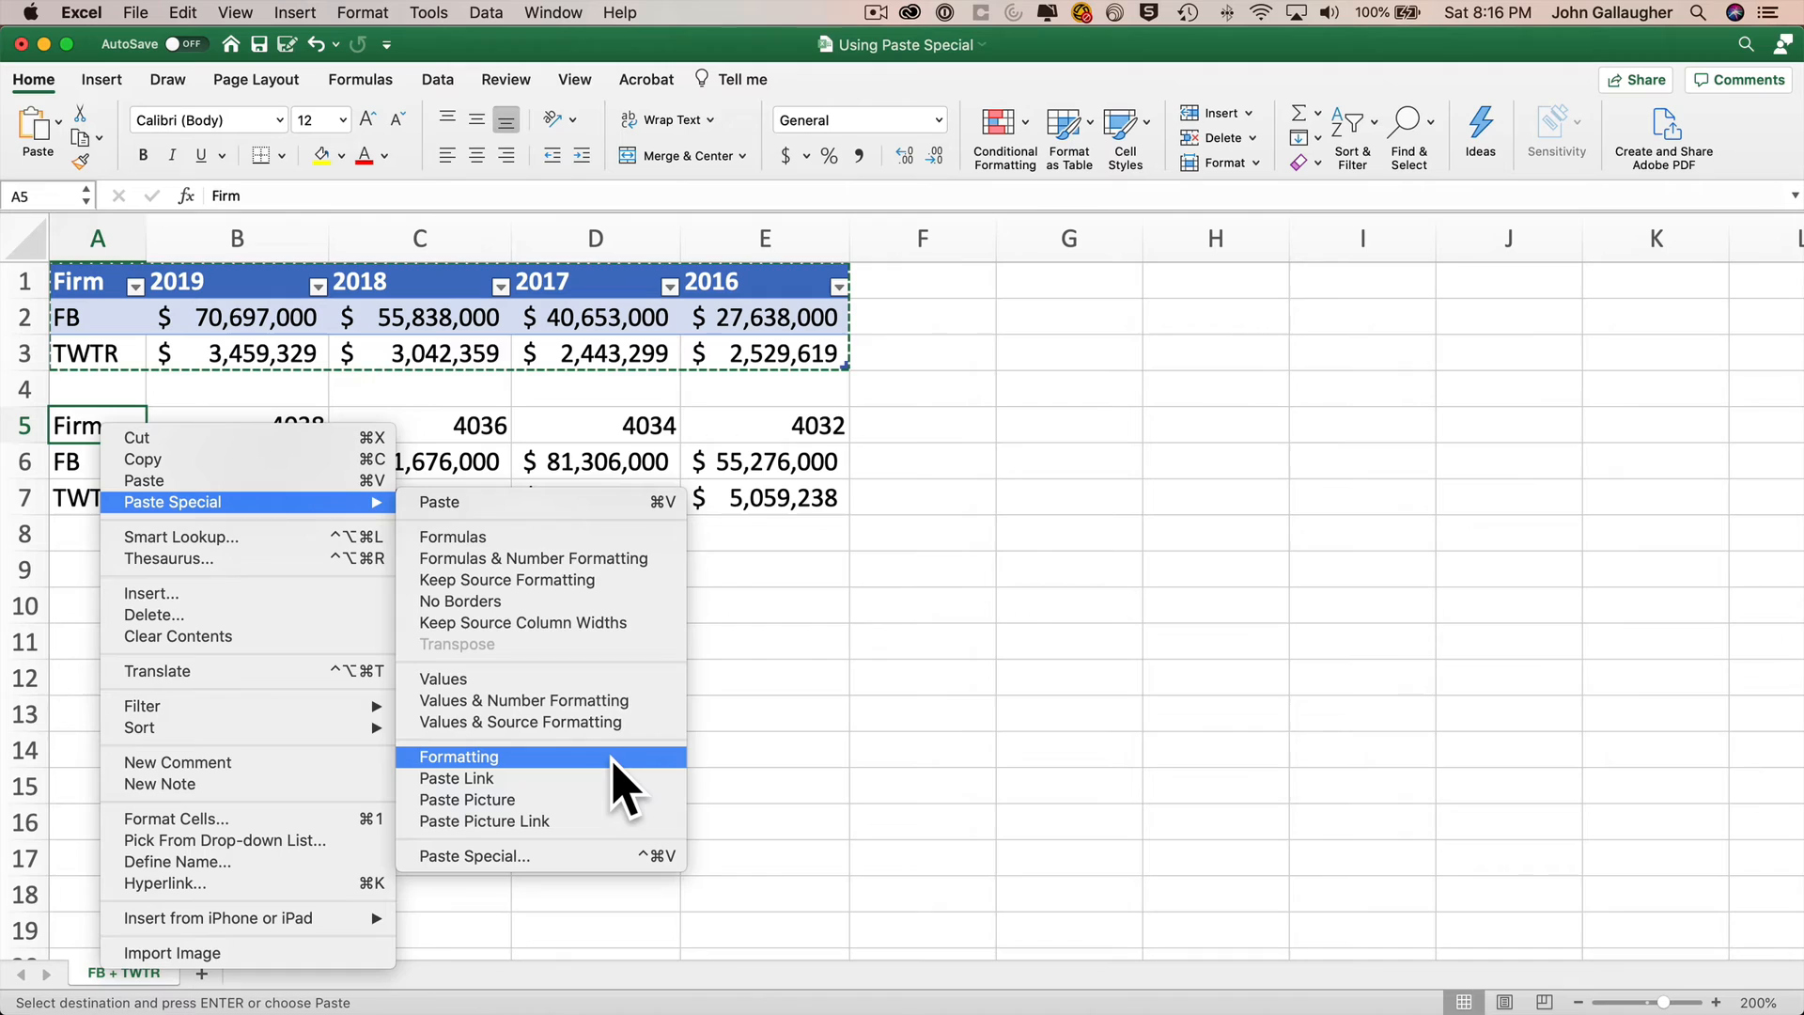
click(459, 755)
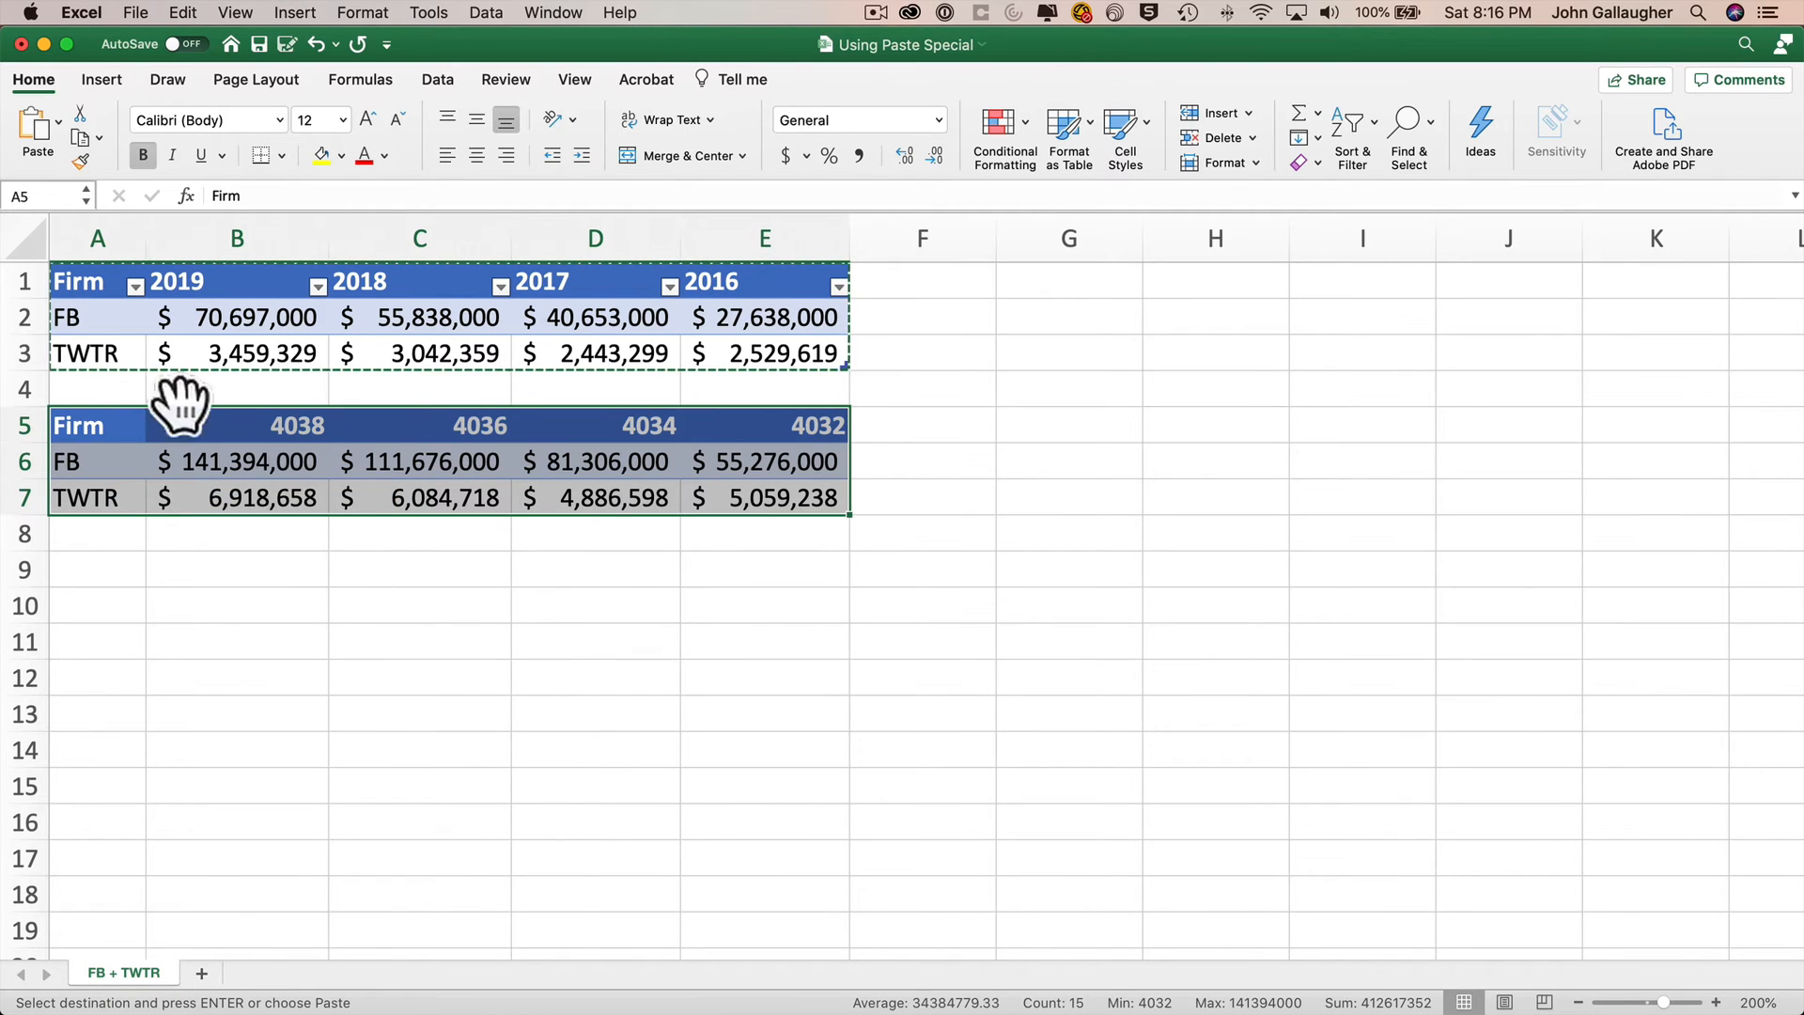
mouse_move(438, 552)
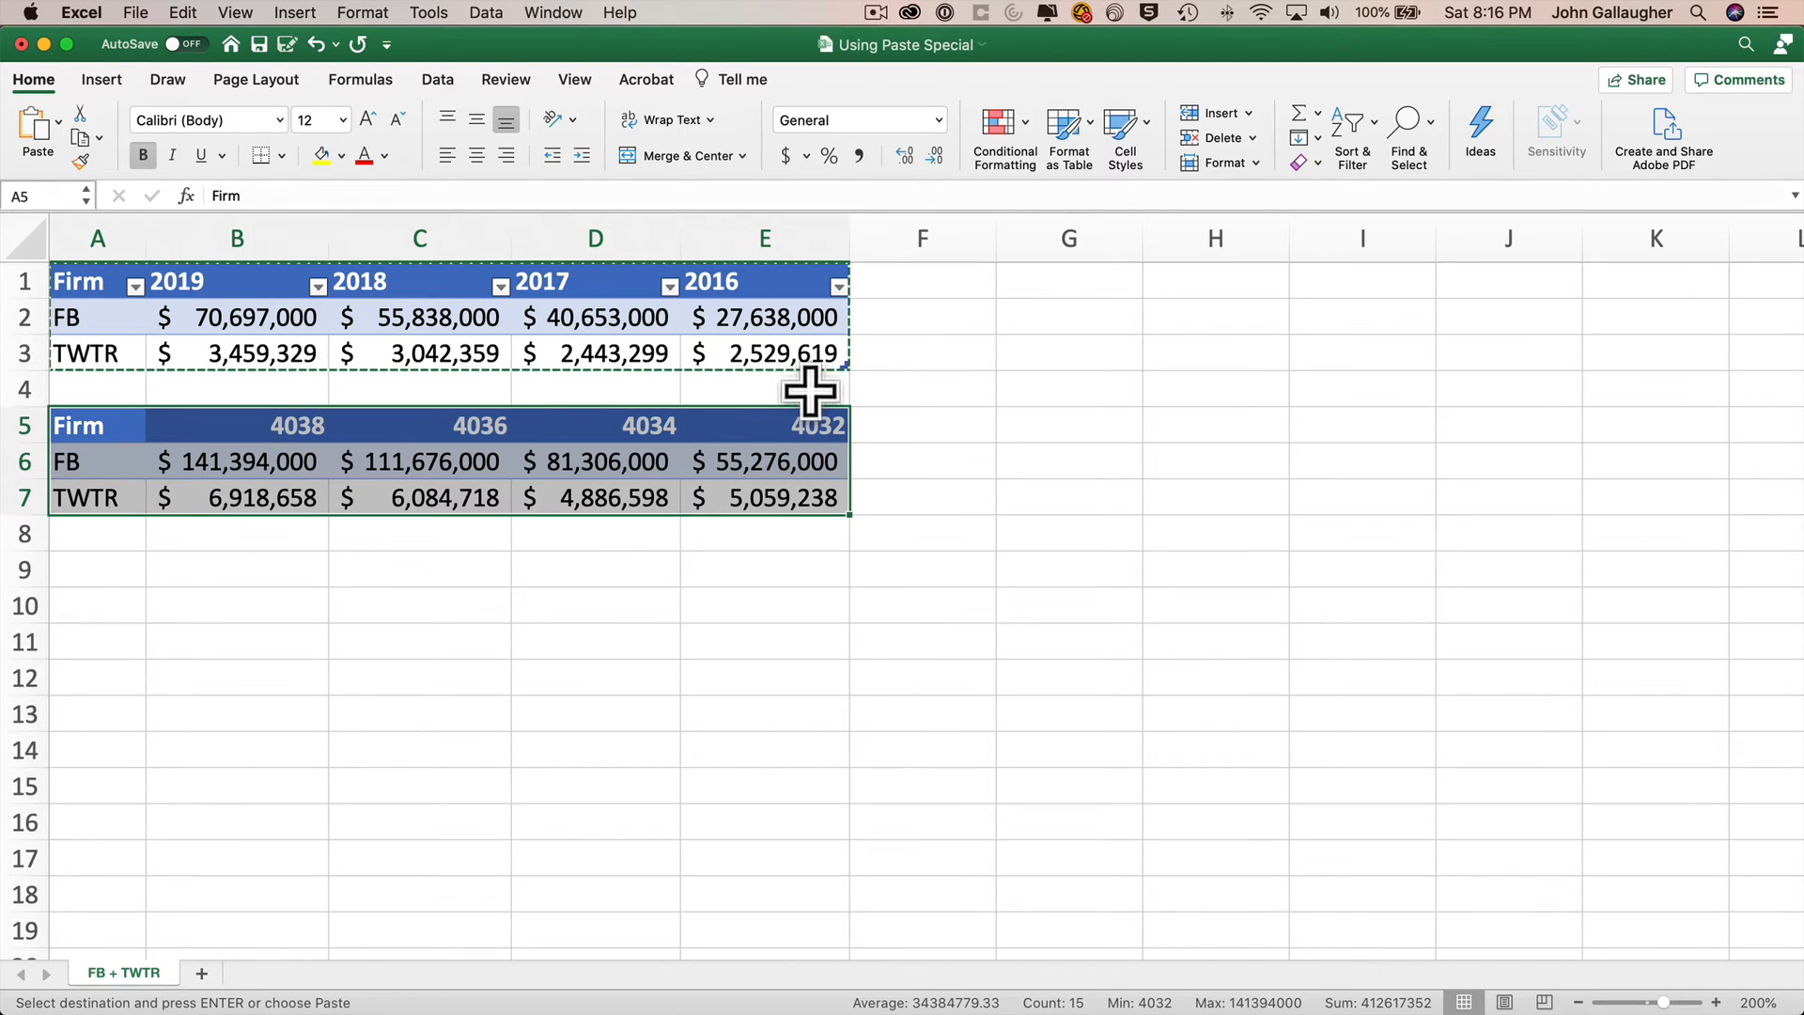
mouse_move(101, 575)
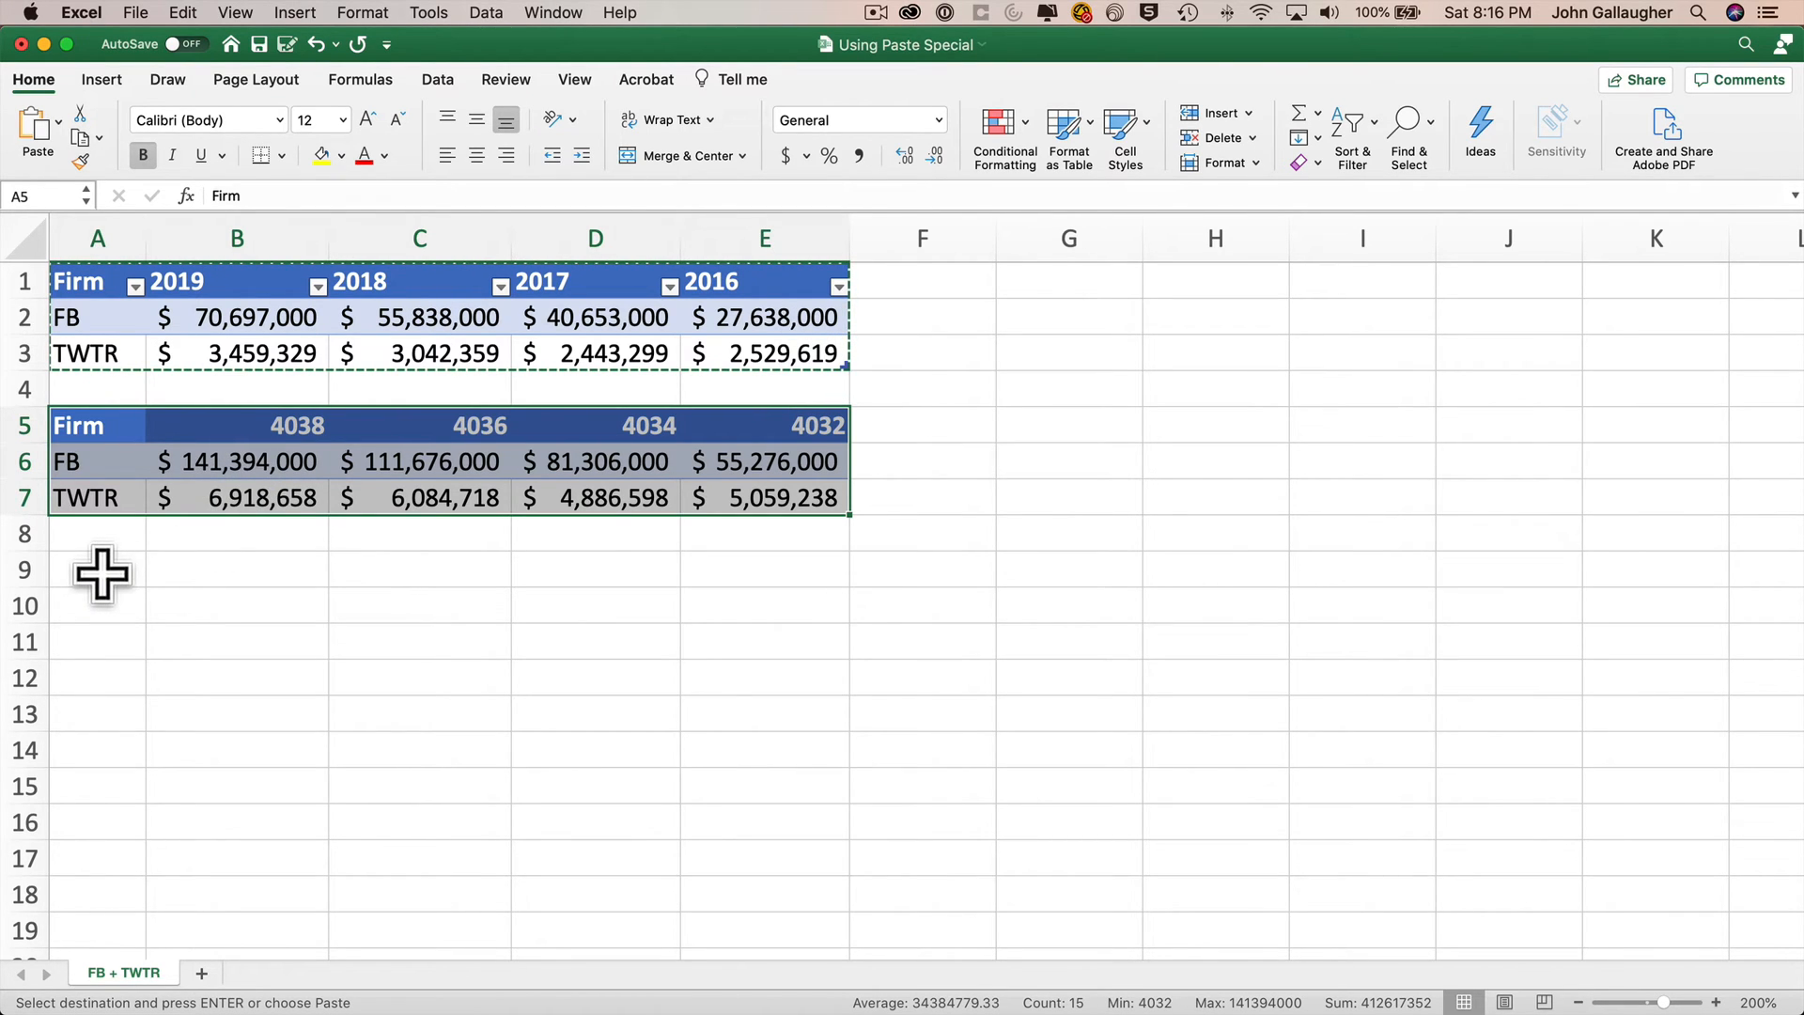
click(96, 569)
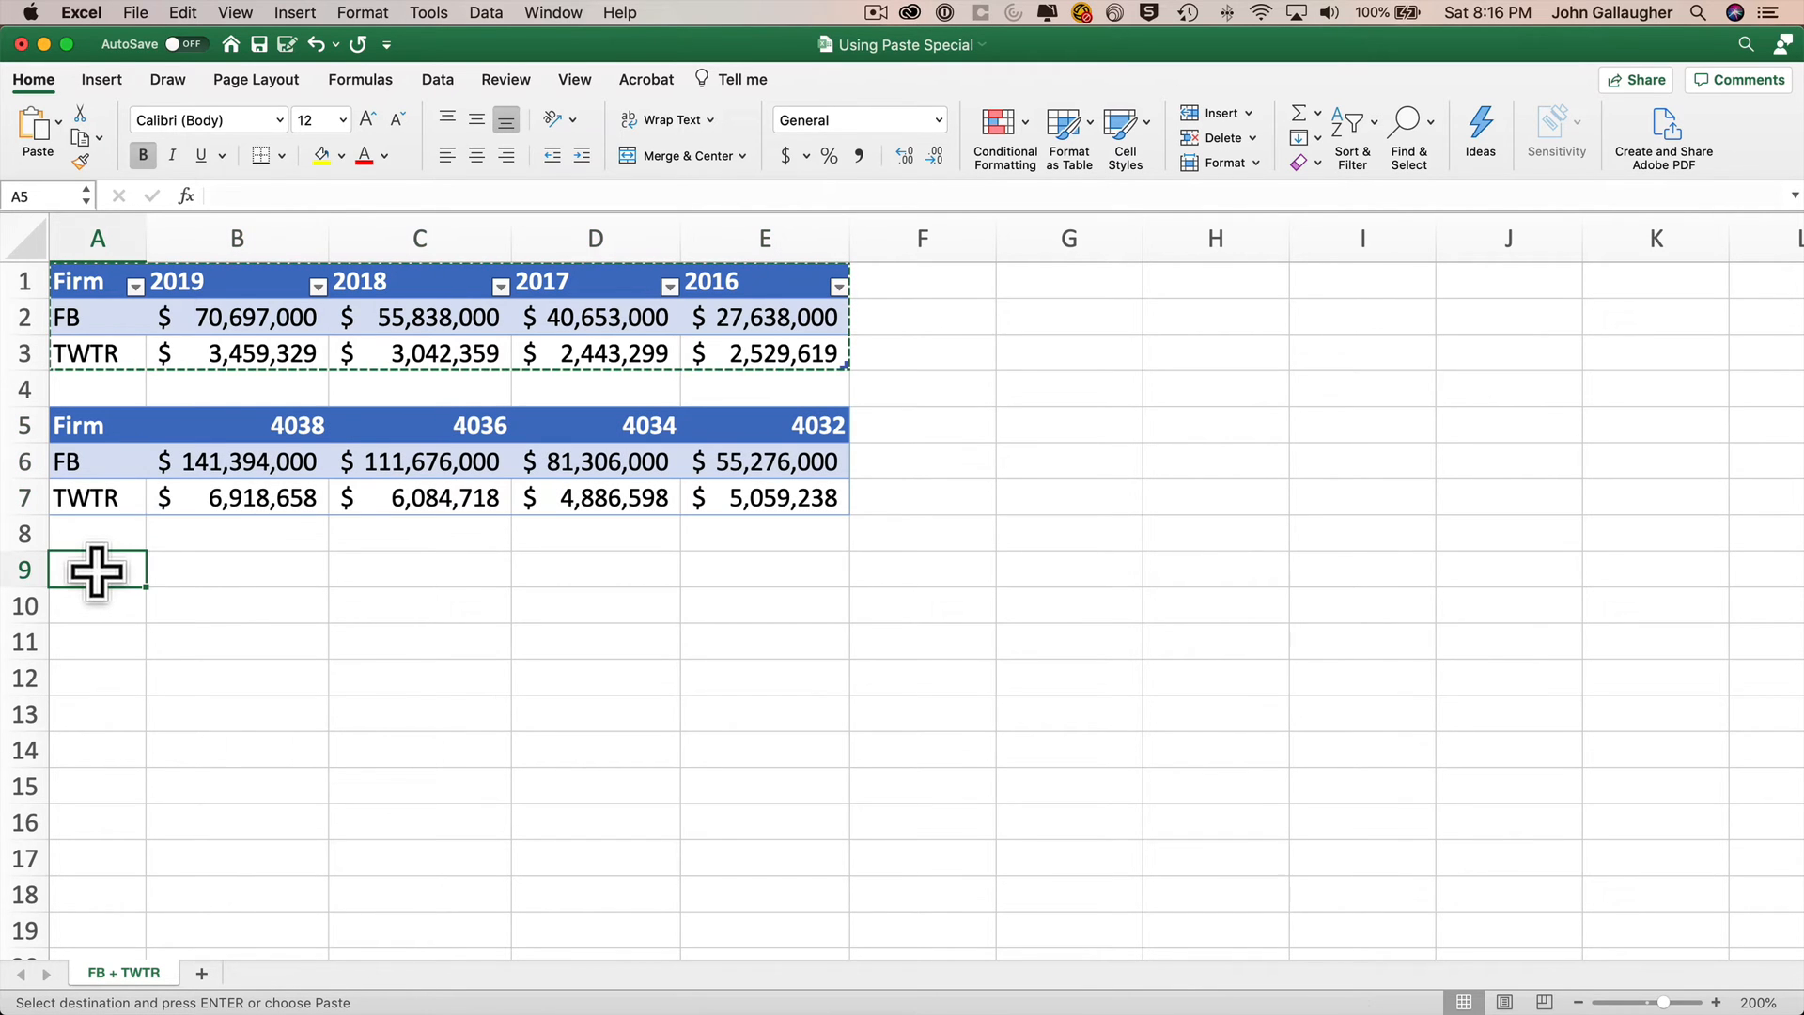
Step: Paste at A9 as Values and number formats with Transpose ticked
right_click(96, 569)
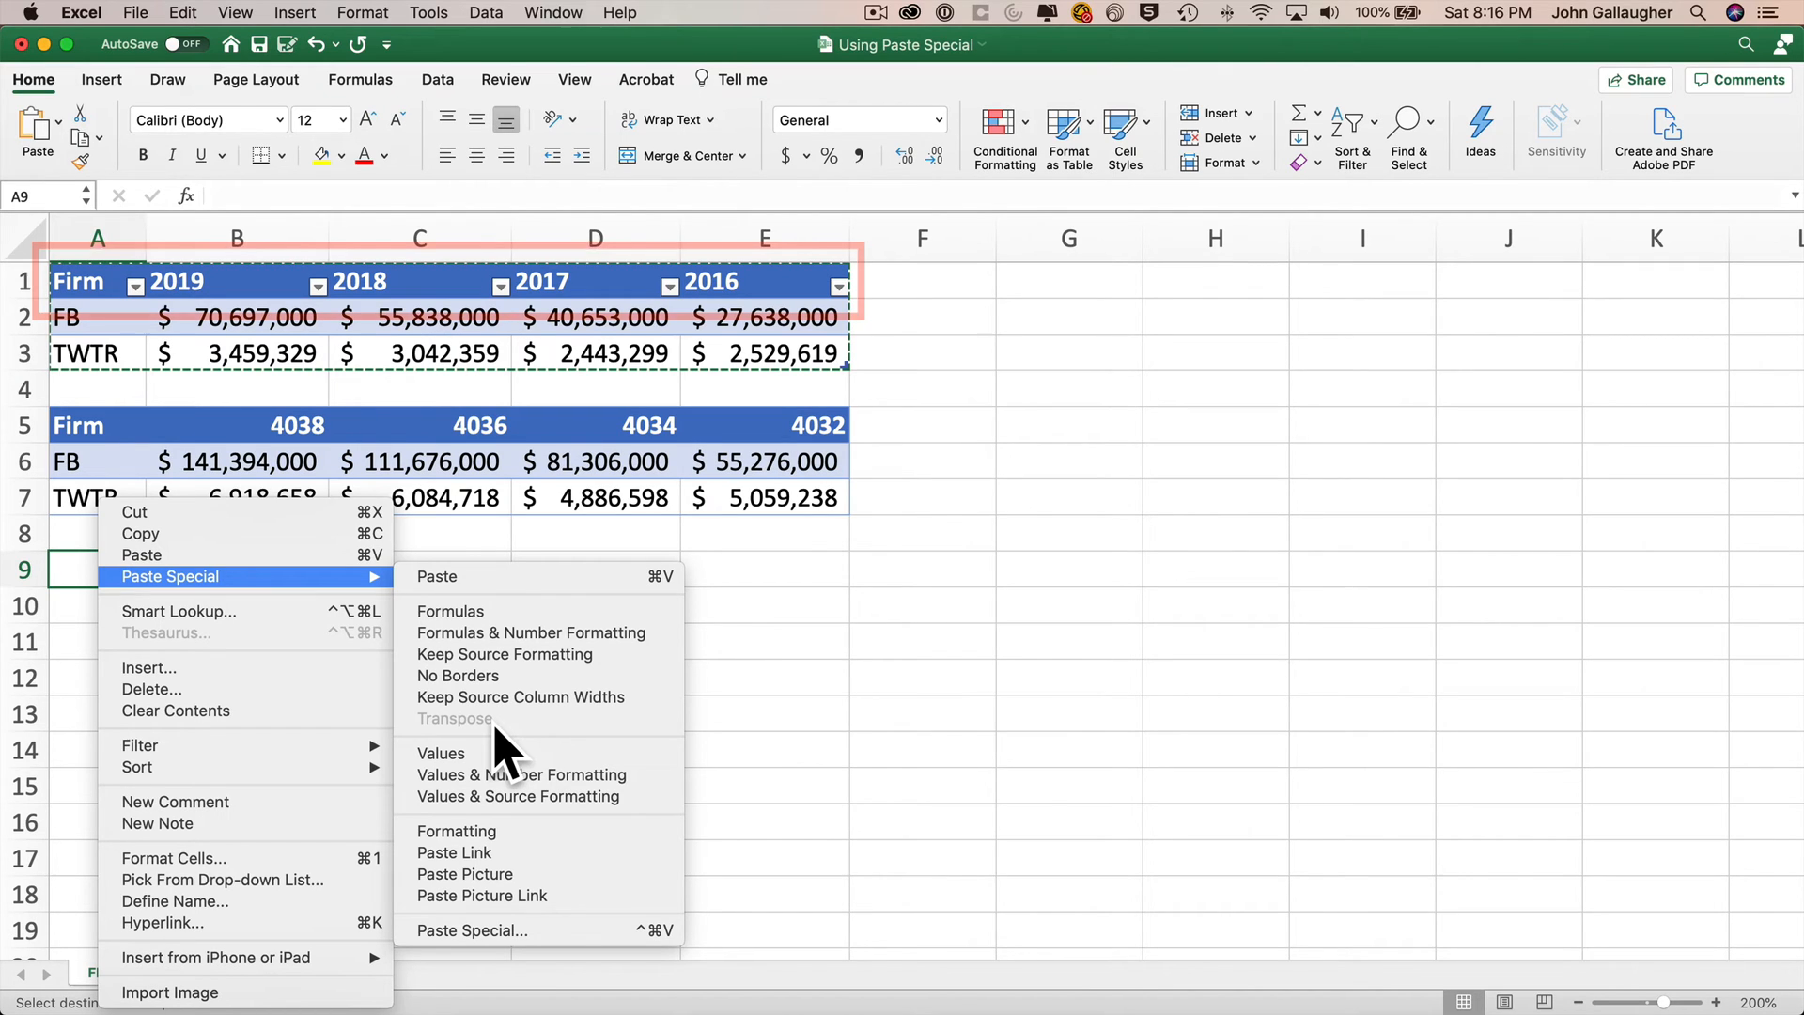
mouse_move(628, 736)
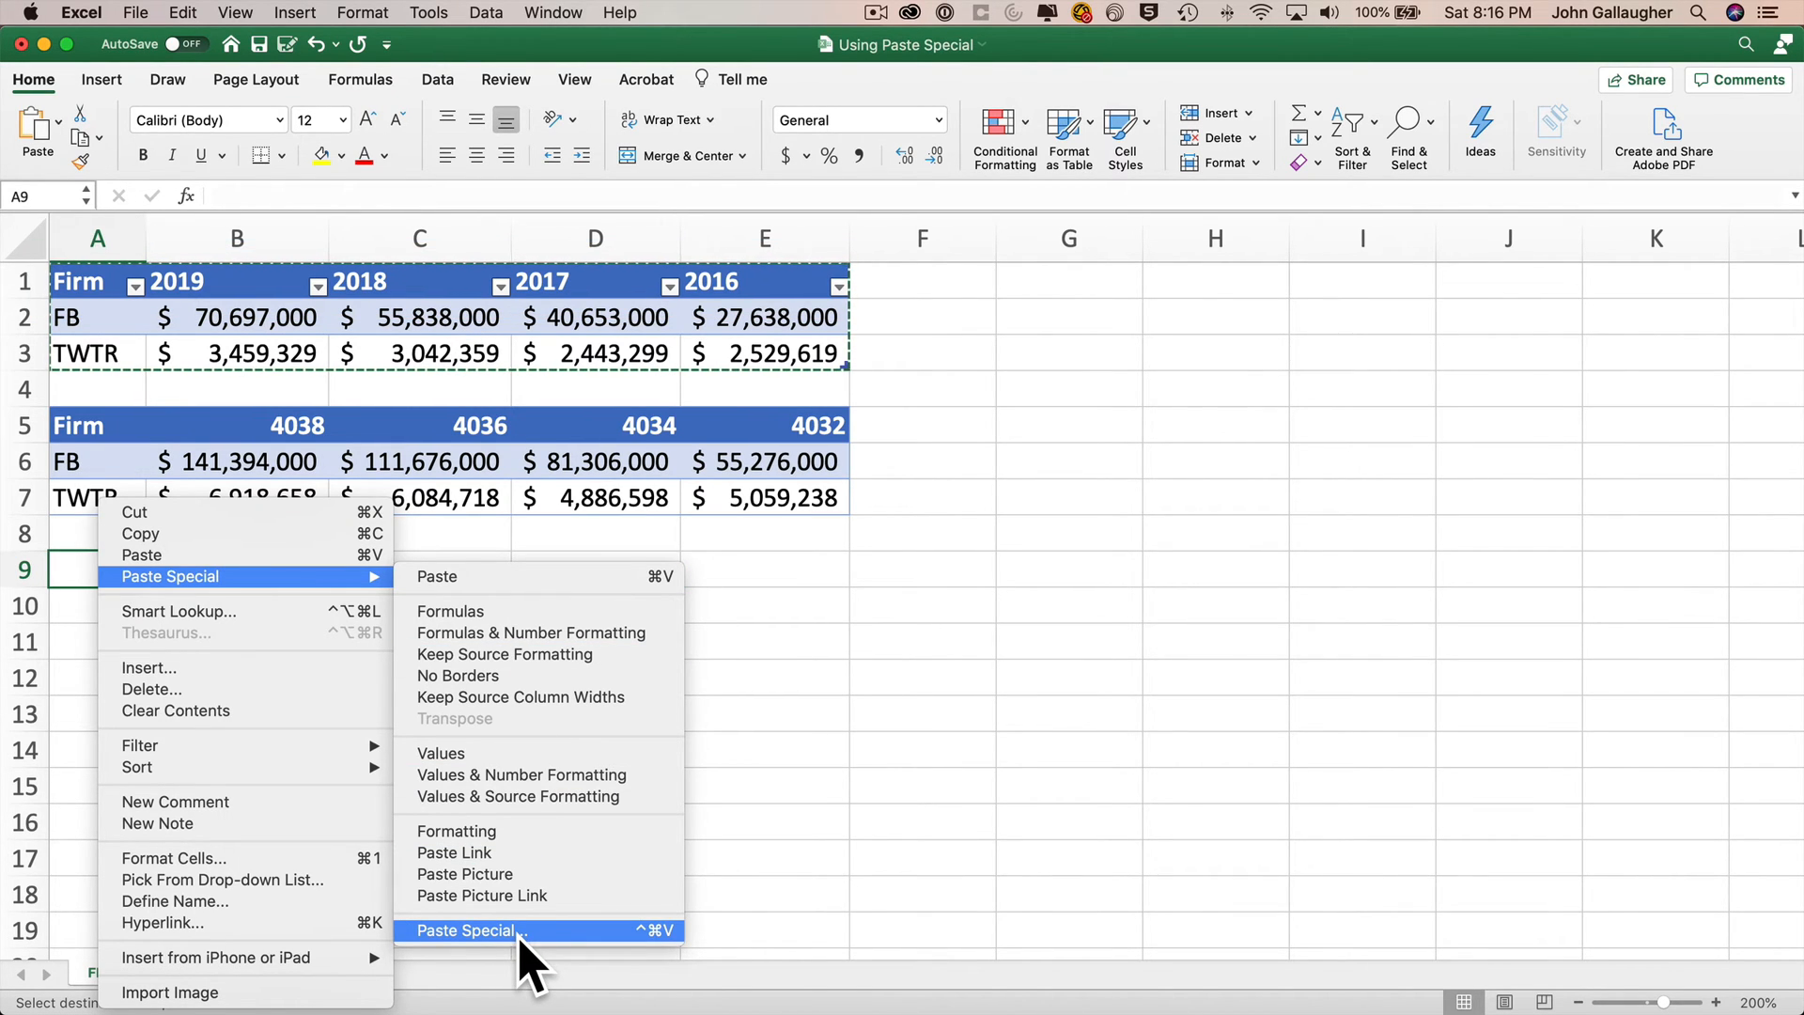
click(466, 930)
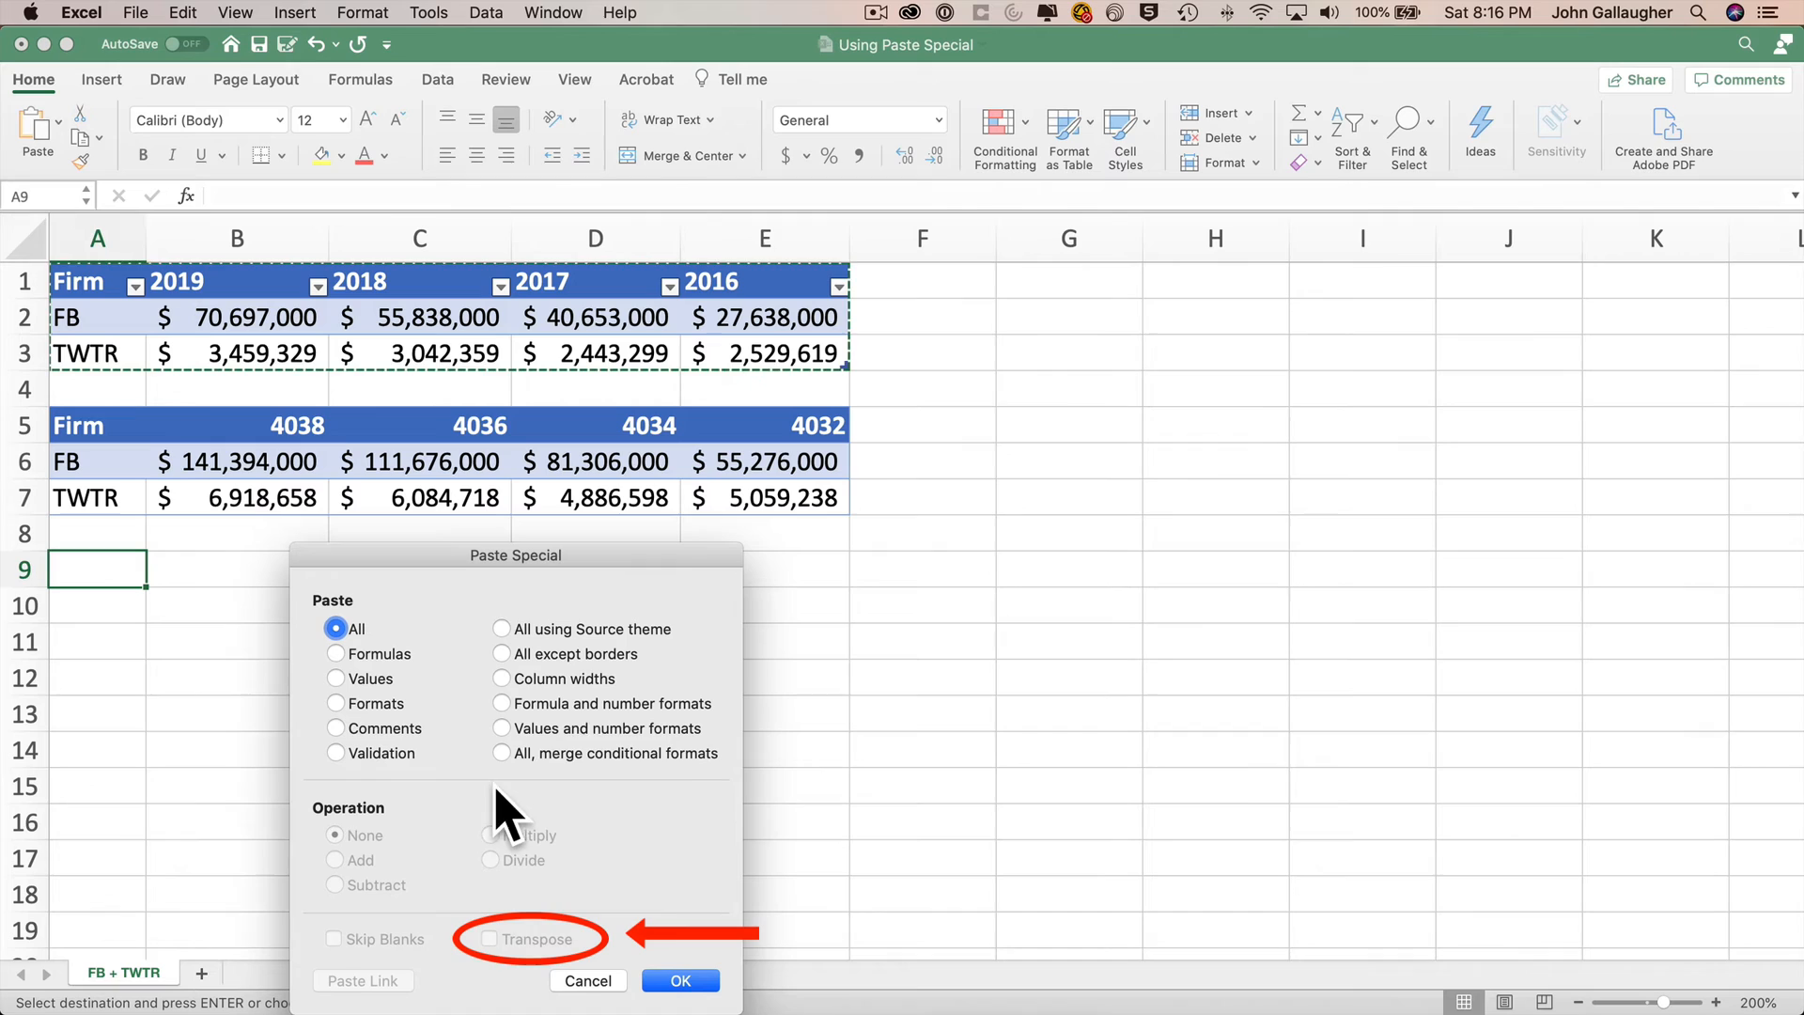
click(502, 730)
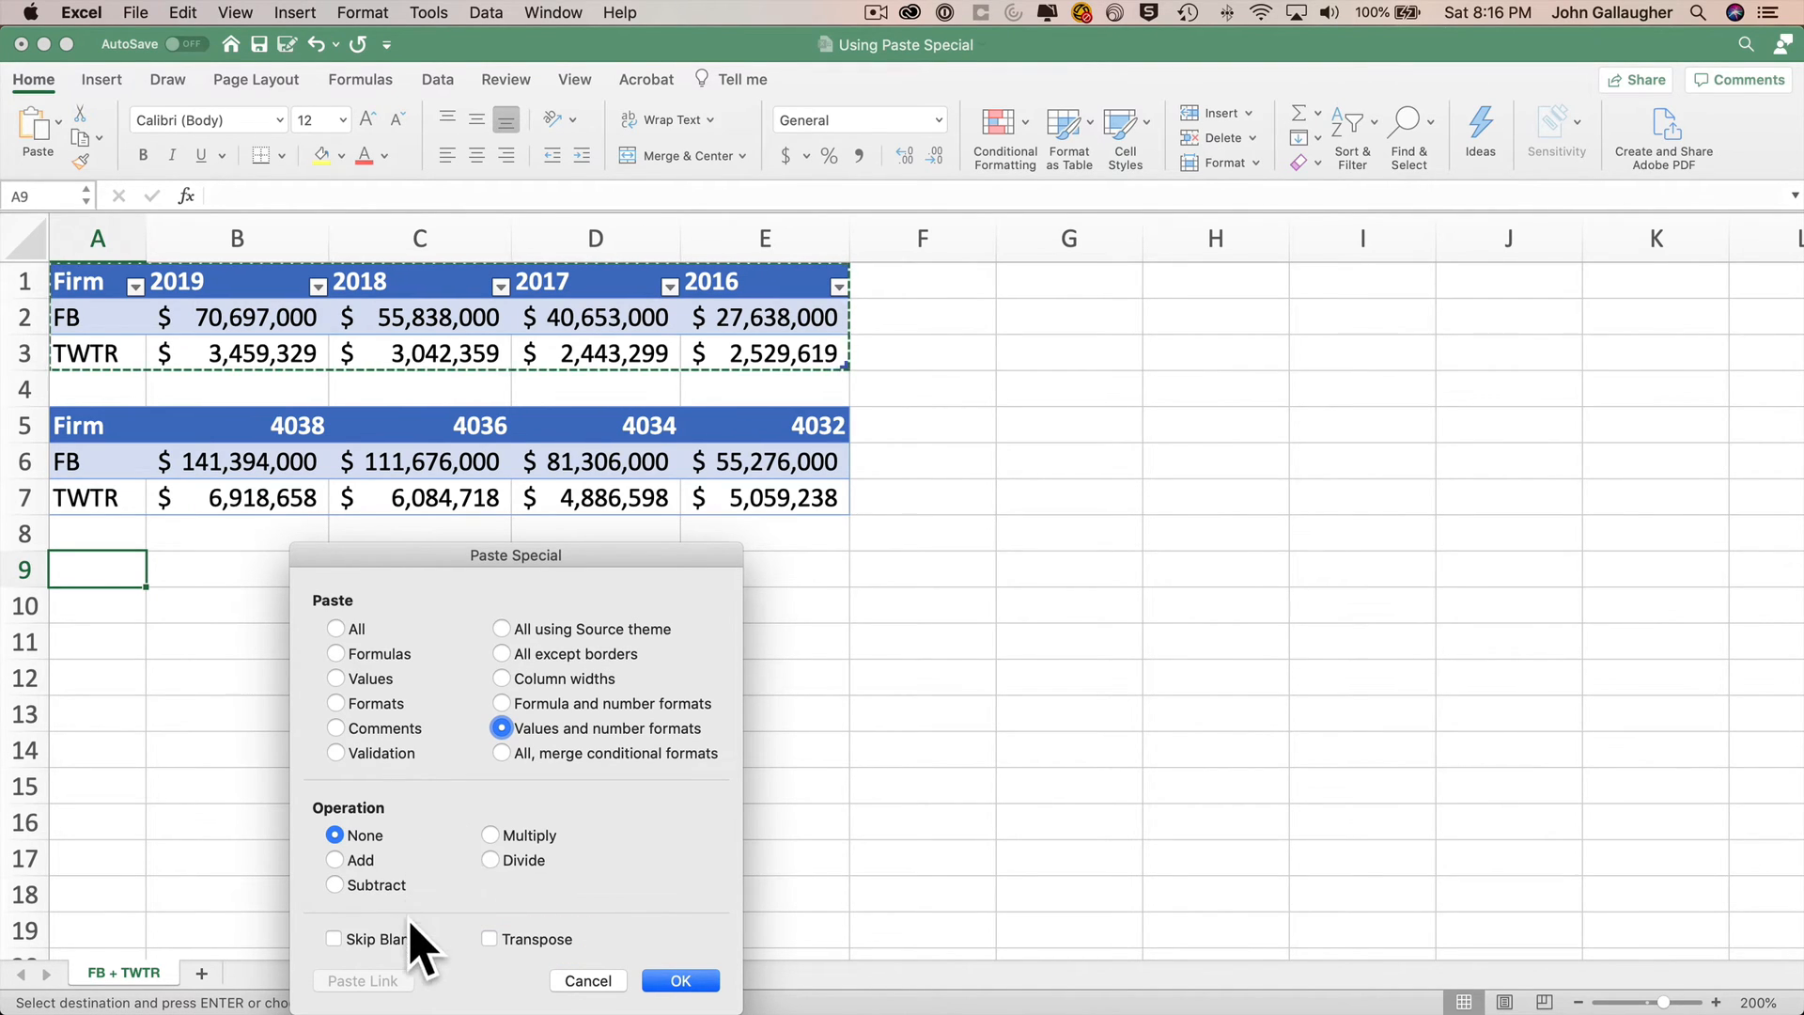
click(489, 939)
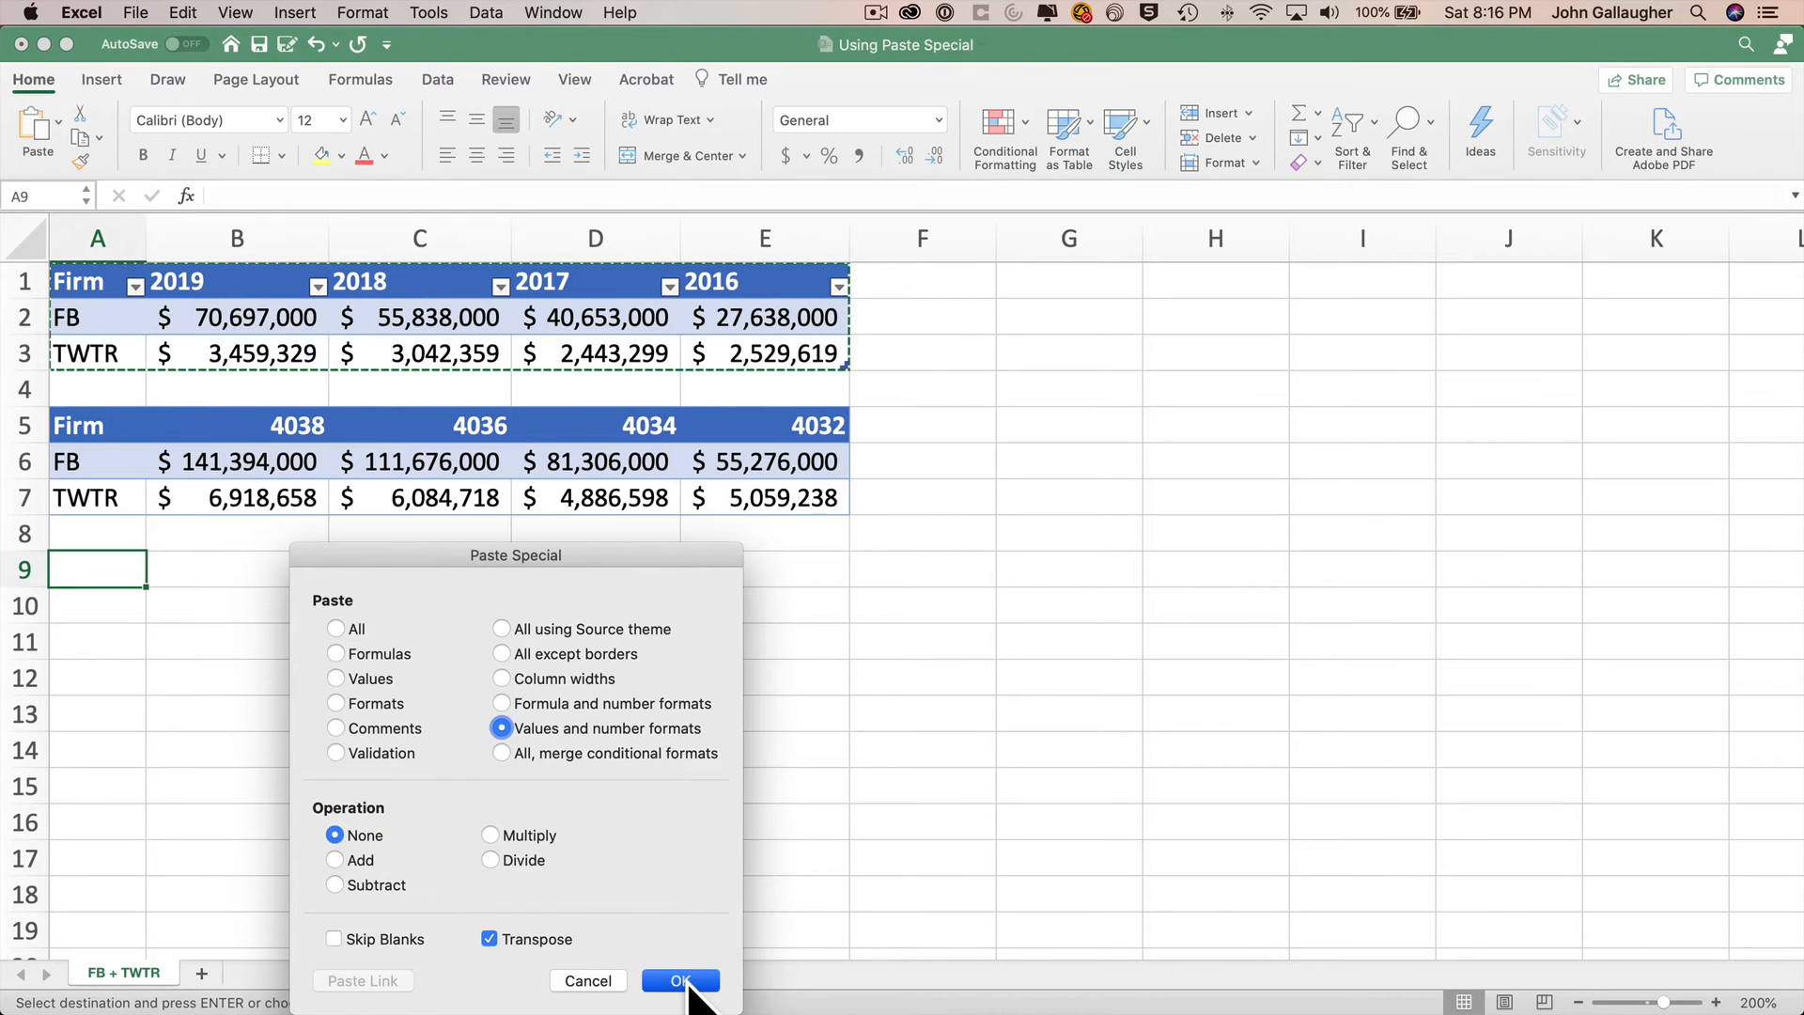
click(680, 981)
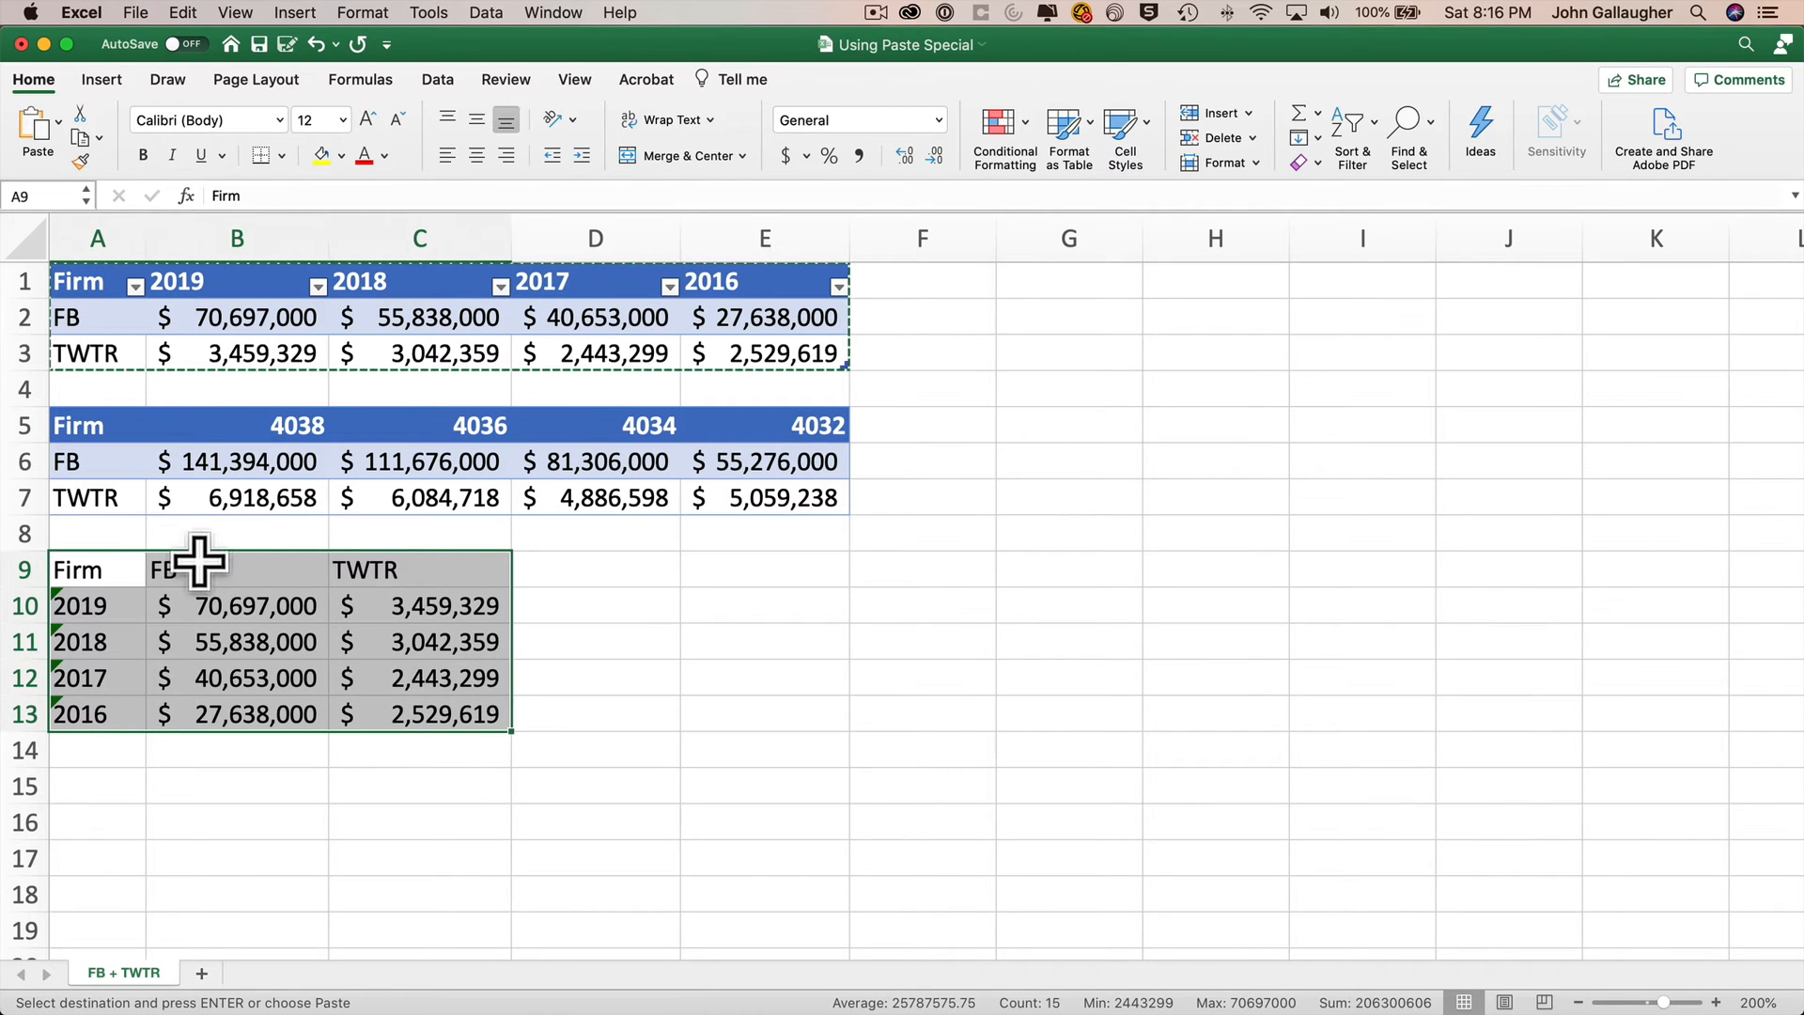
mouse_move(92, 570)
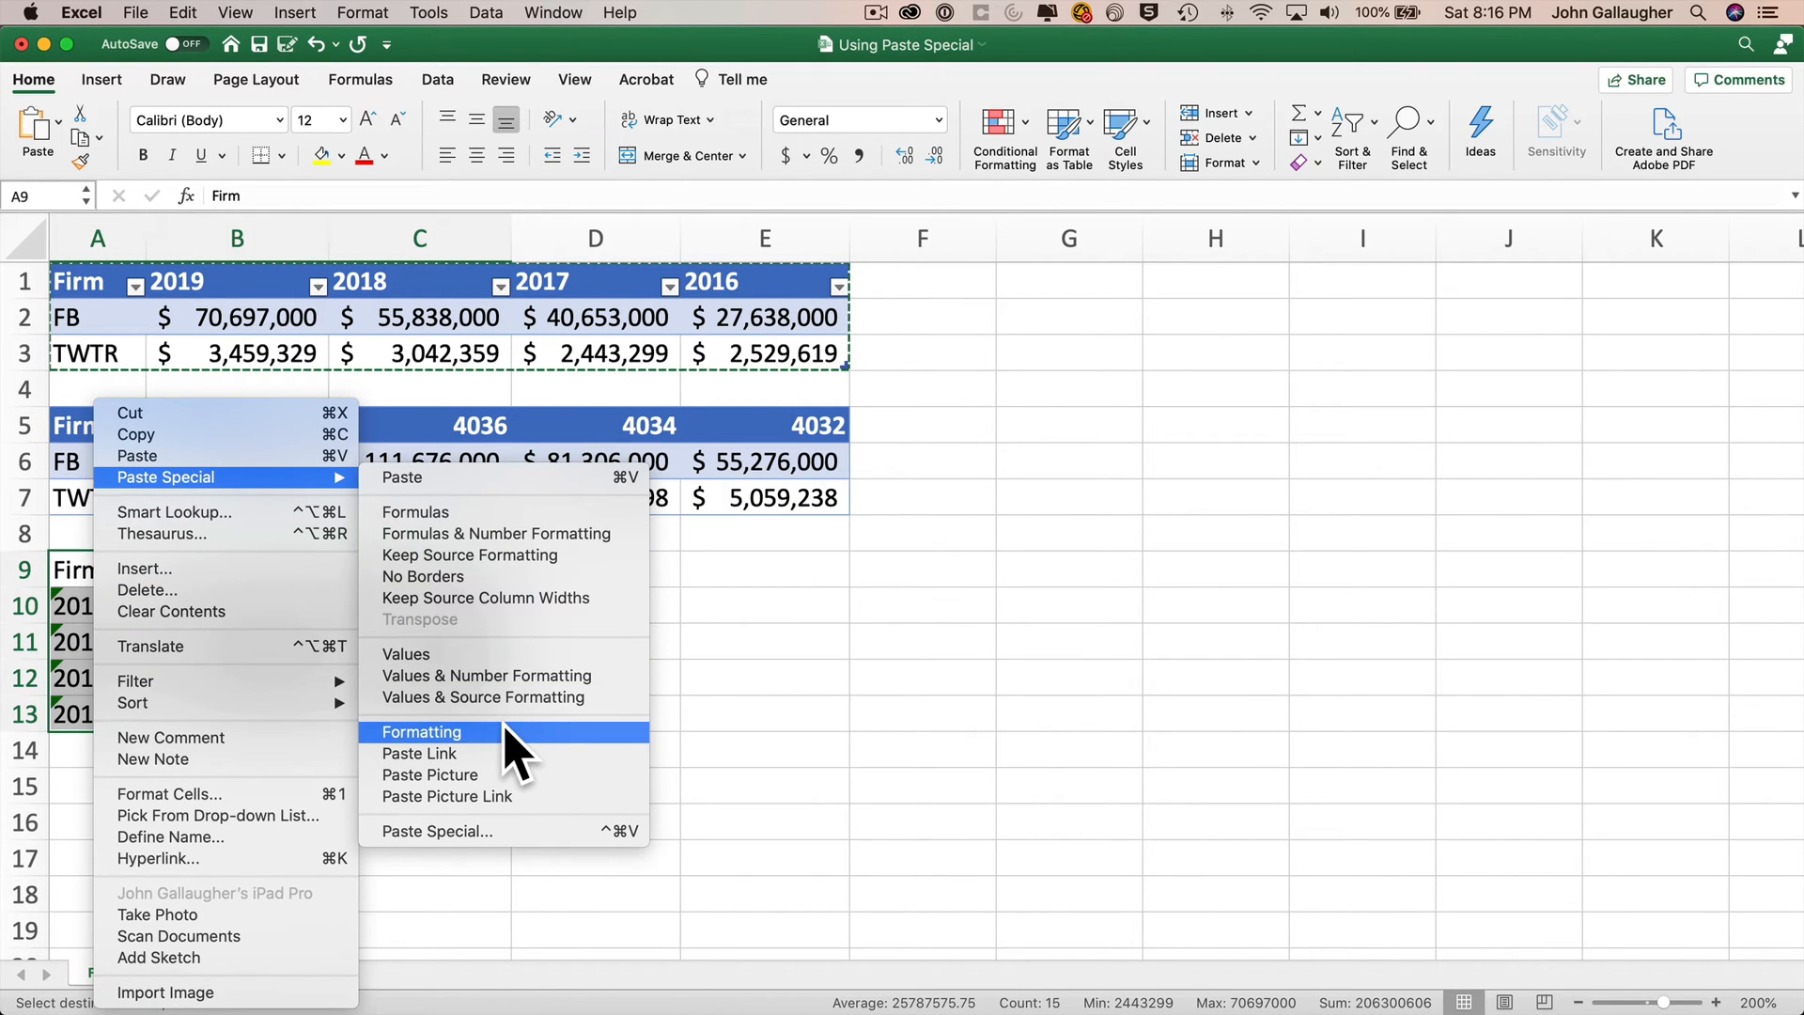
Step: Paste Formats with Transpose onto the A9 block so it gets the blue banded styling
click(421, 731)
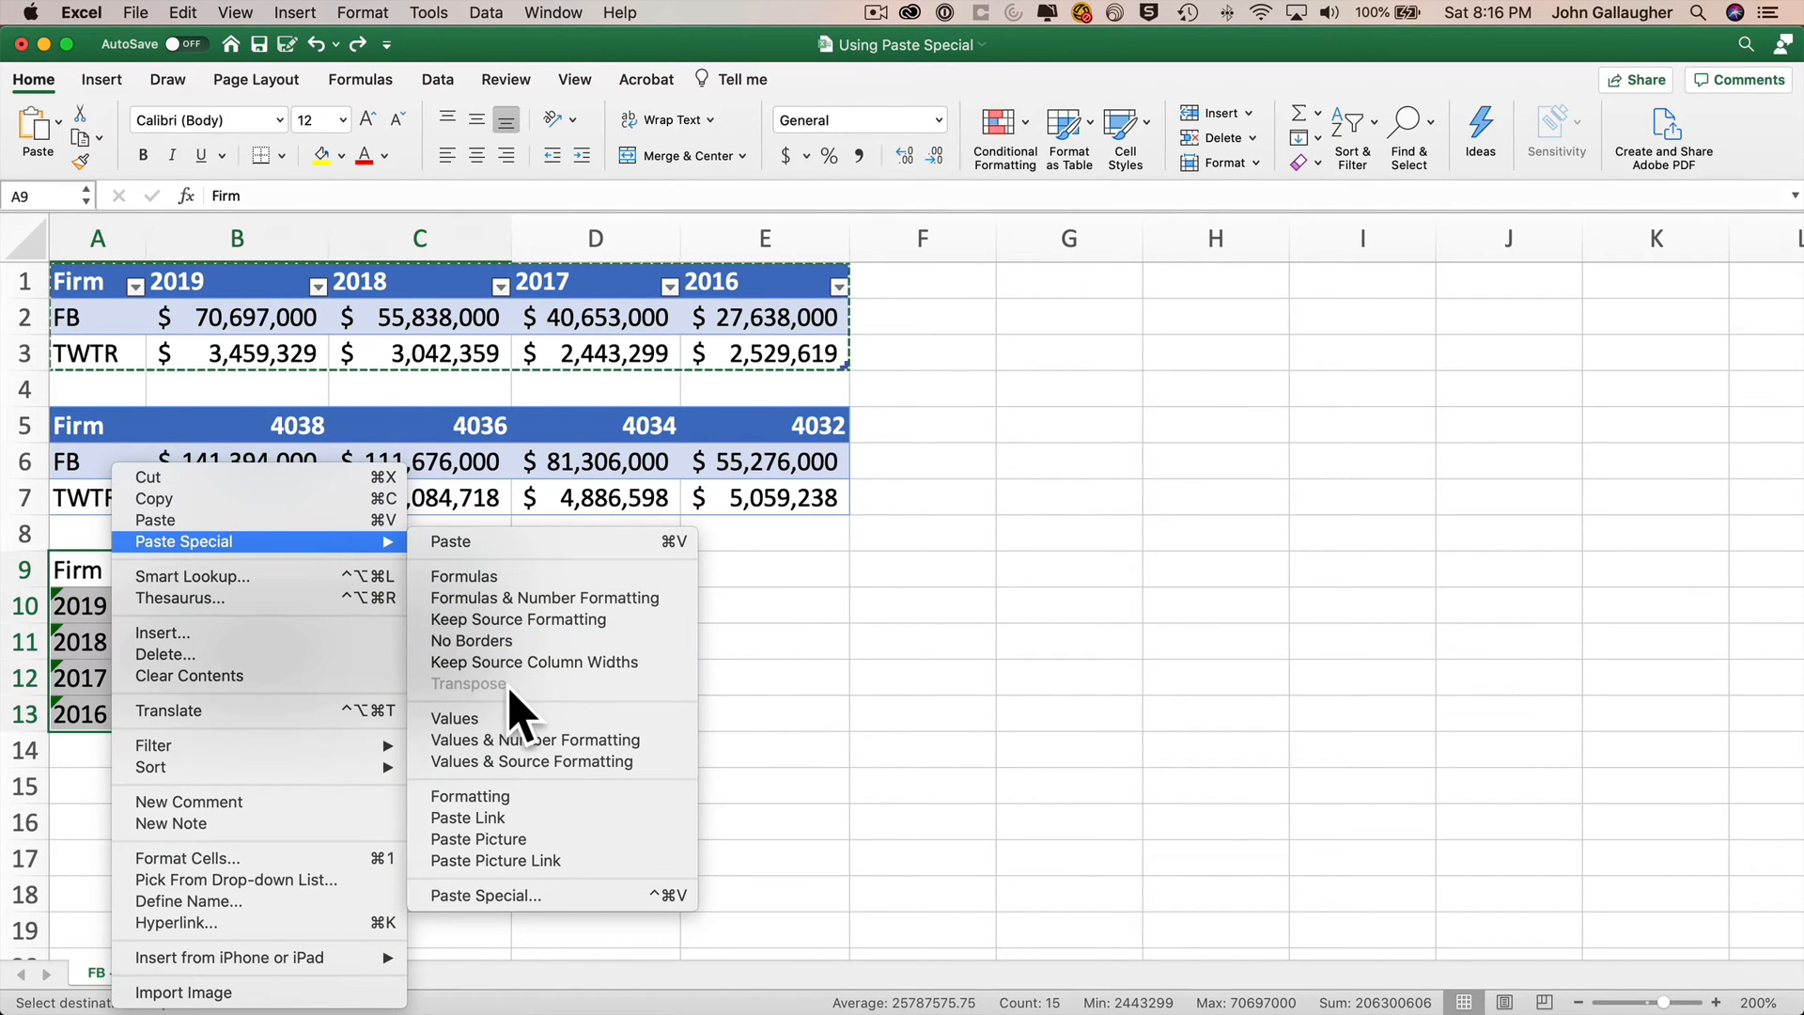
click(485, 894)
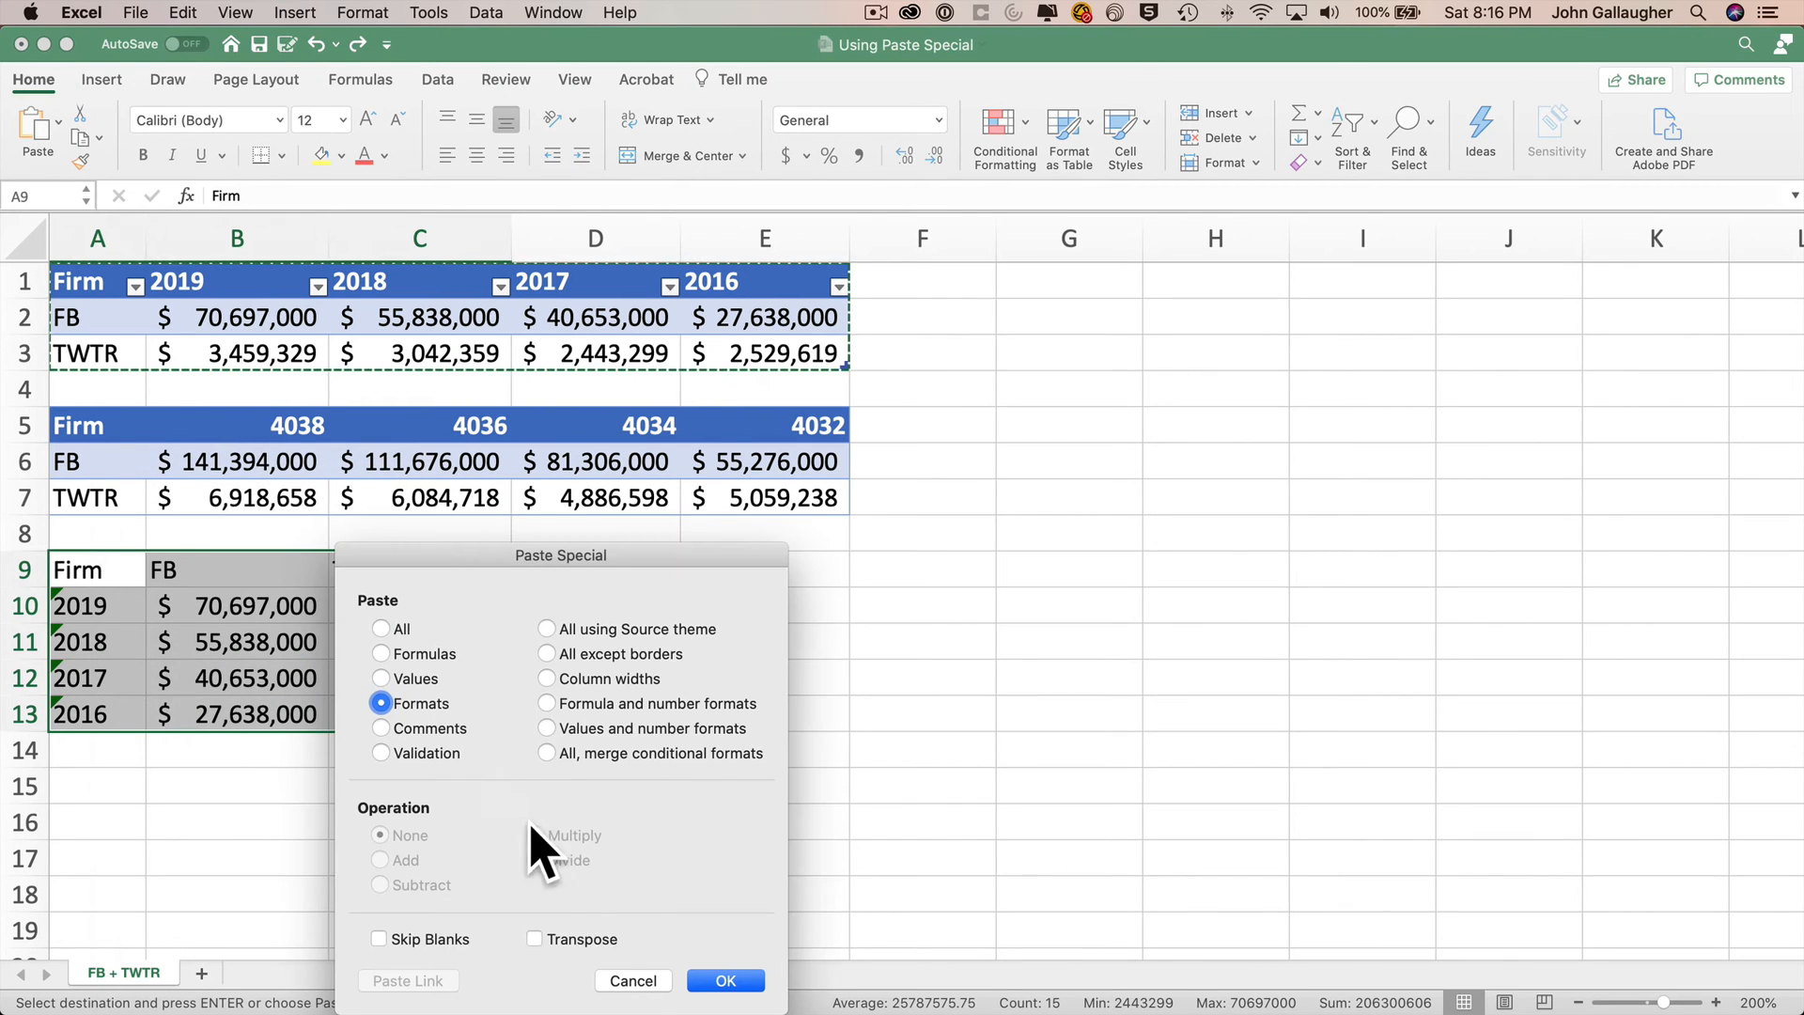
click(534, 939)
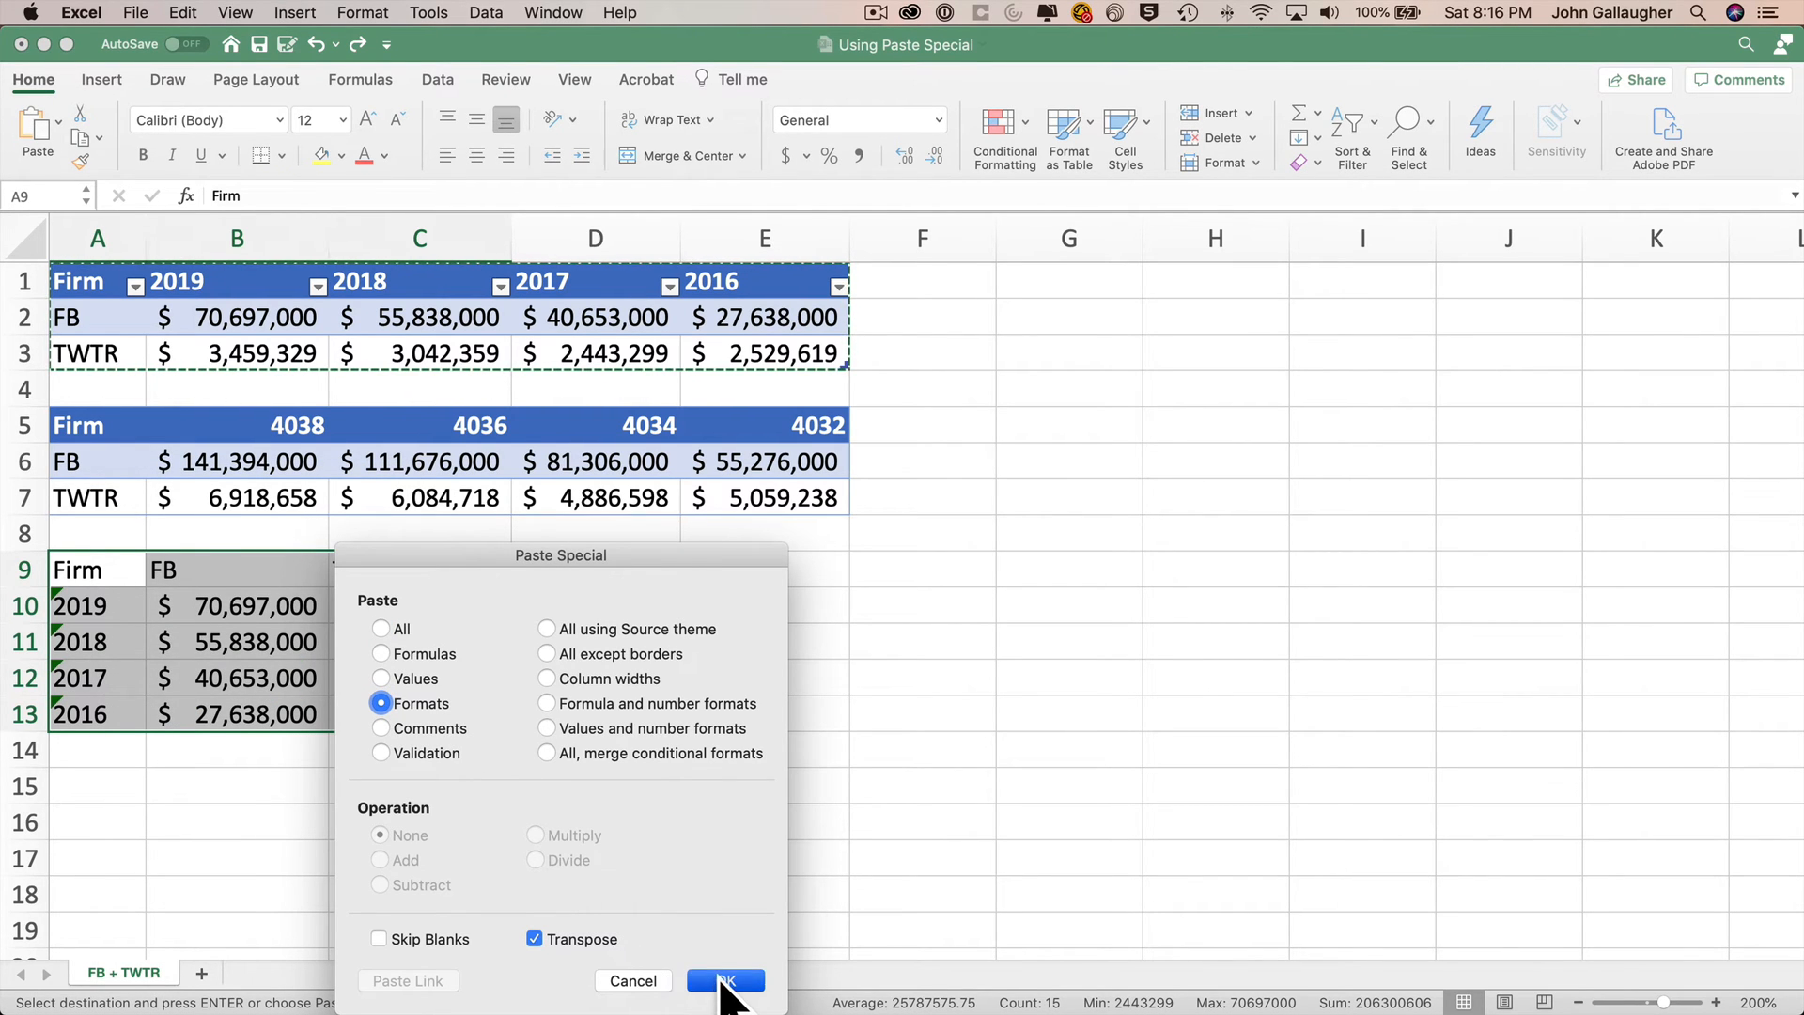
click(725, 981)
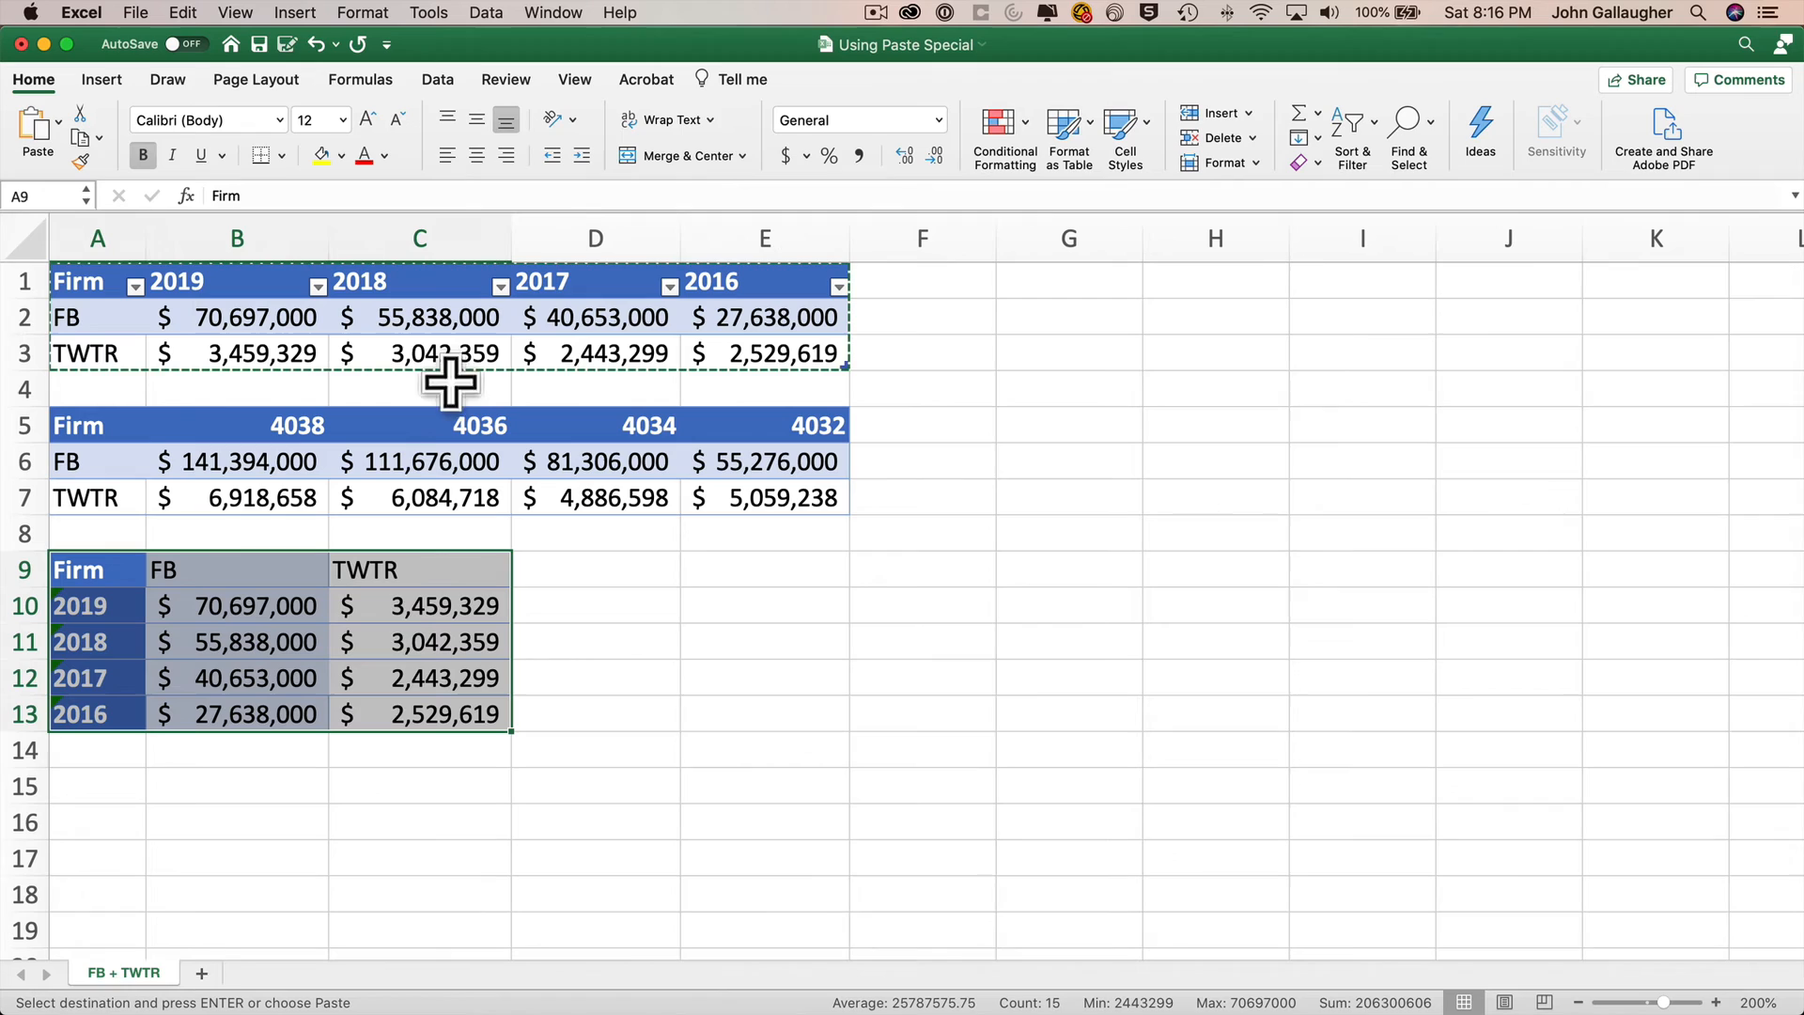
mouse_move(374, 710)
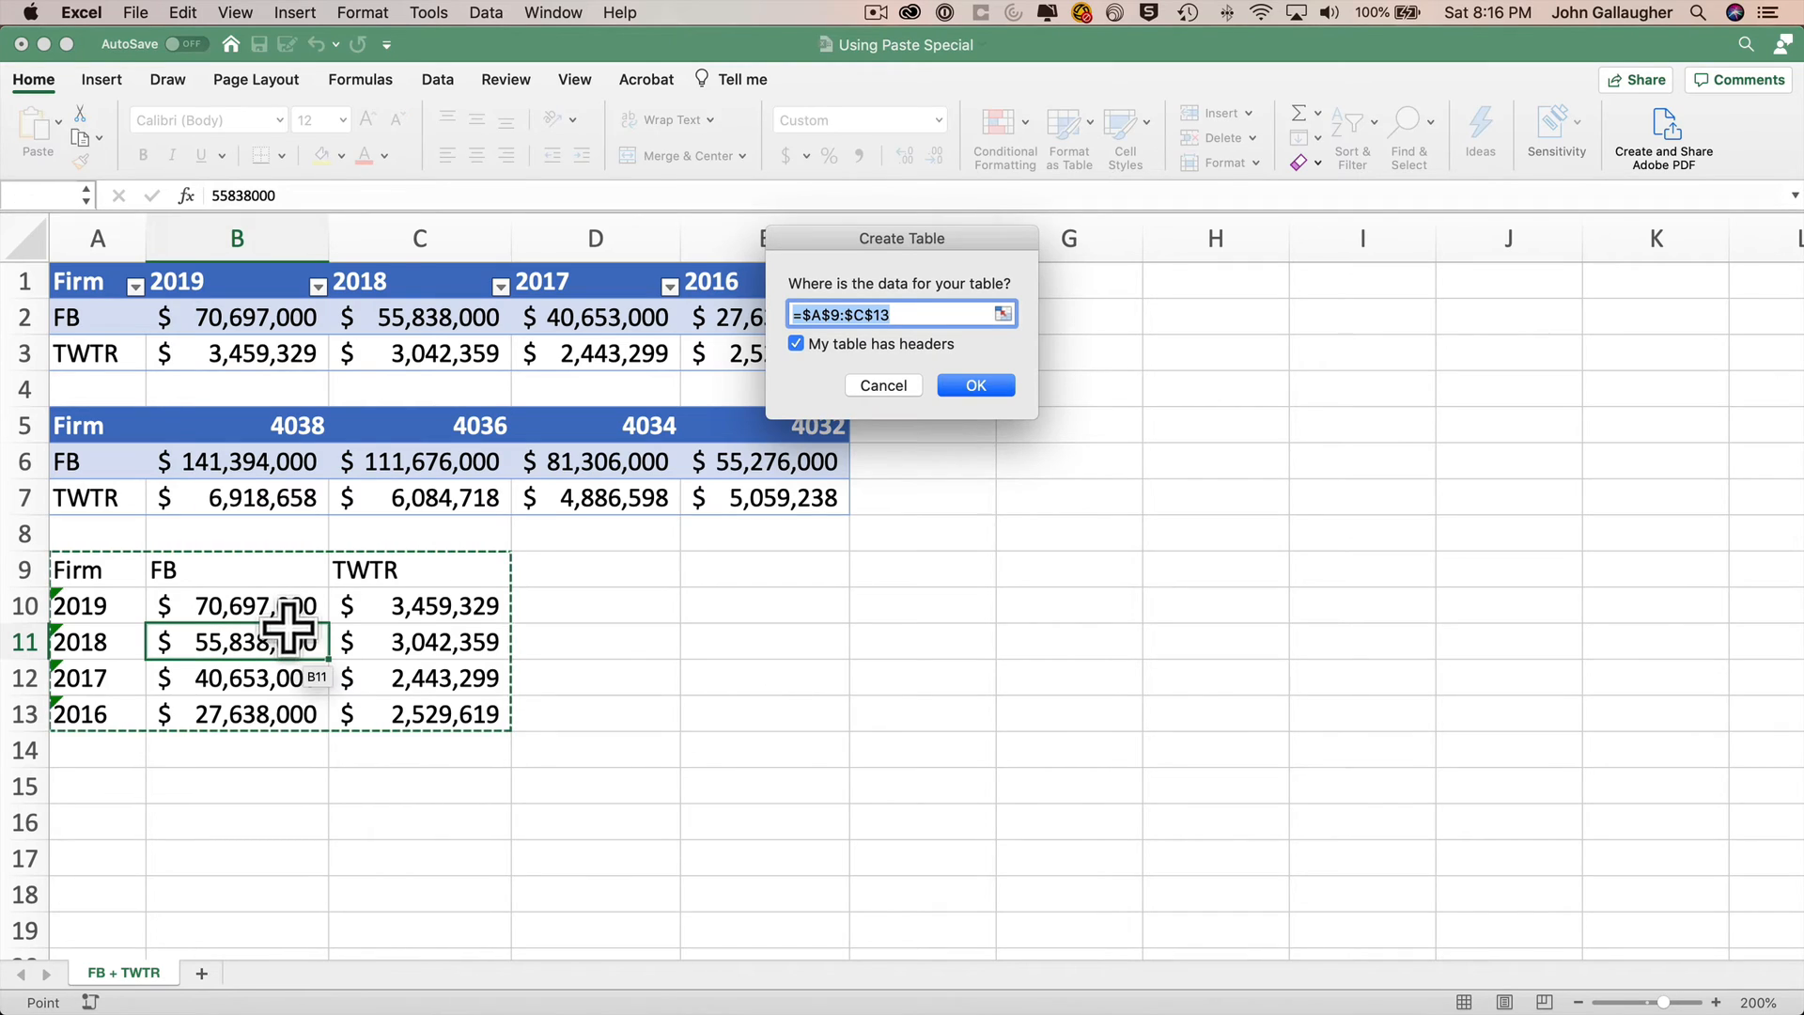
mouse_move(975, 384)
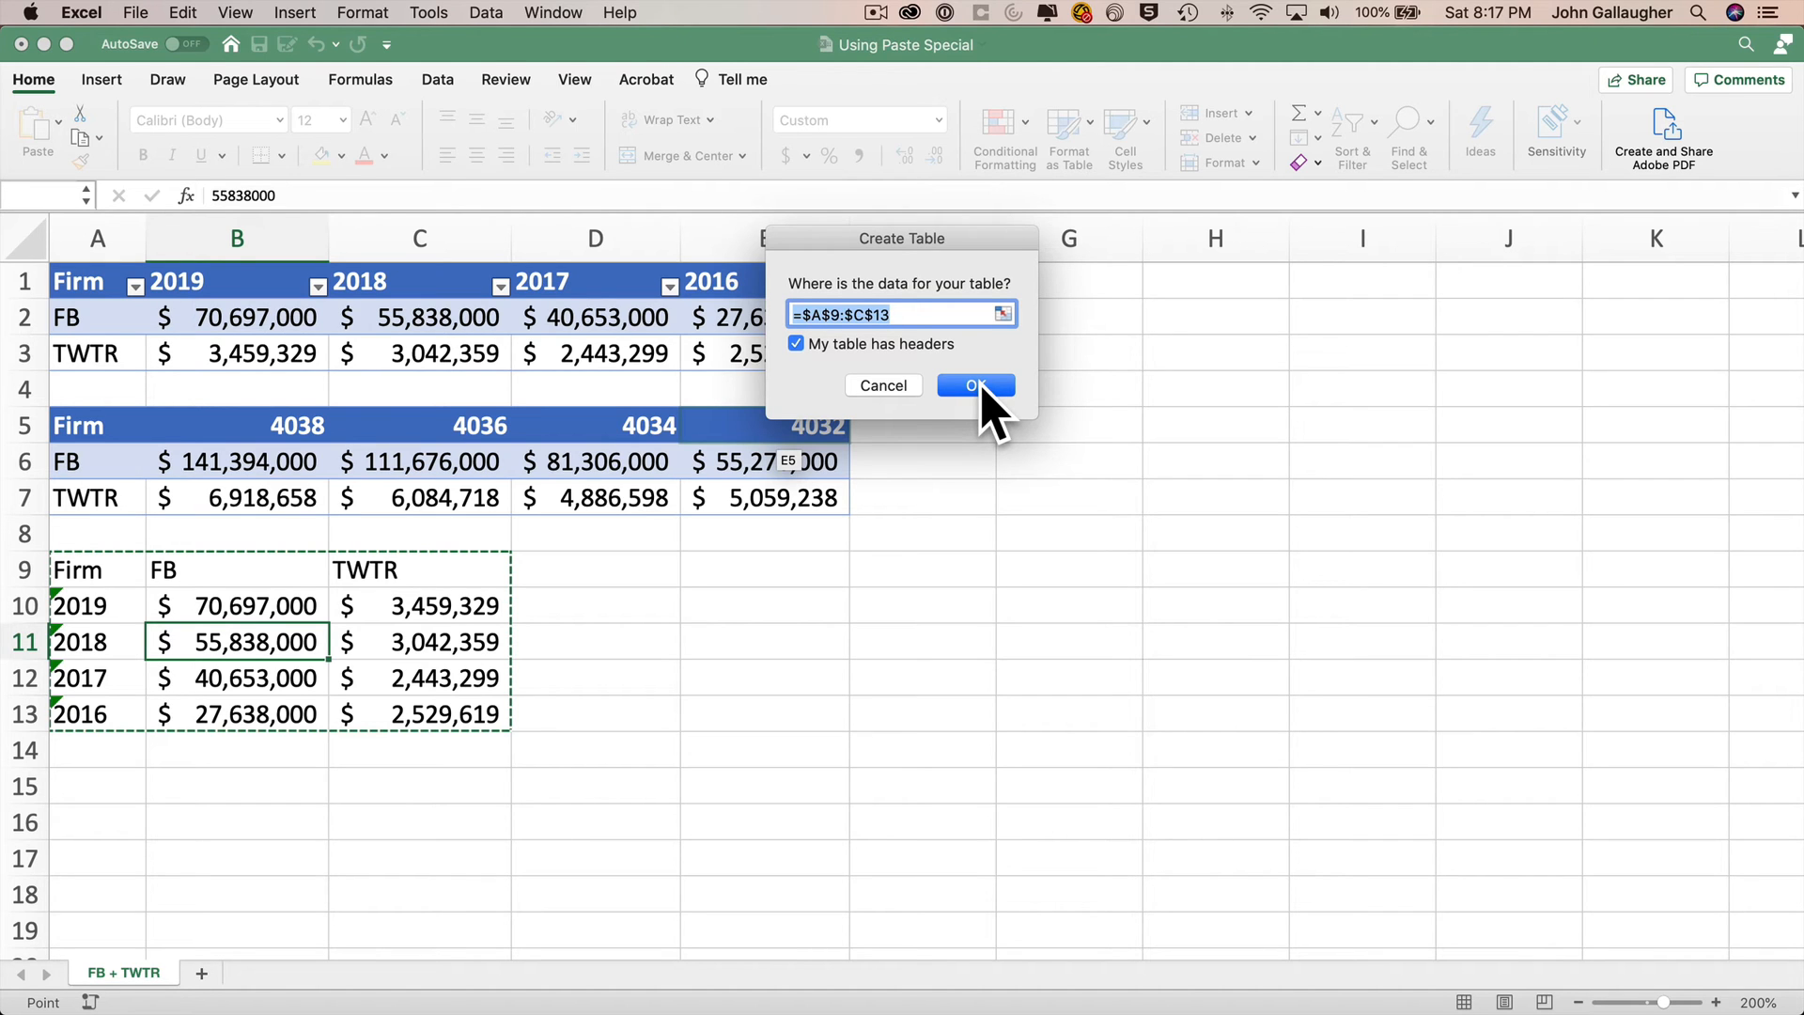
Step: Create a table from A9:C13 with headers, then convert it back to a normal range
click(973, 383)
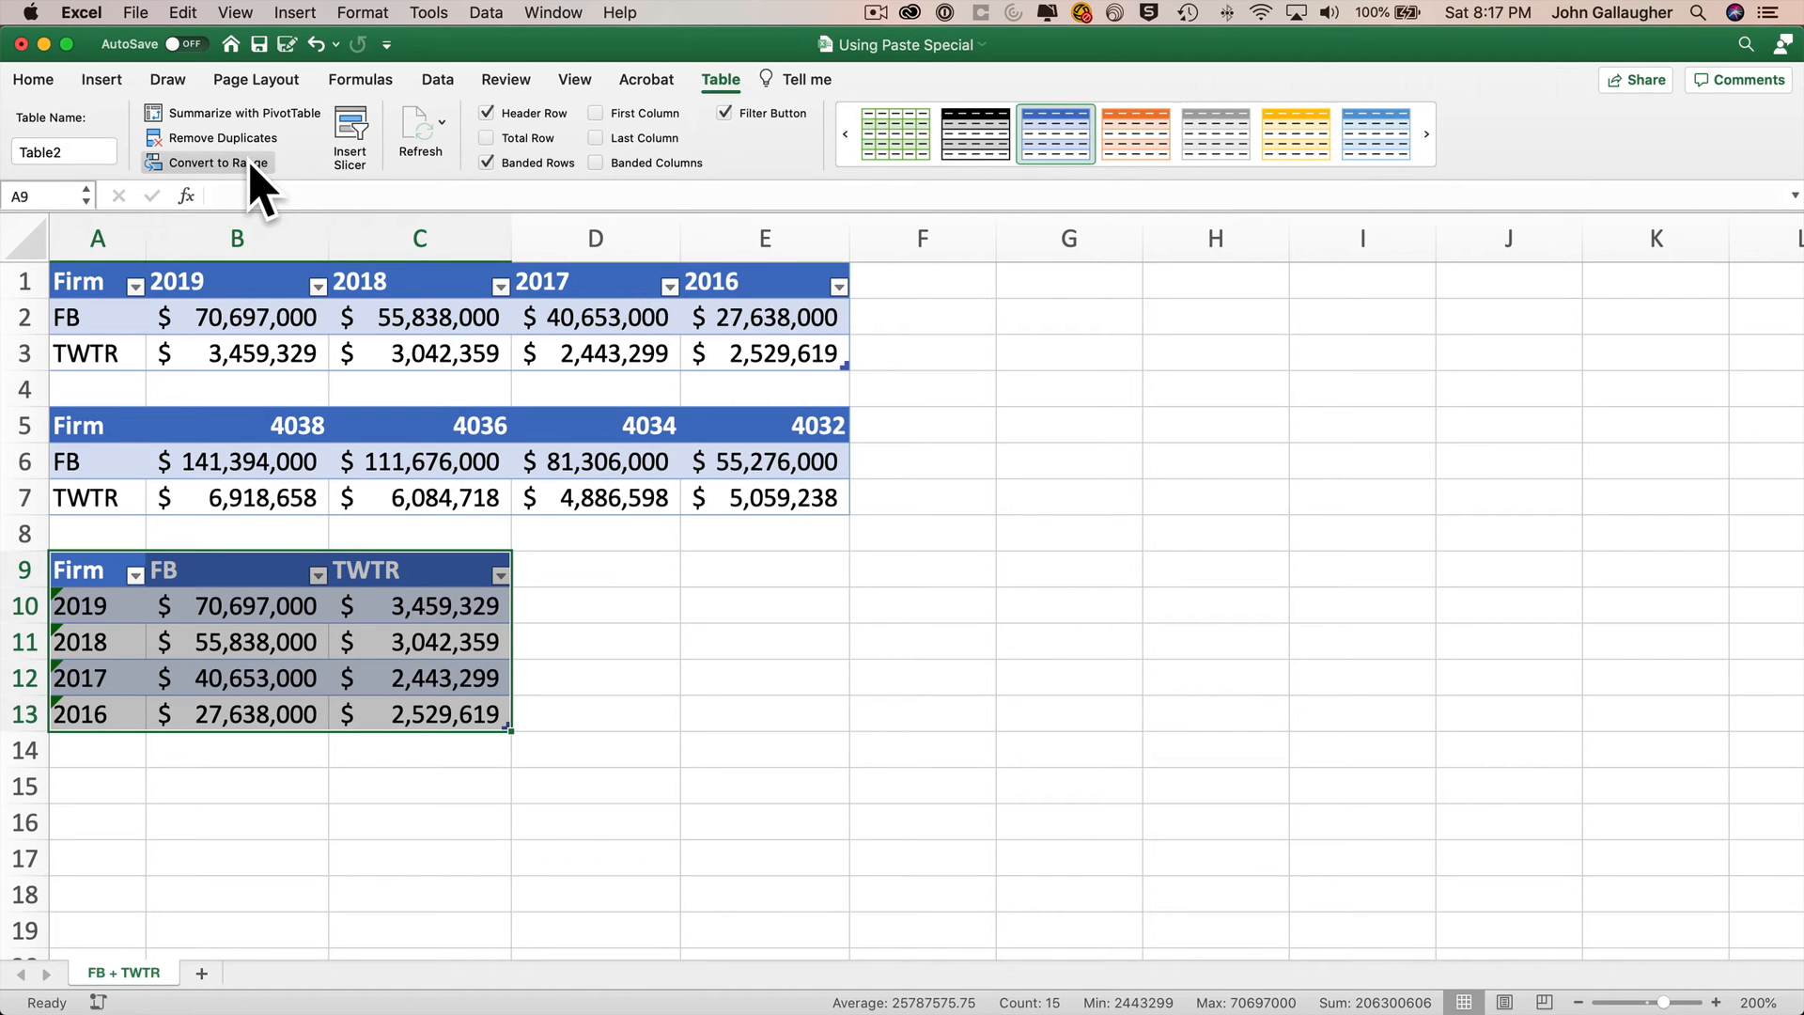
click(218, 162)
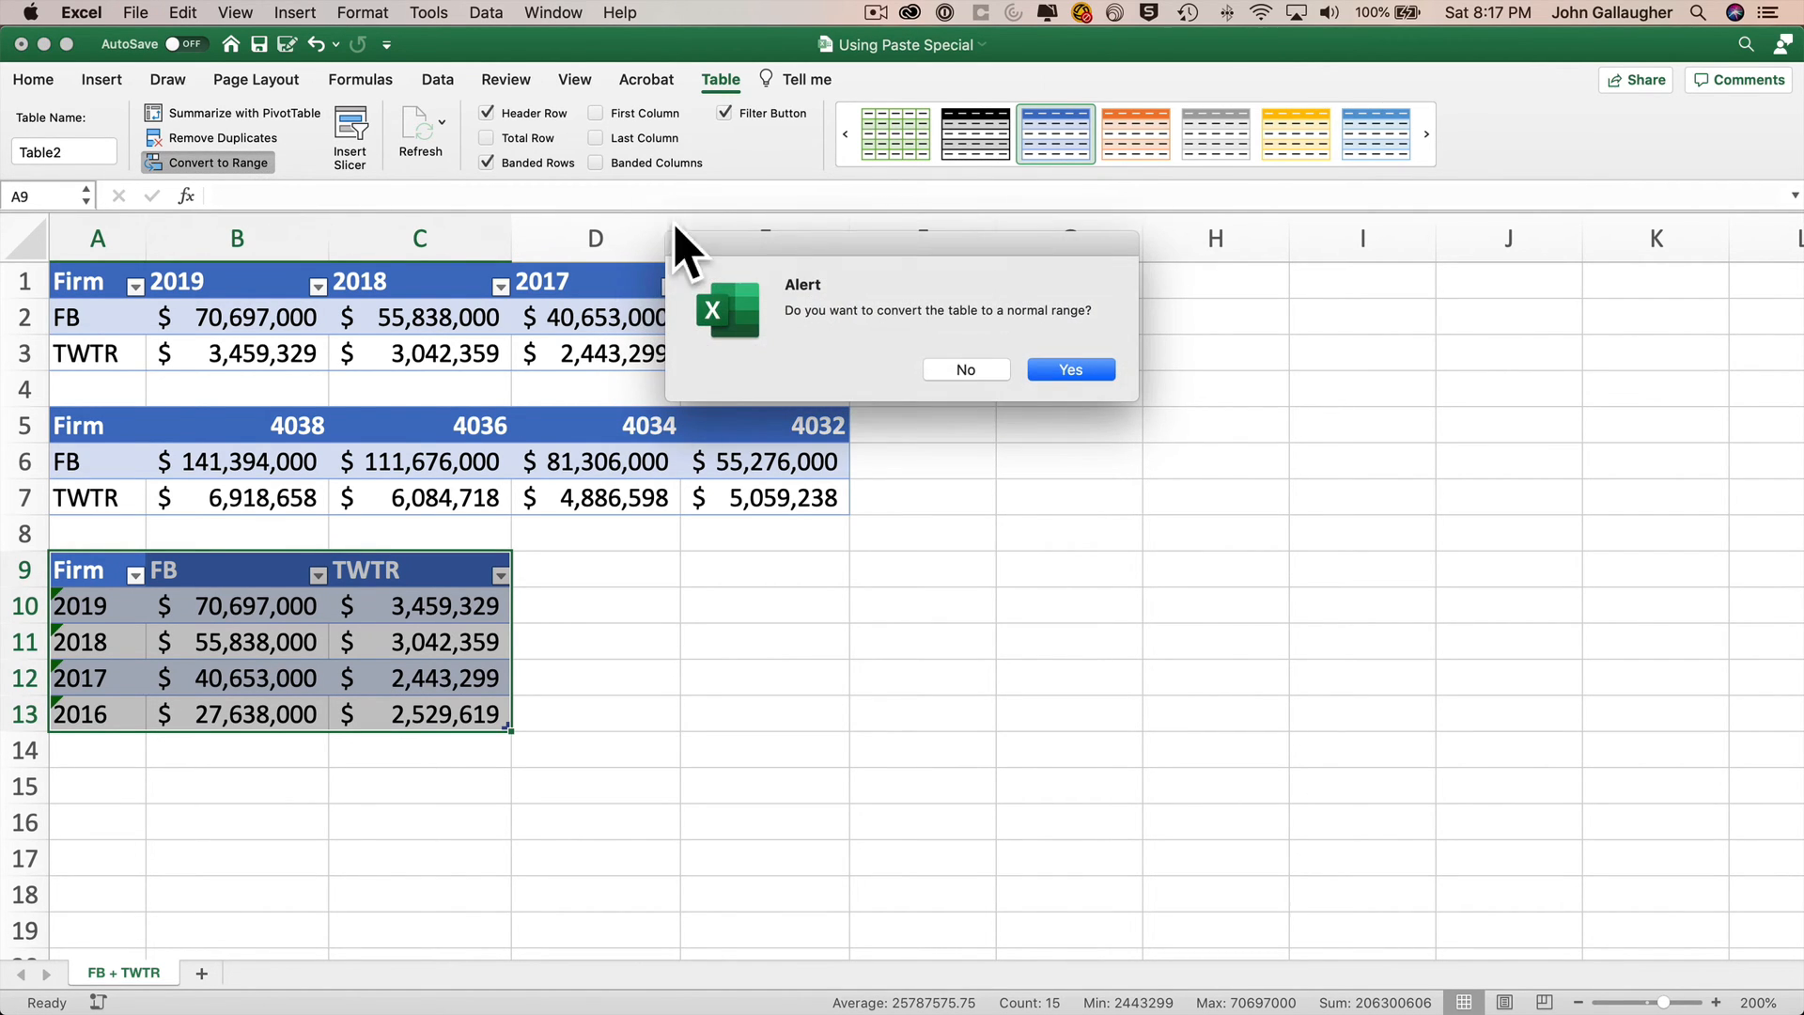
click(1070, 370)
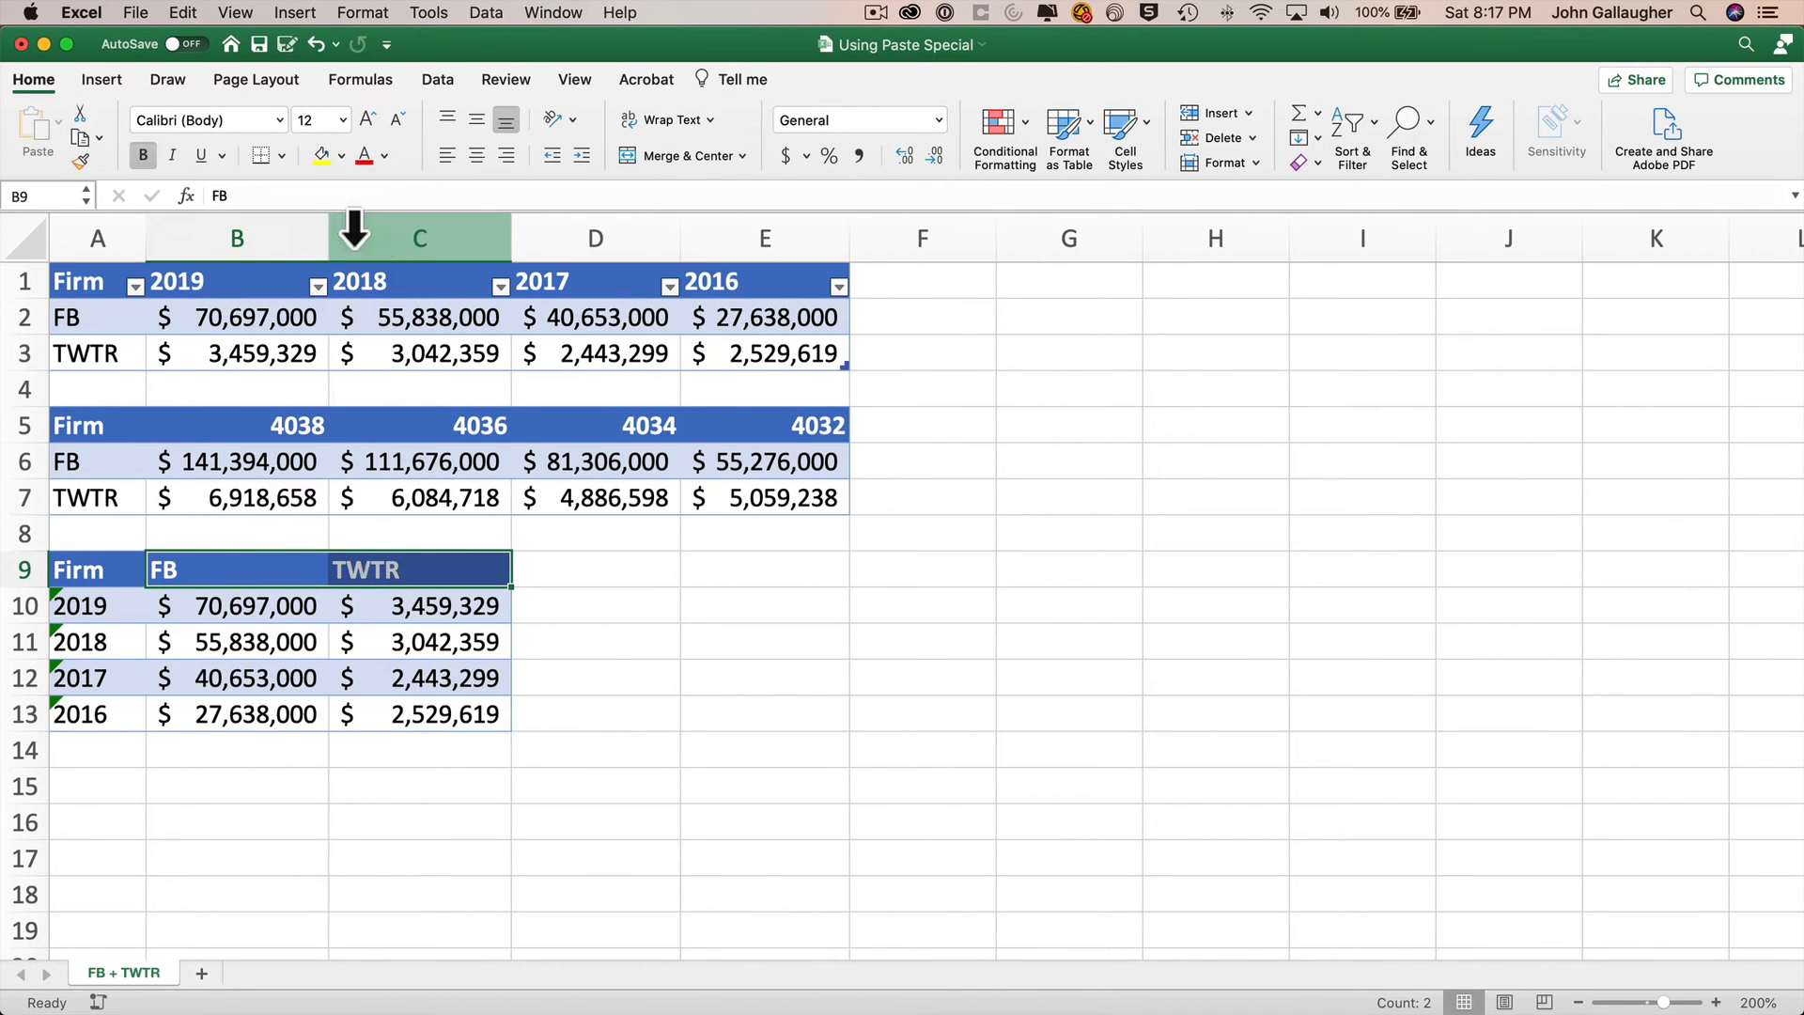
Step: Right-align the FB and TWTR headers in B9:C9
click(504, 152)
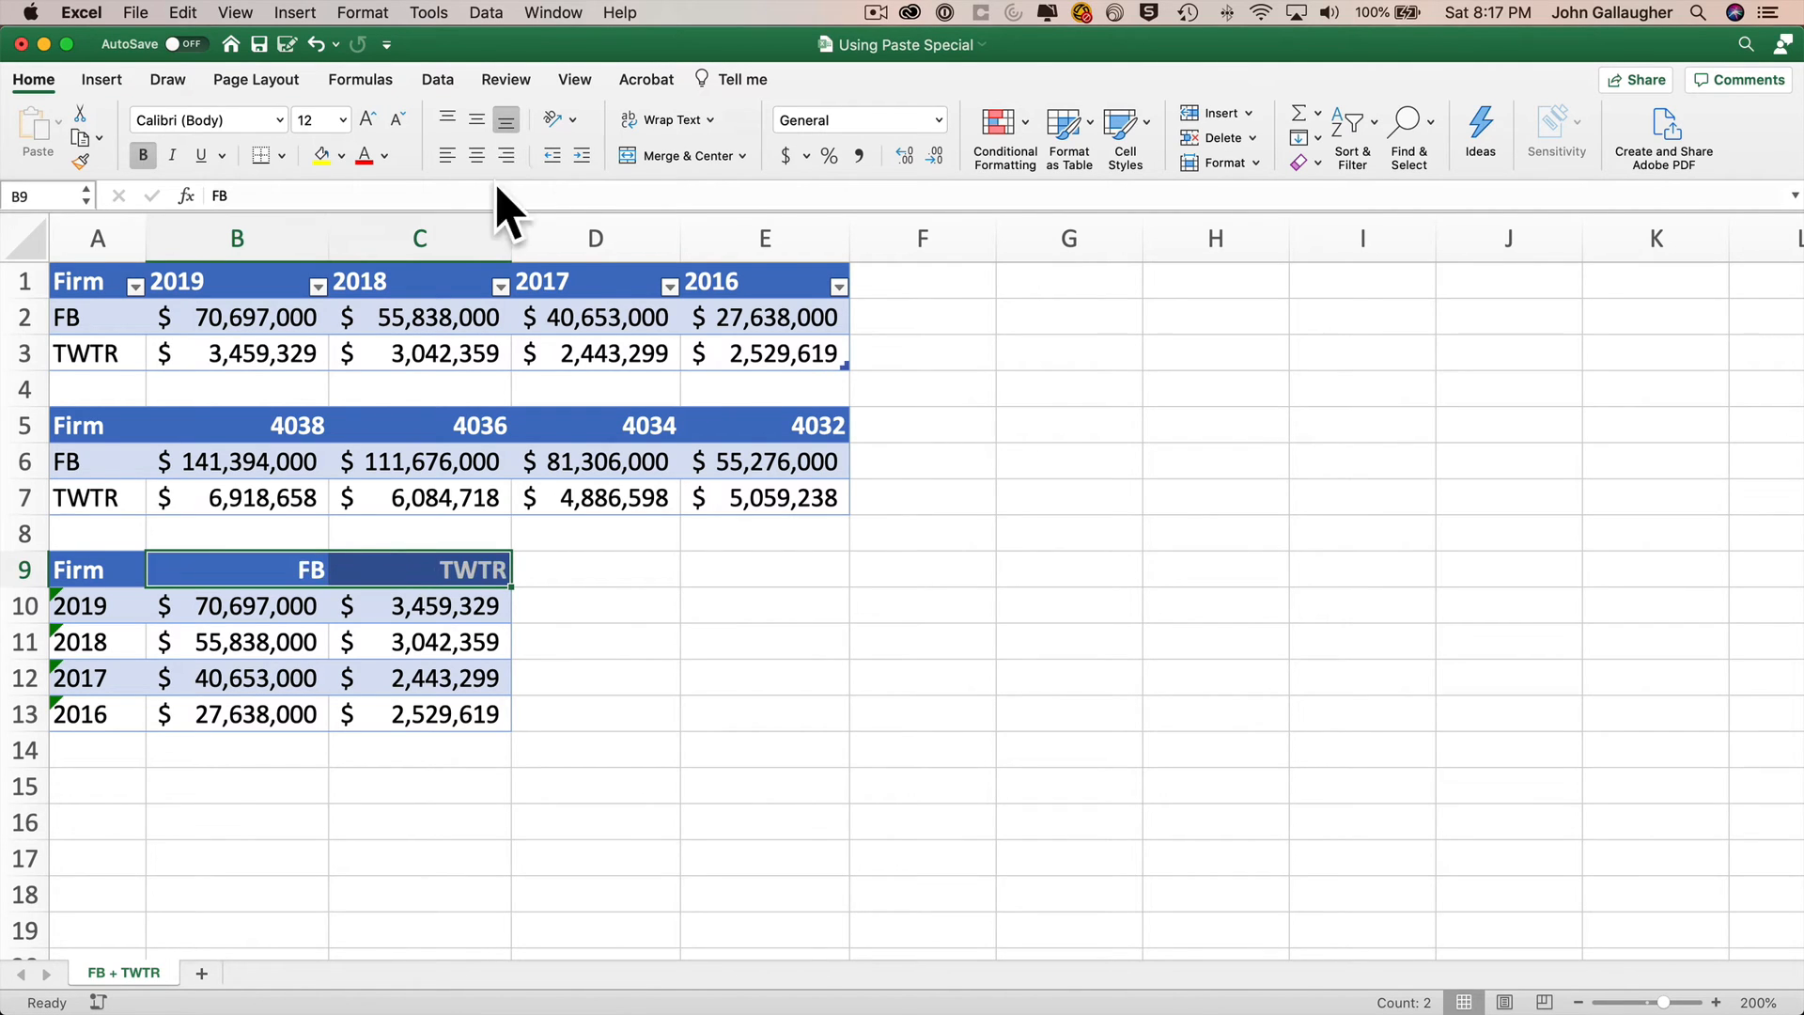
mouse_move(417, 714)
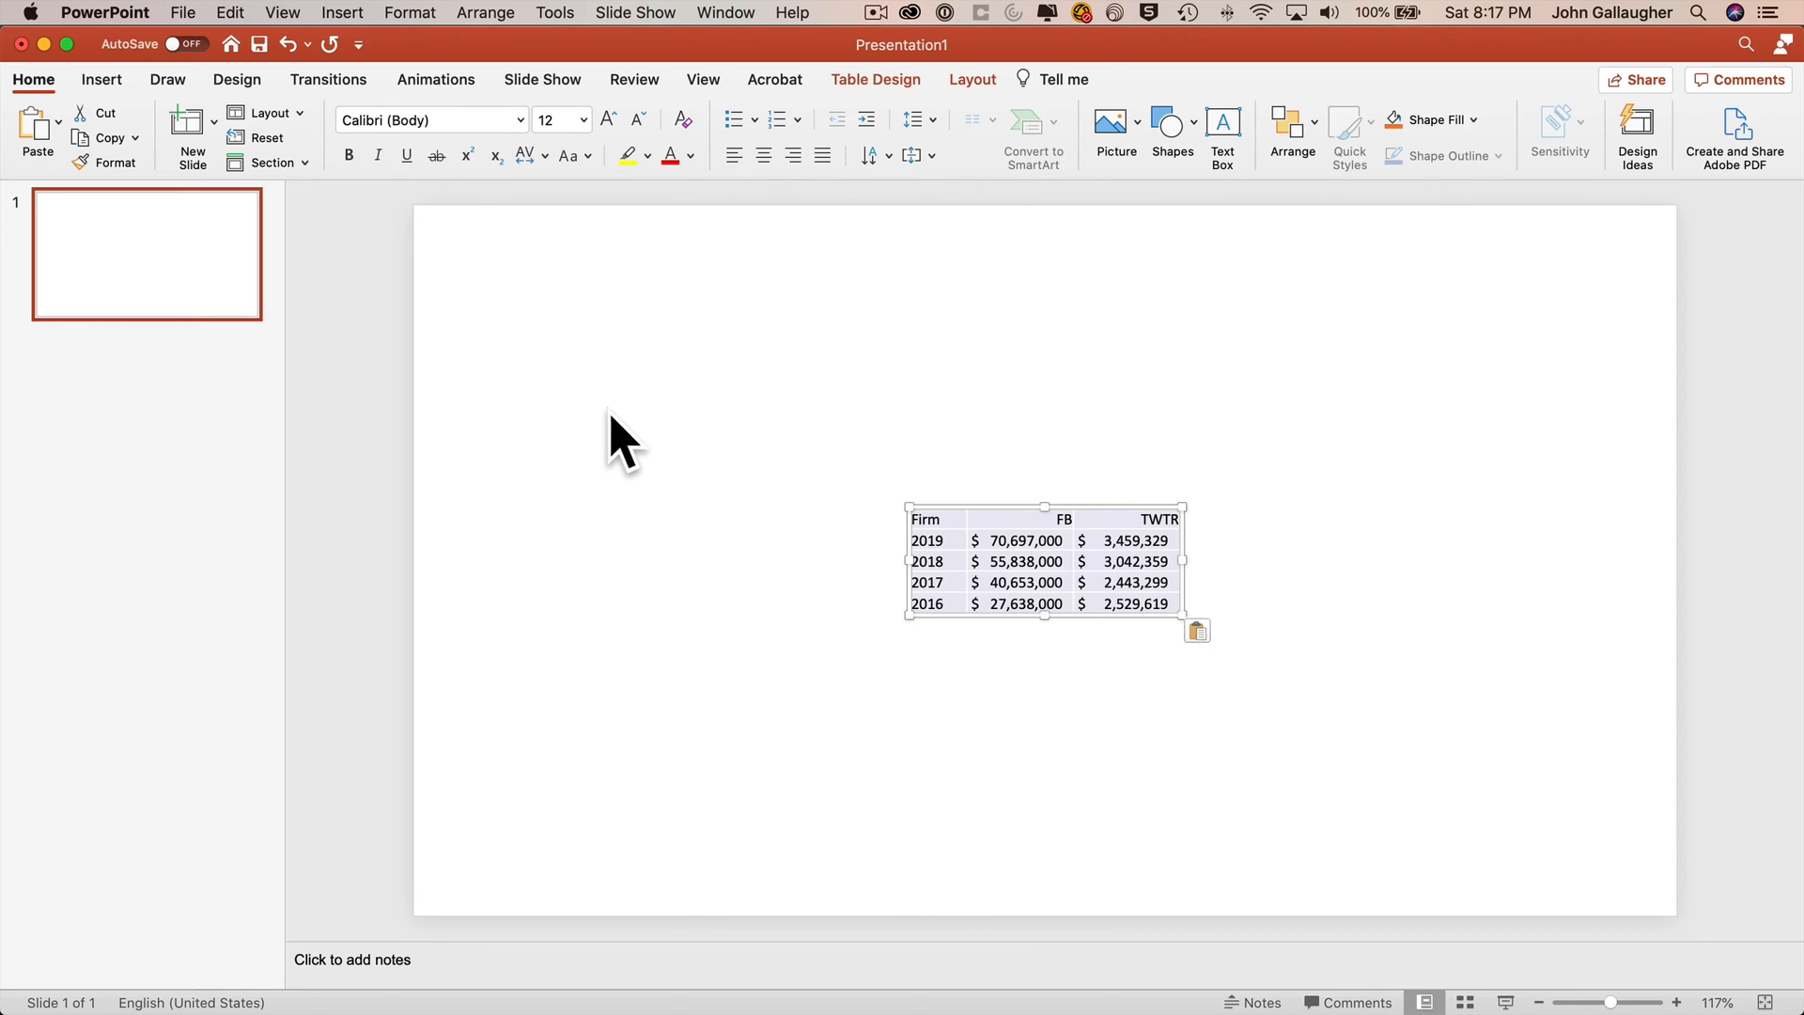
Step: Paste the FB/TWTR table as editable text at the slide's top left and resize it
click(1637, 131)
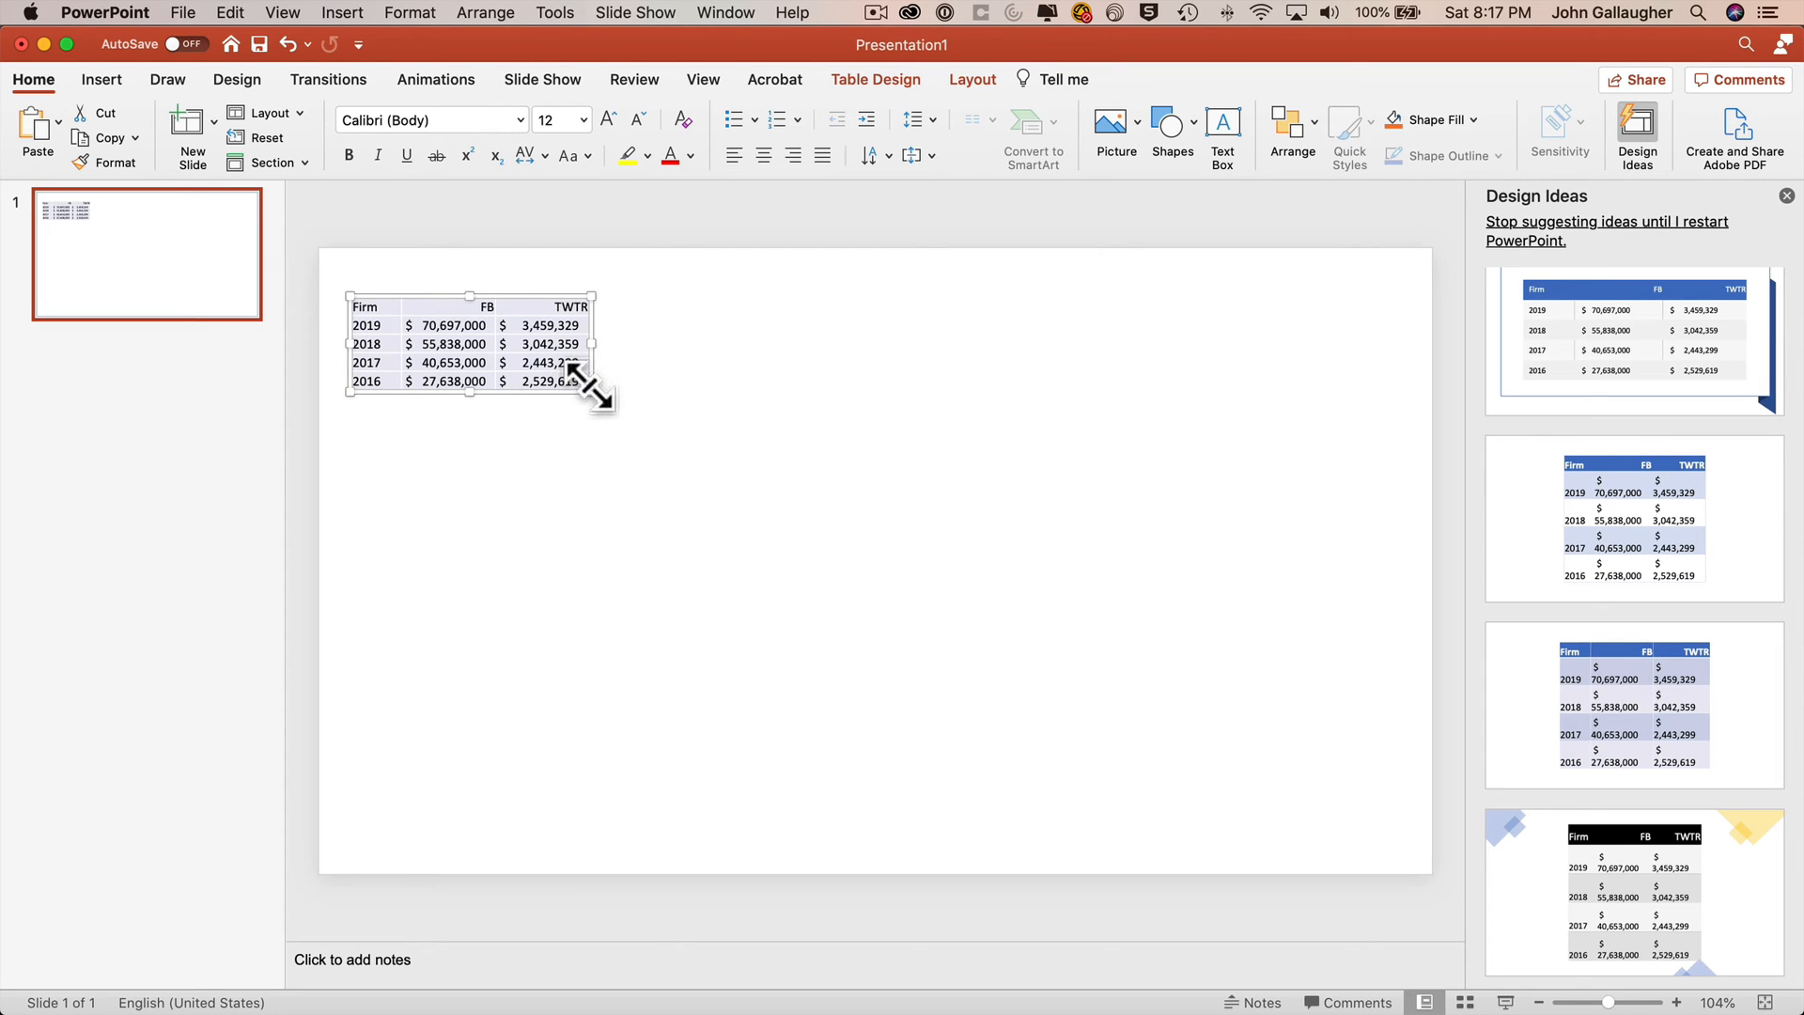
drag(596, 391, 812, 549)
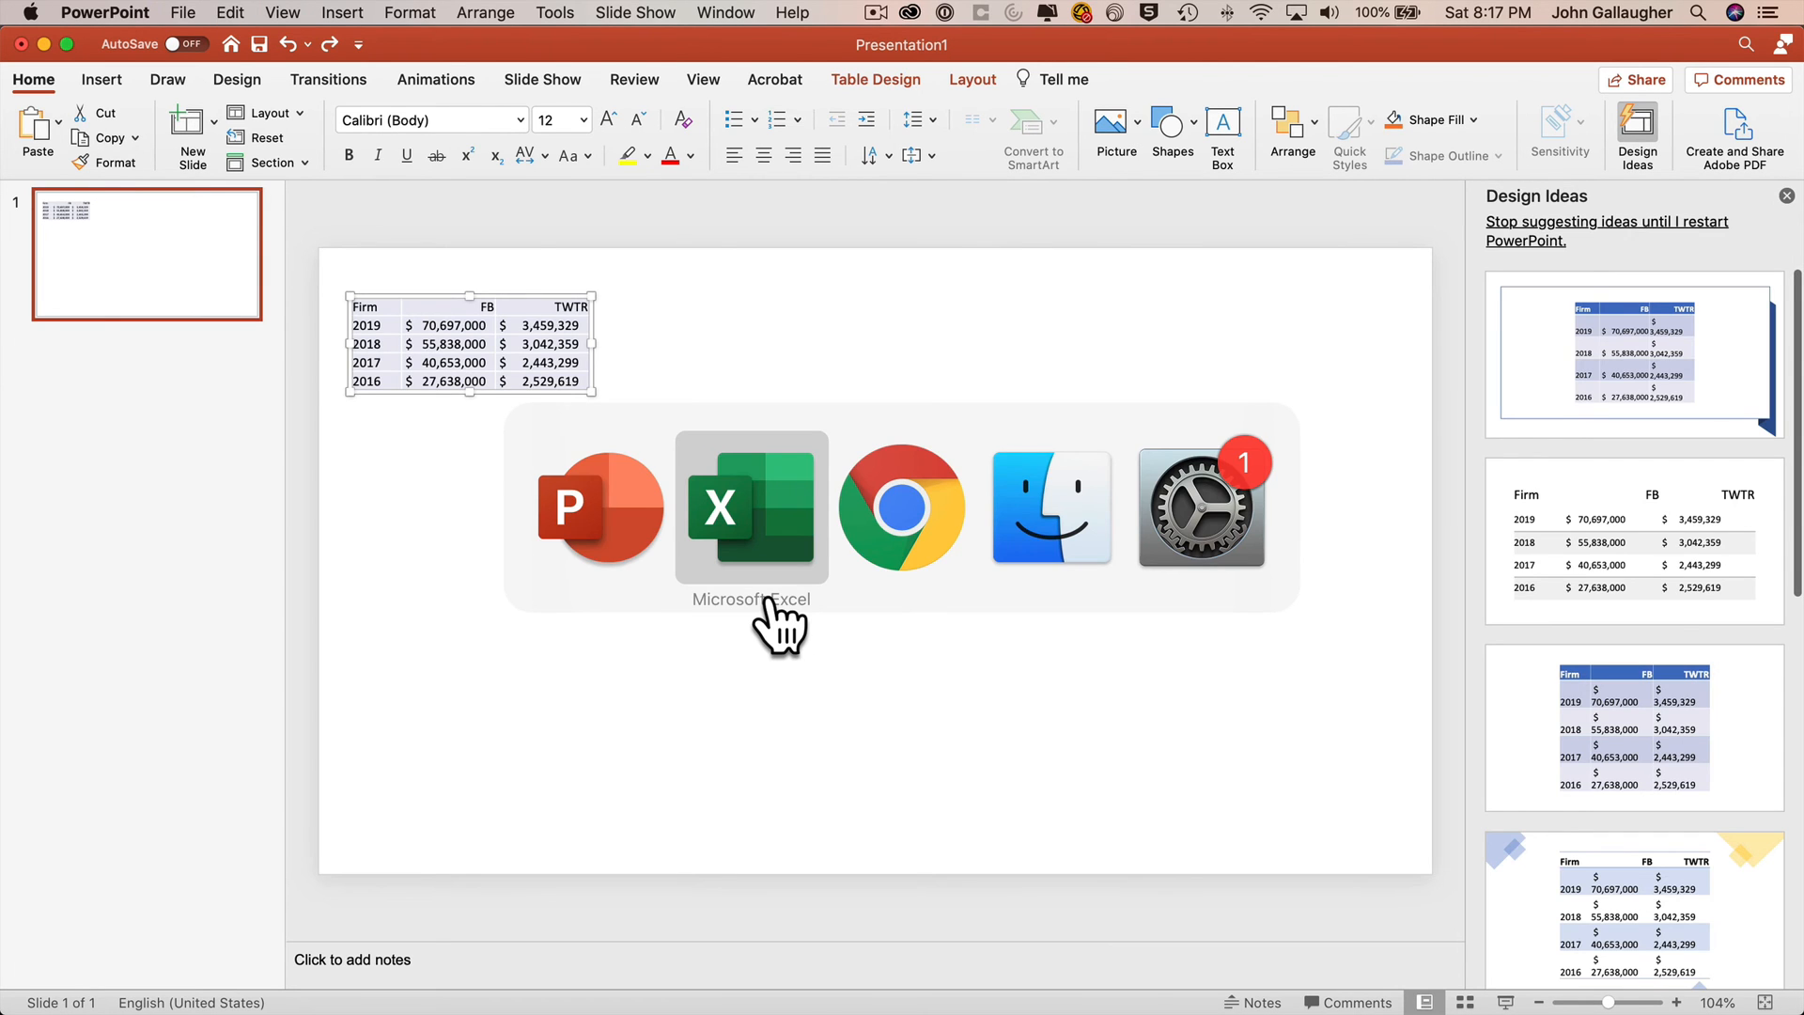
Step: Back in Excel, copy A9:C13 as a picture using As shown on screen
click(752, 505)
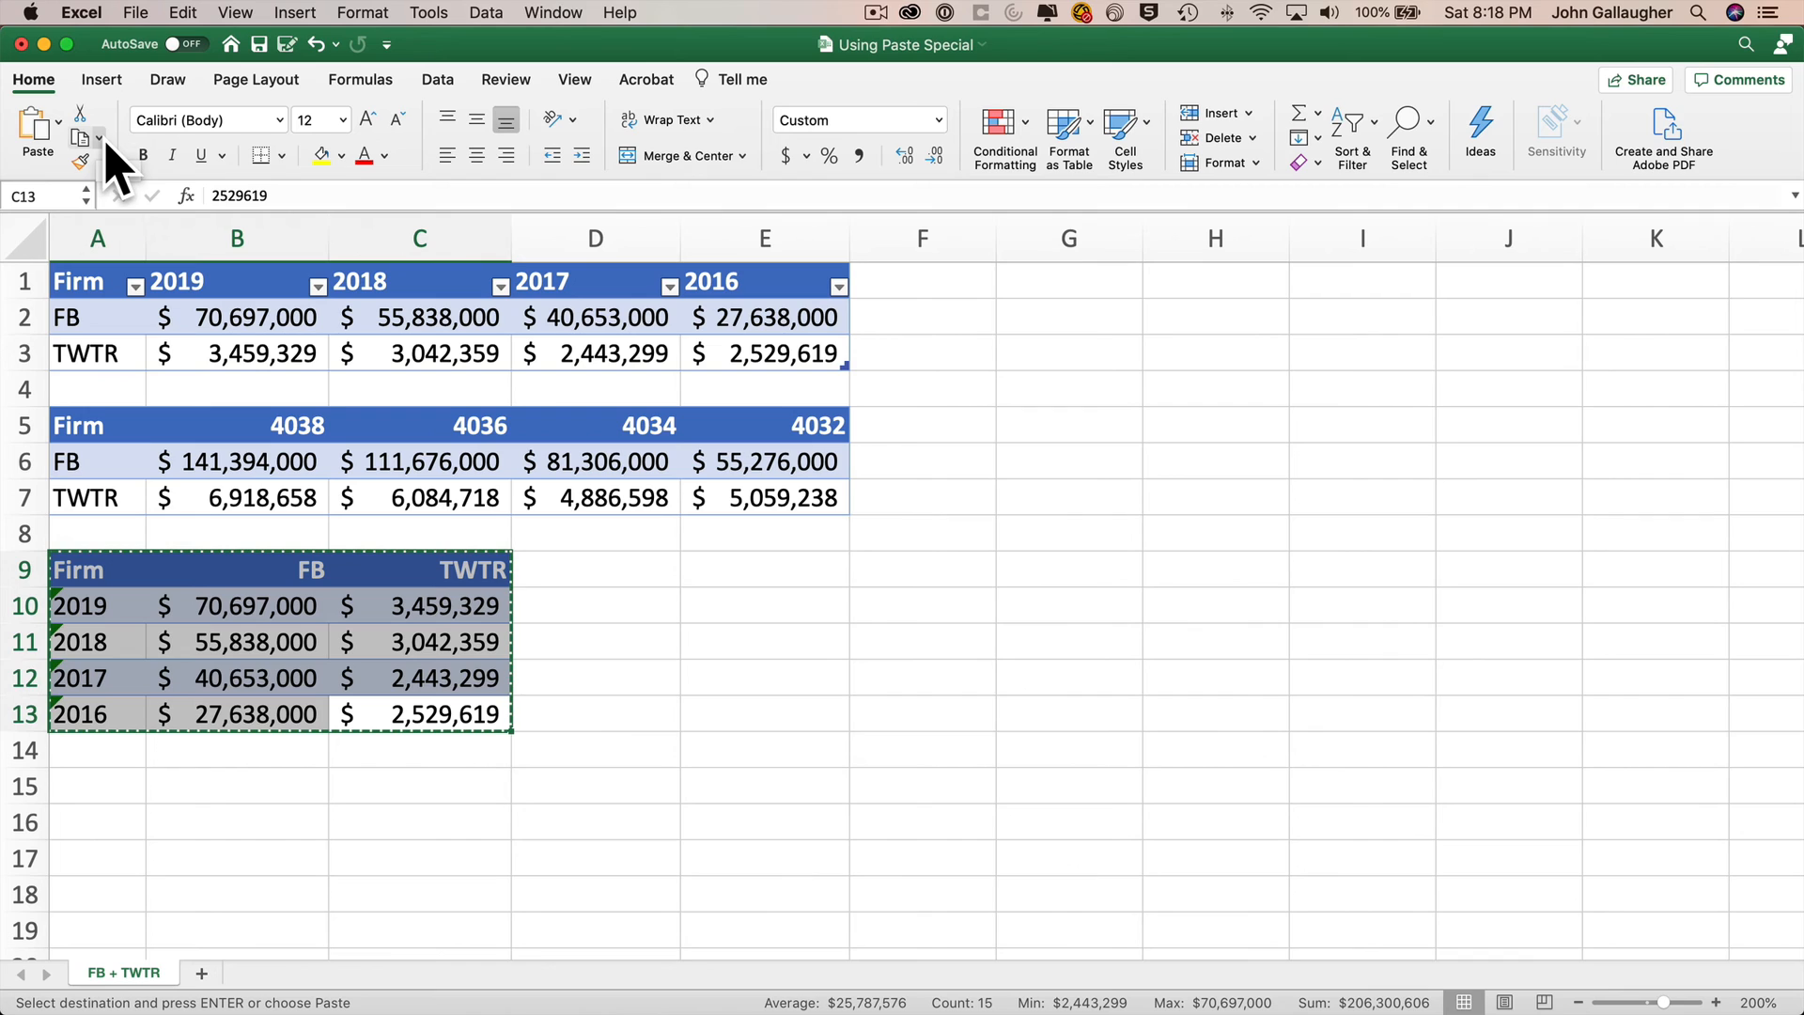
click(96, 137)
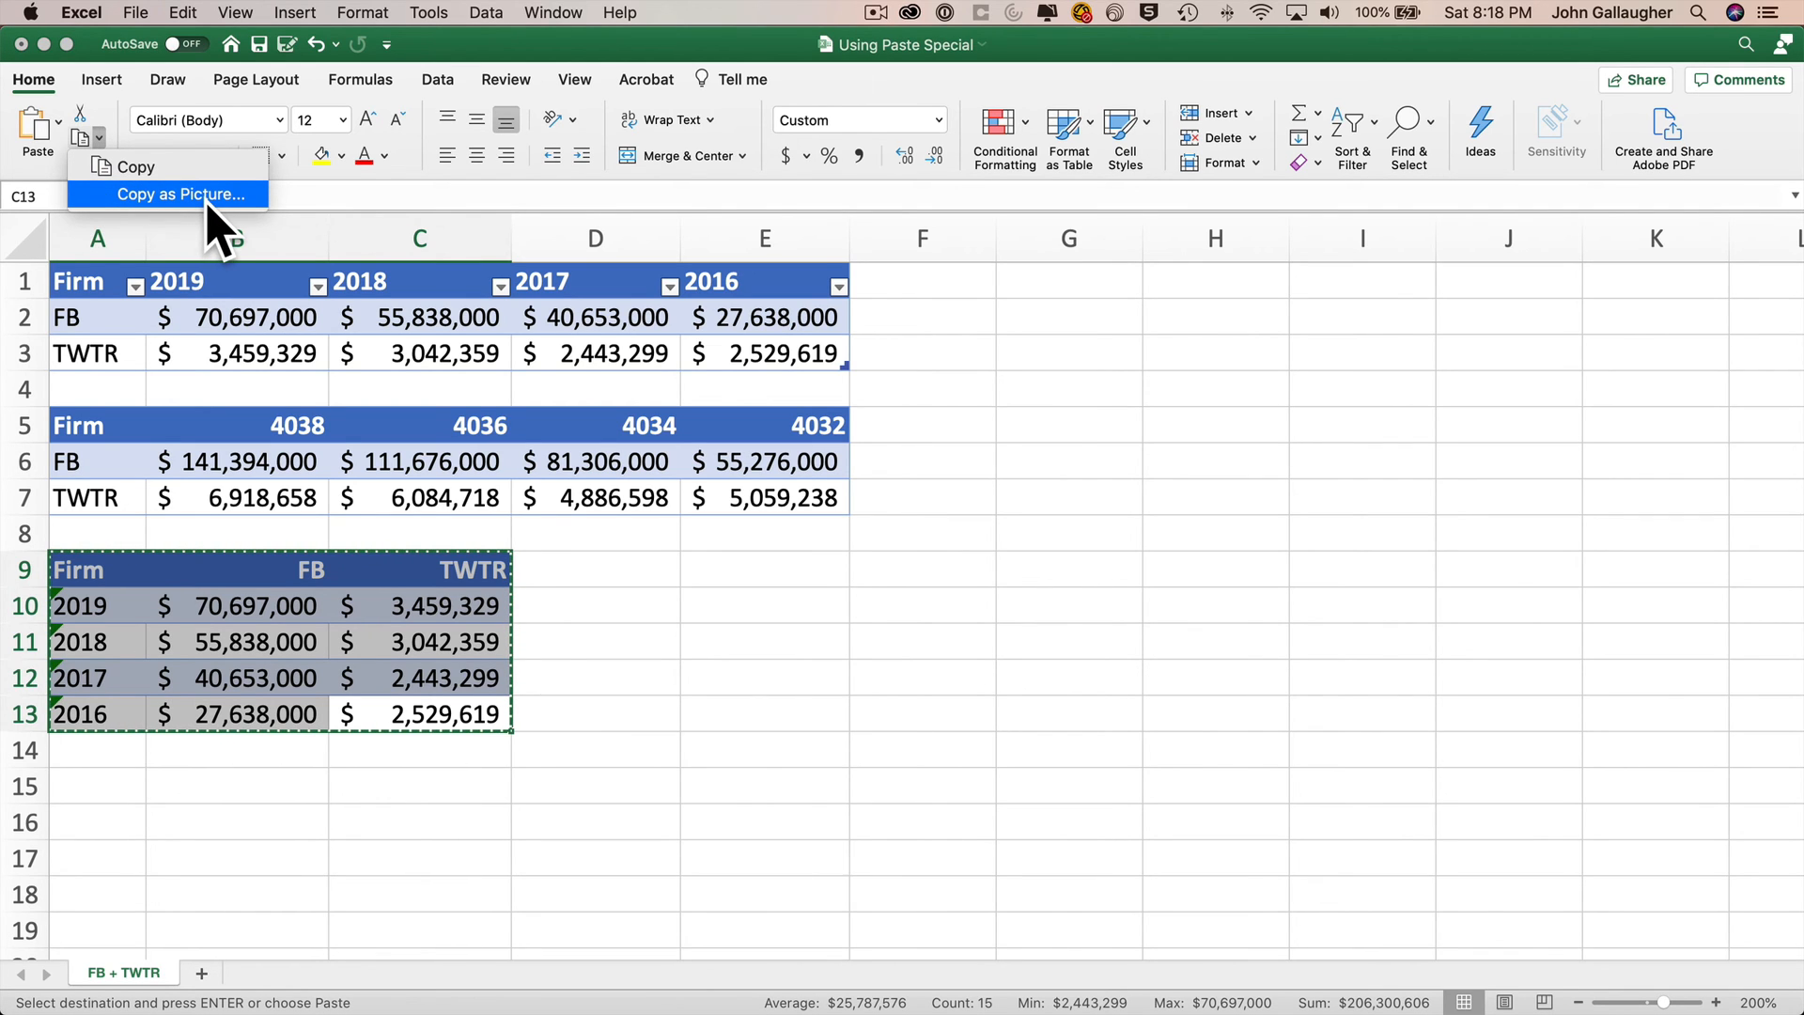
click(188, 194)
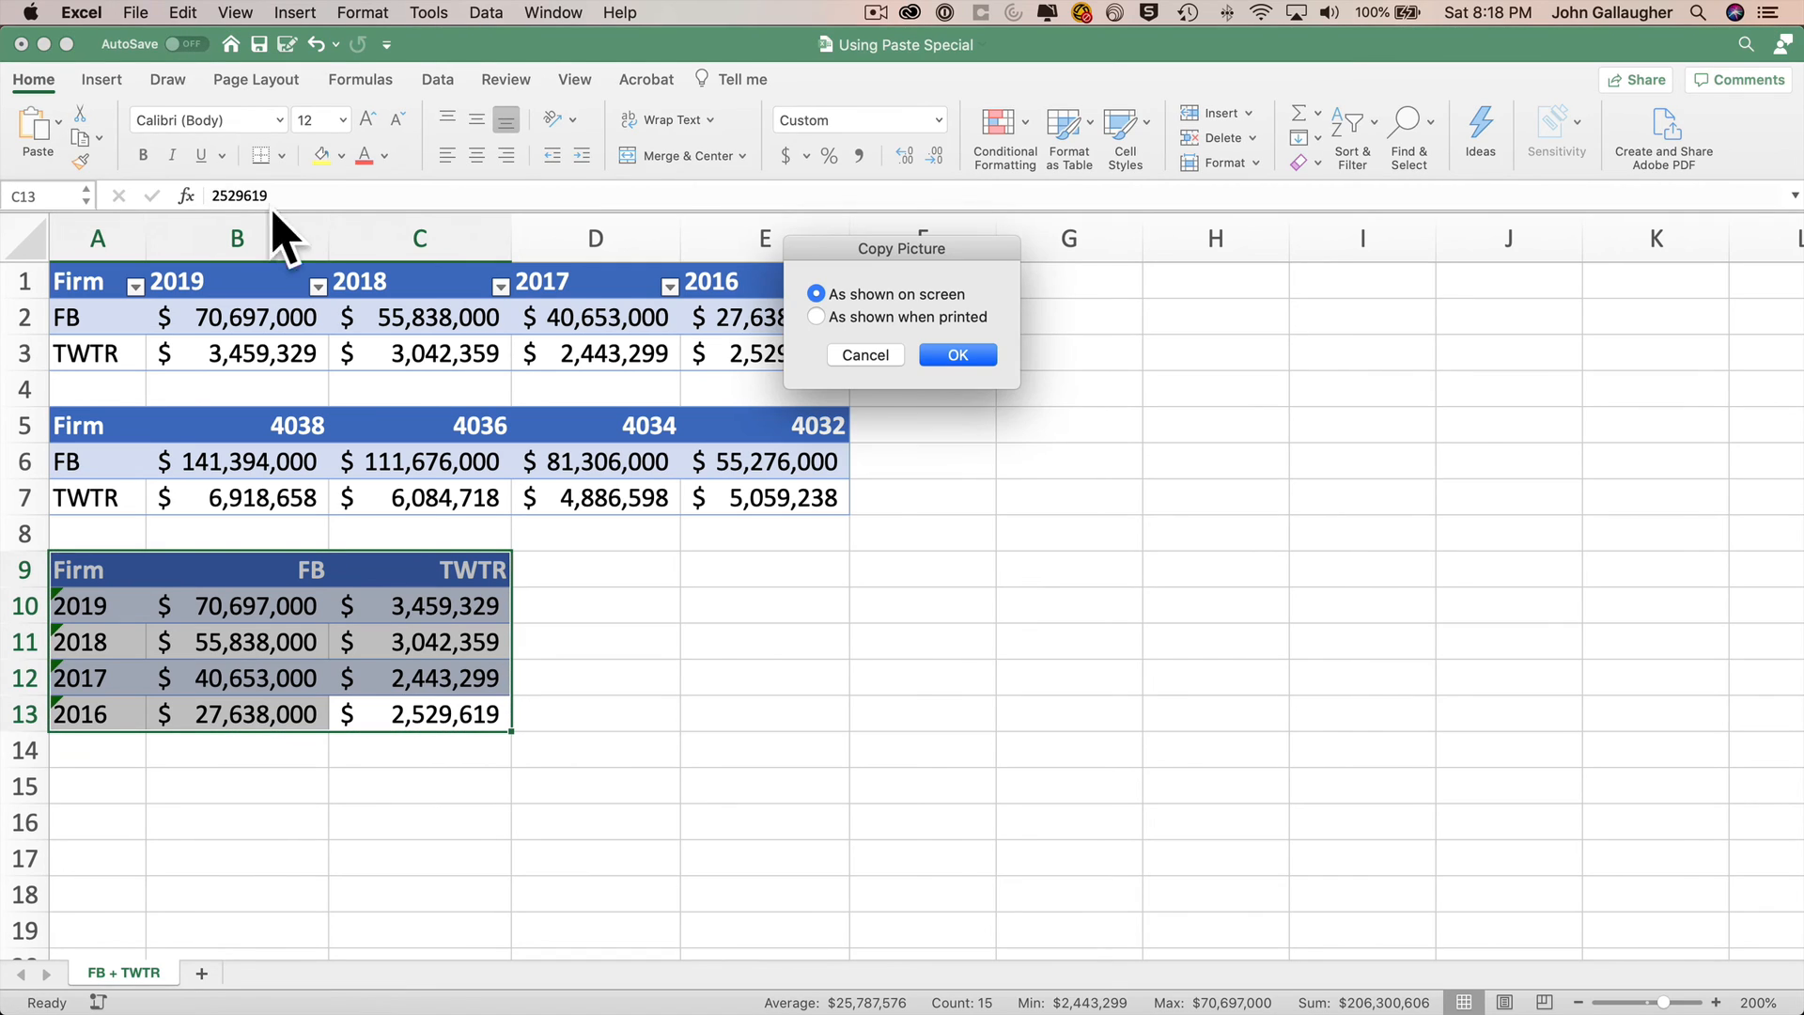
mouse_move(1011, 335)
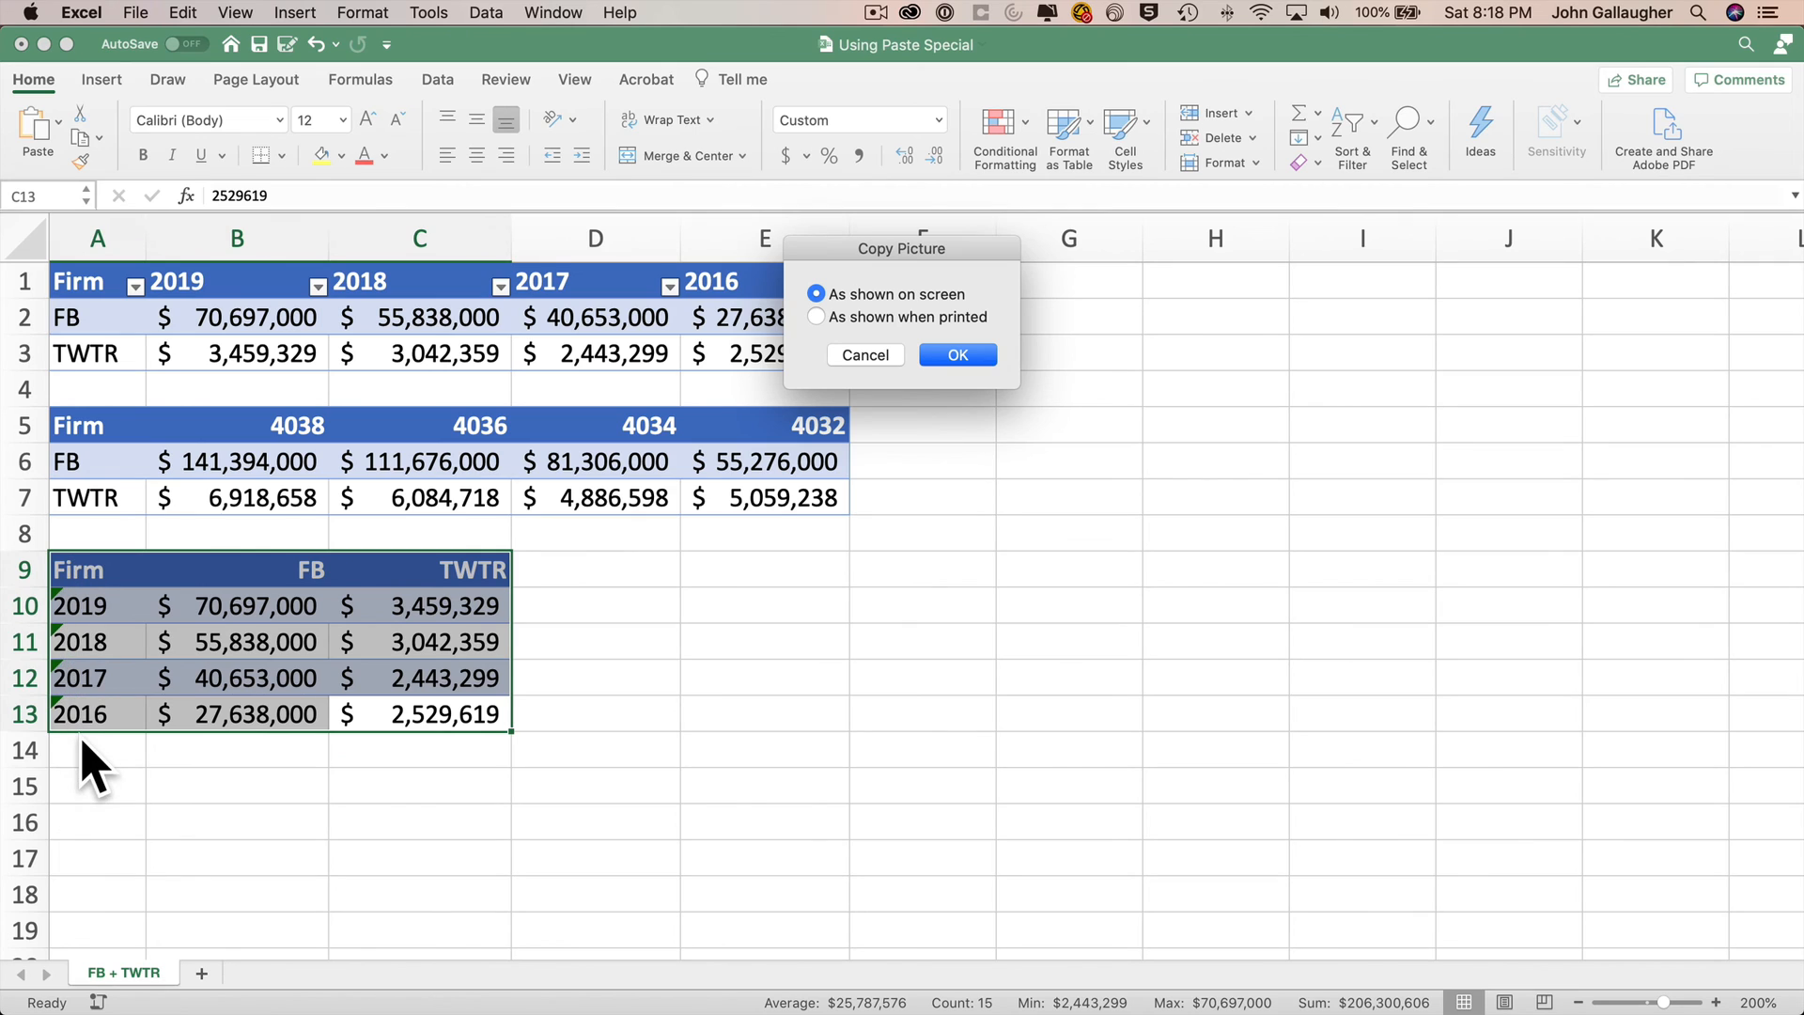
mouse_move(660, 542)
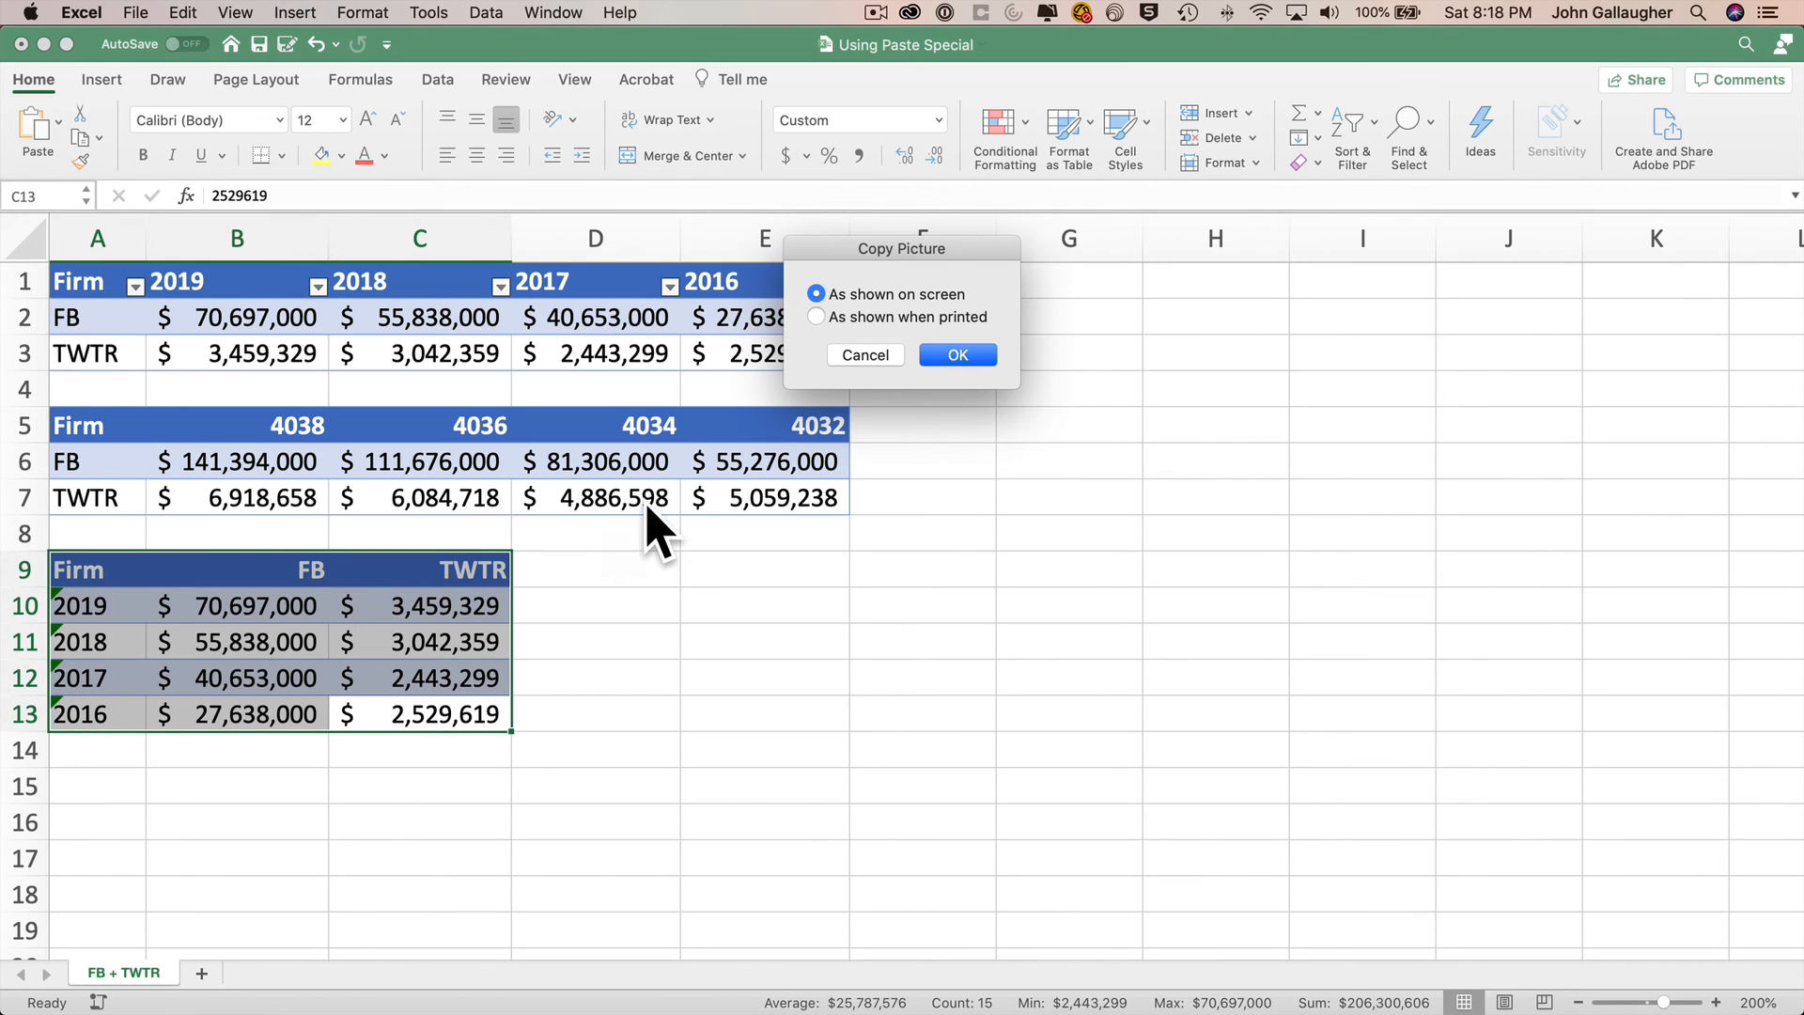
click(957, 355)
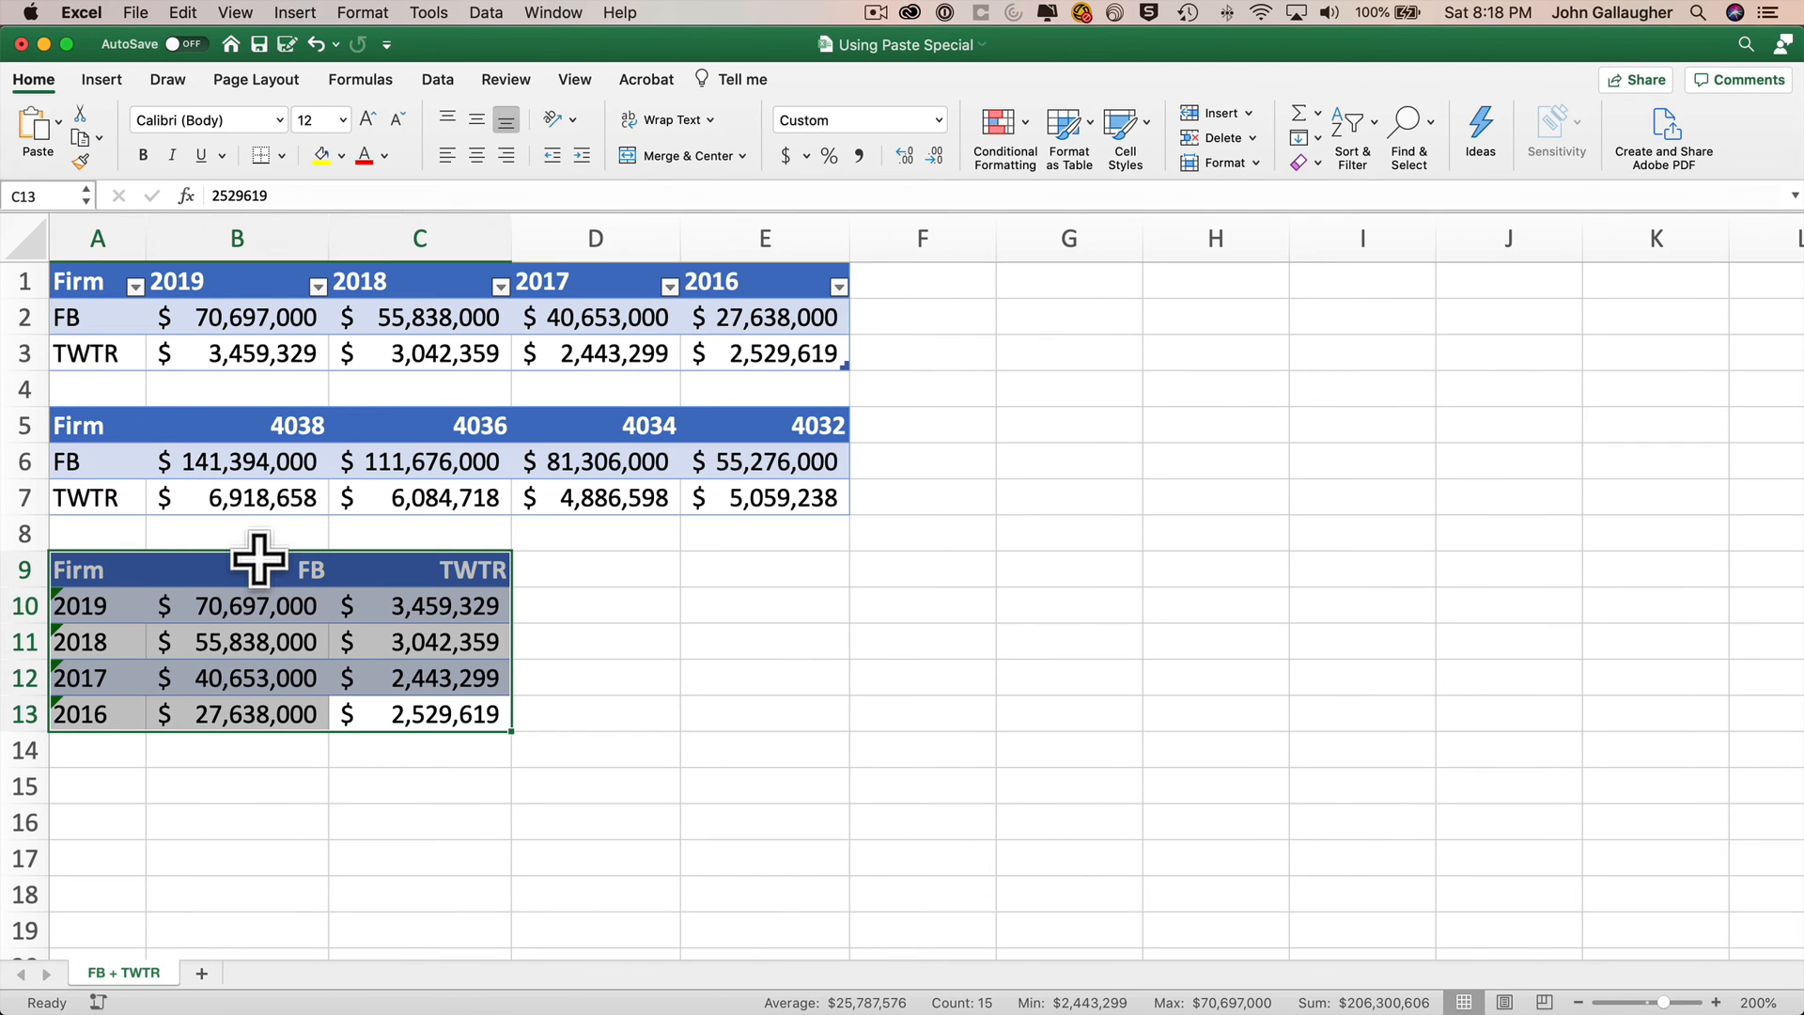
click(96, 605)
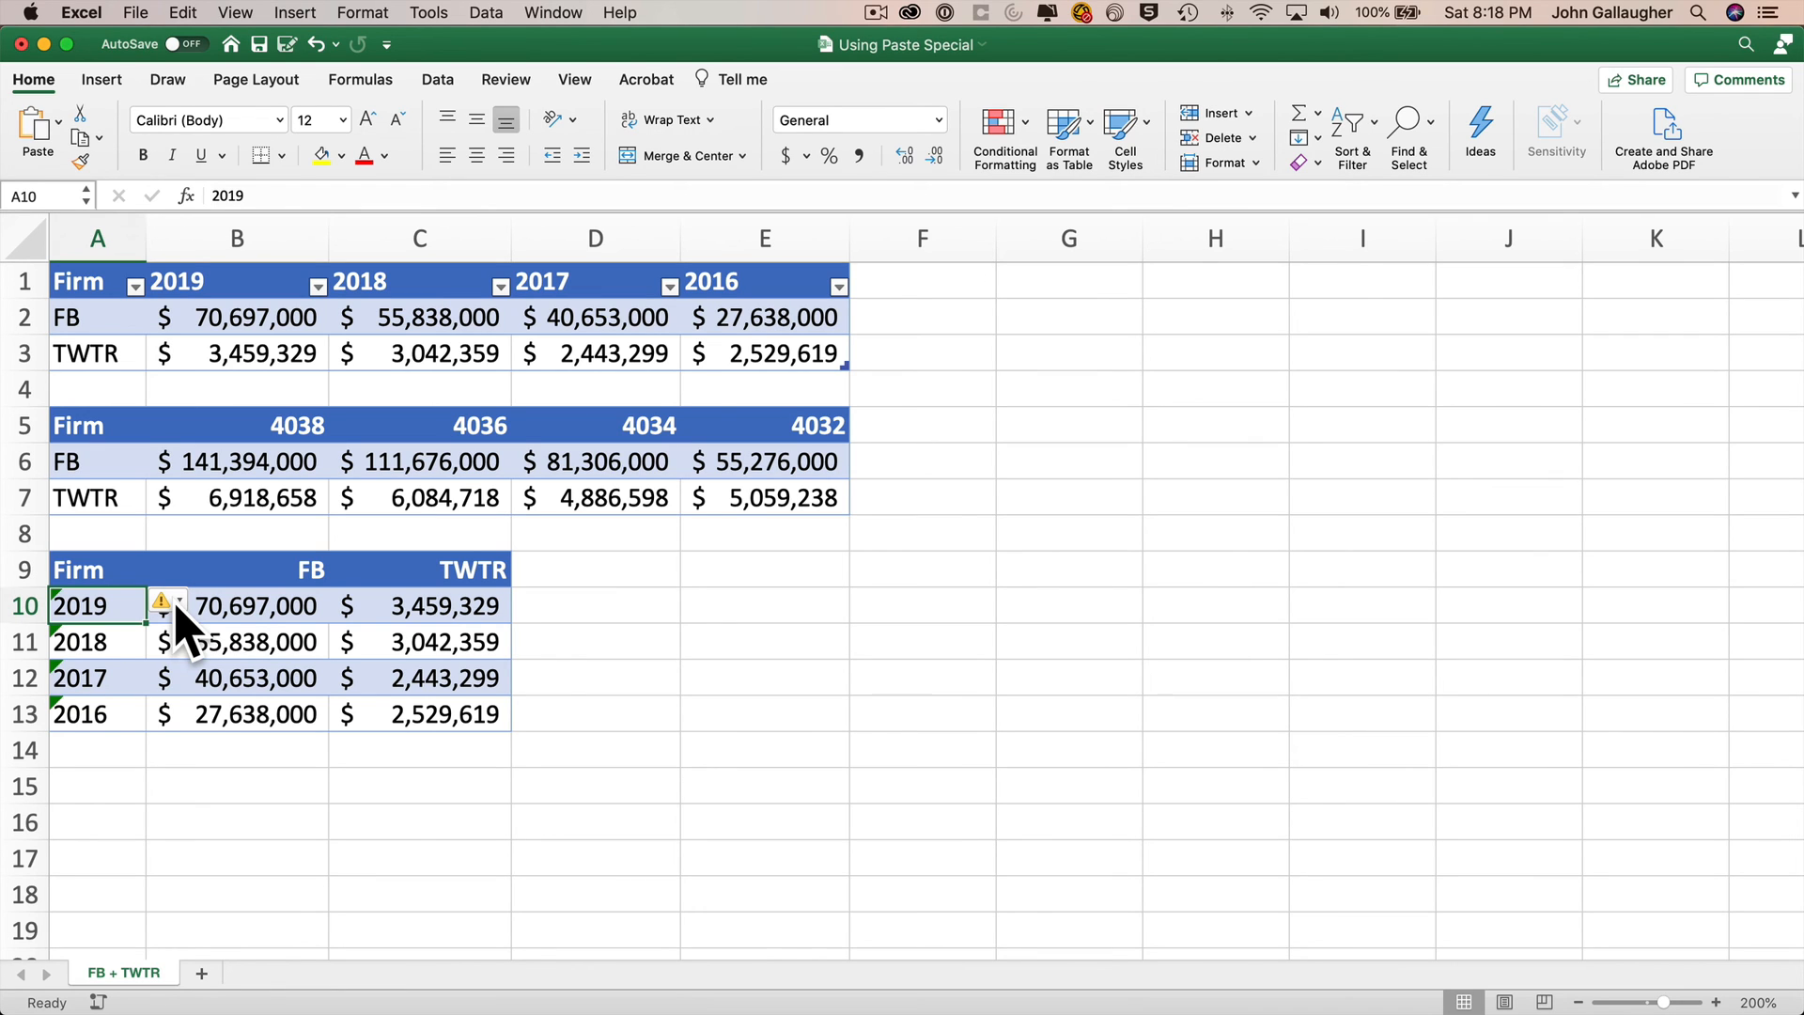
click(181, 605)
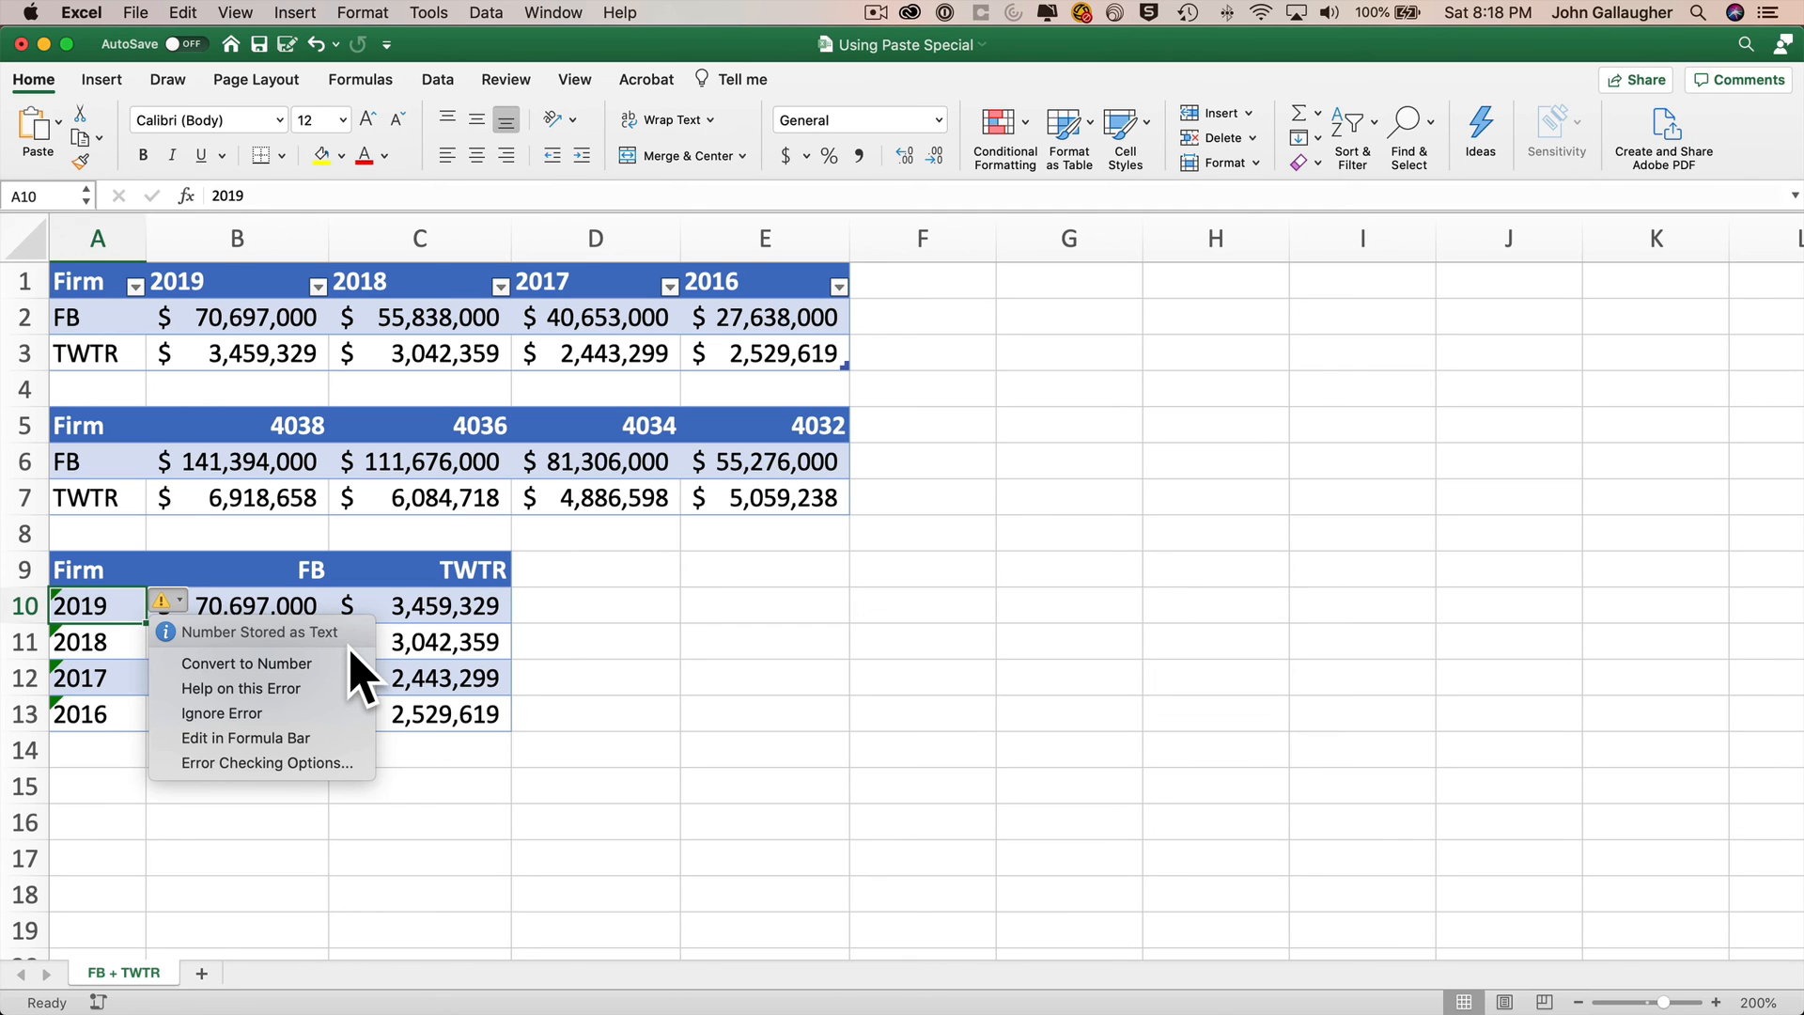
mouse_move(114, 628)
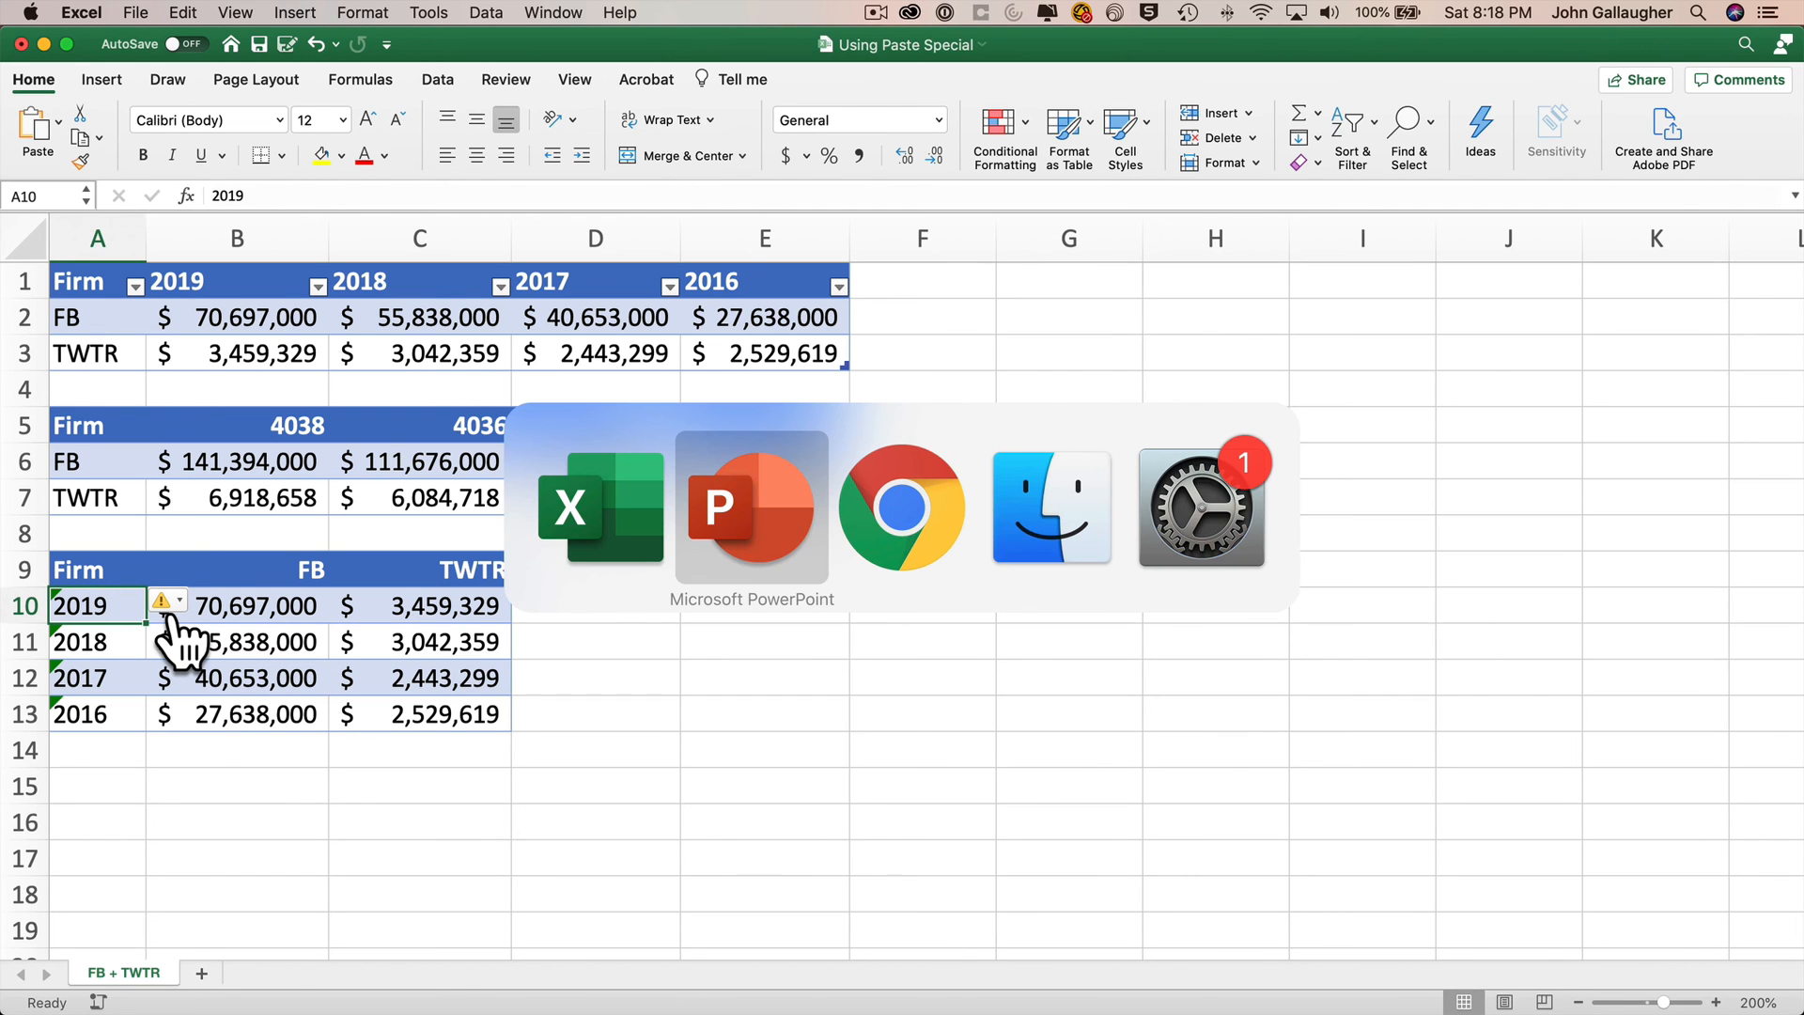
Step: Paste the table picture in PowerPoint, move it to the top right and enlarge it
click(751, 505)
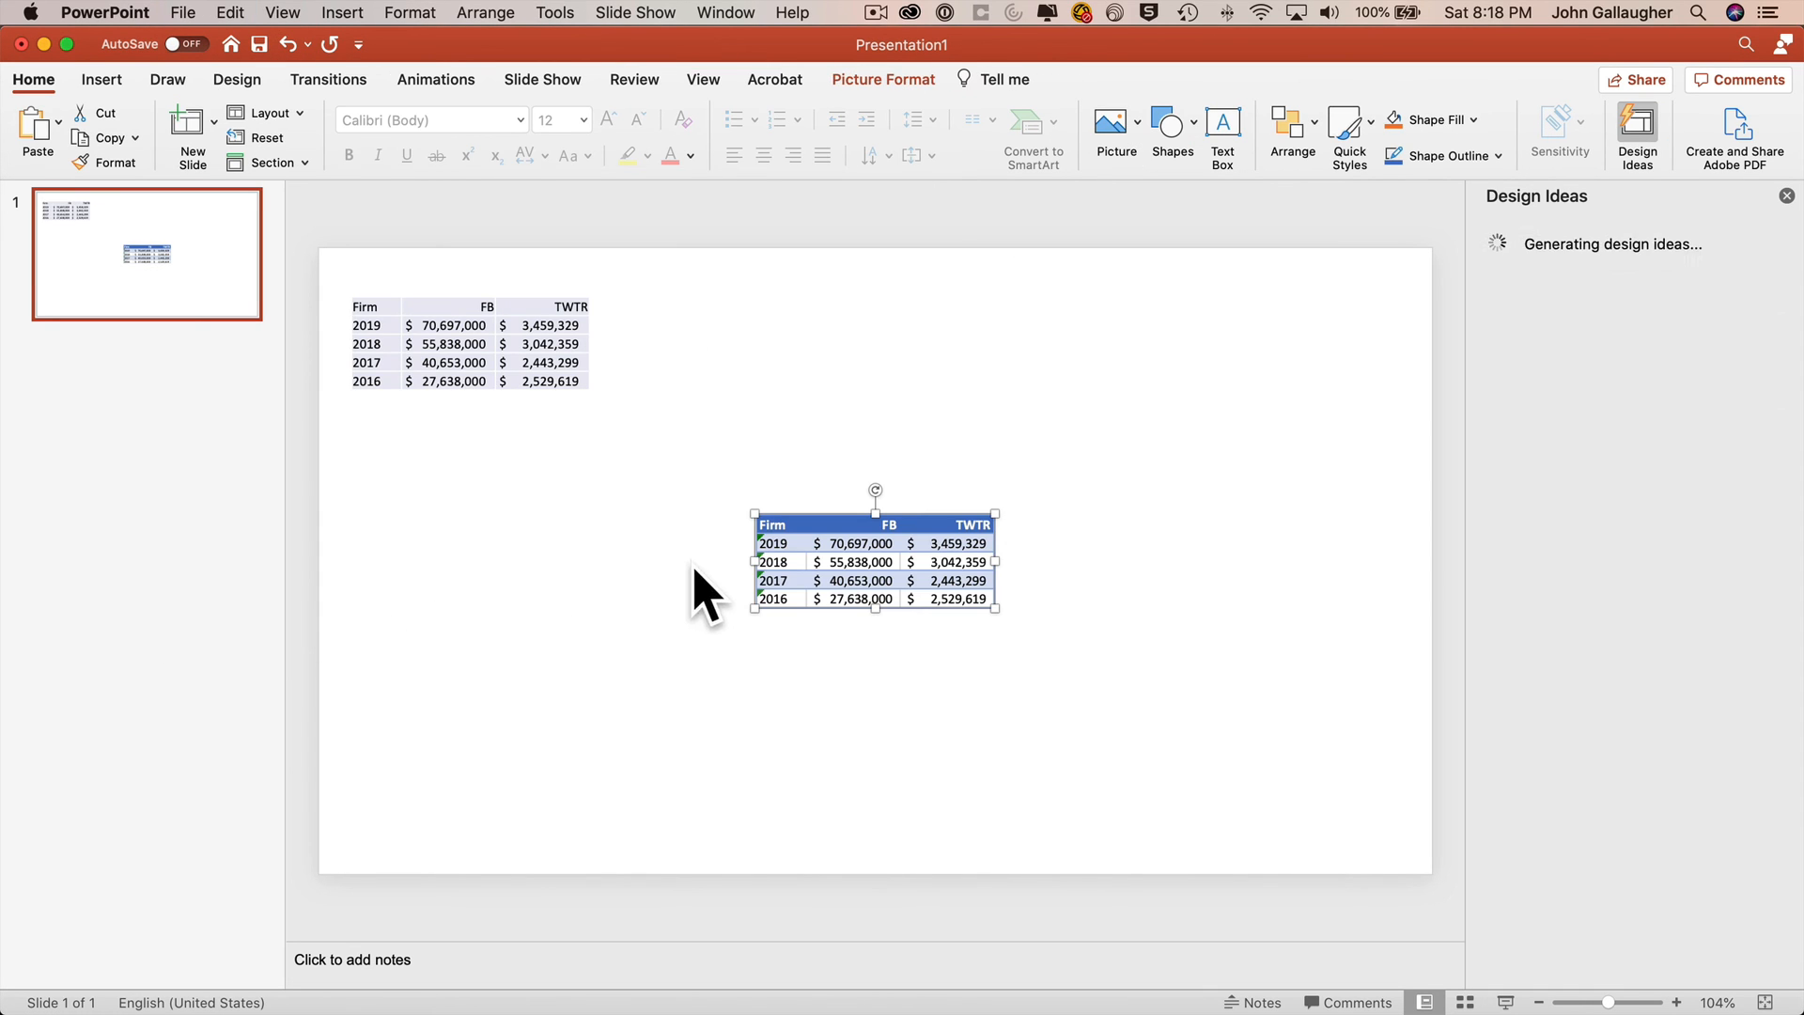
drag(874, 560, 972, 342)
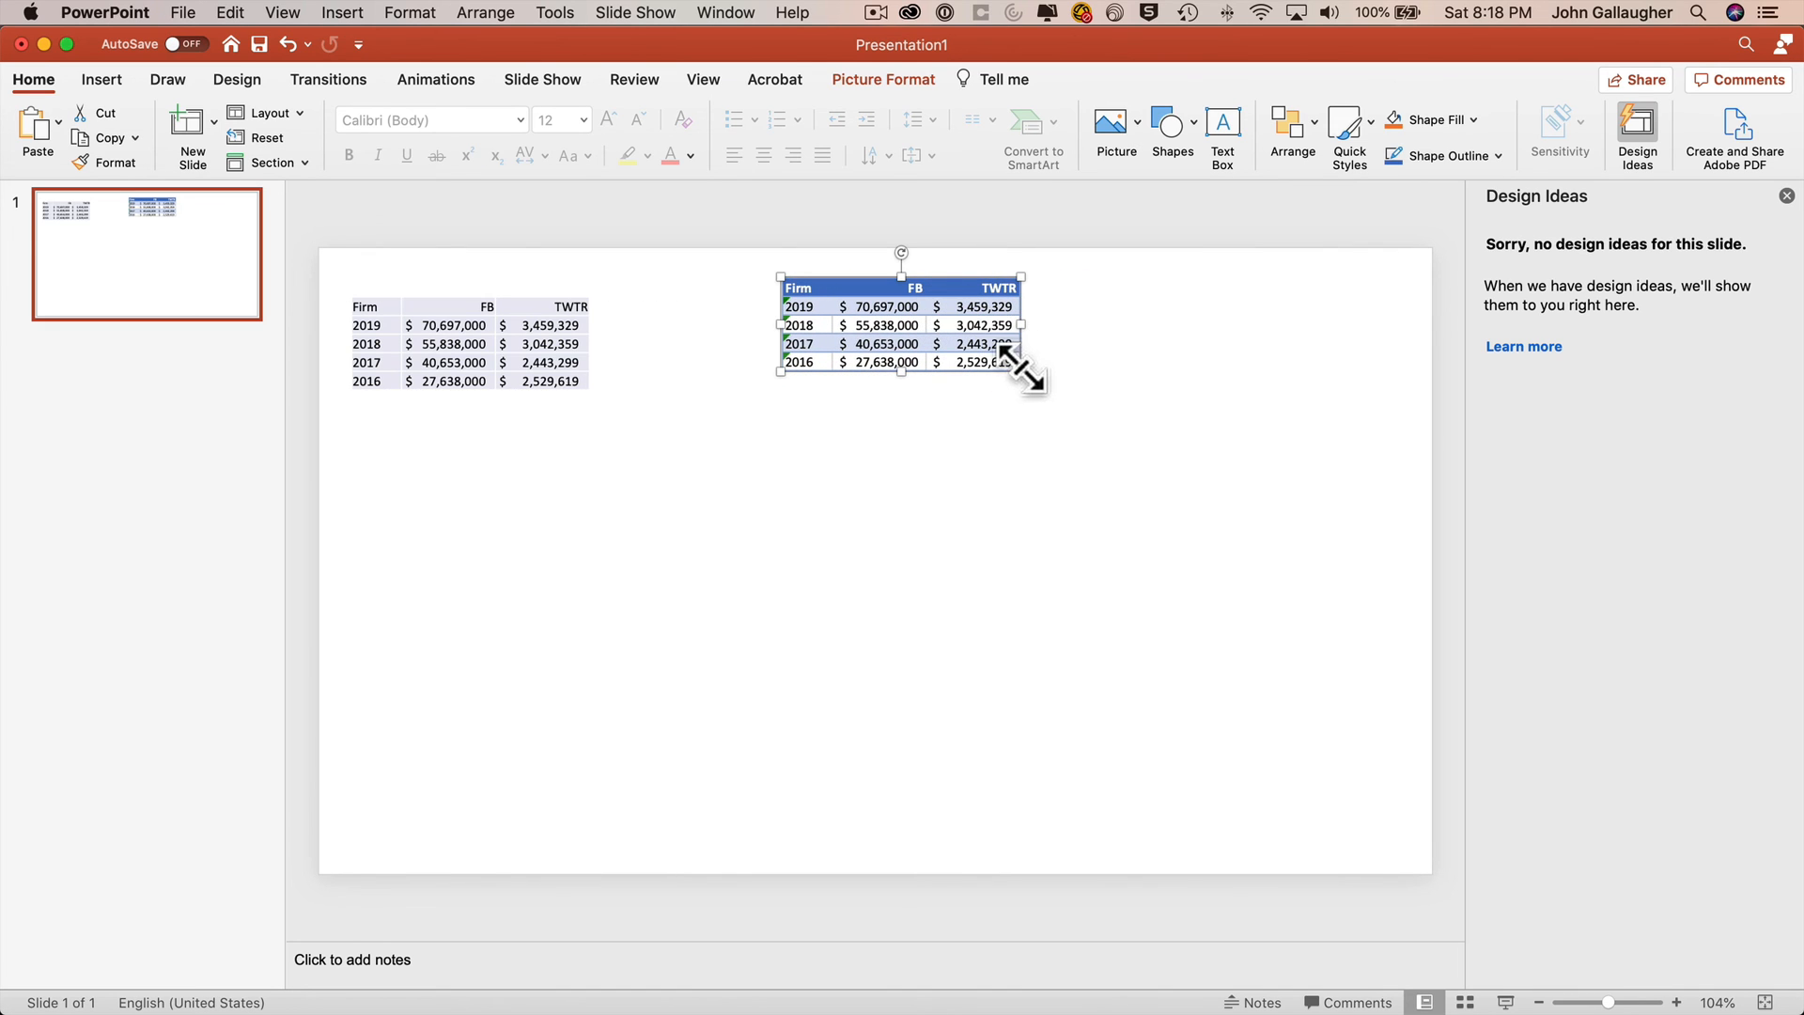
drag(1023, 376, 1370, 503)
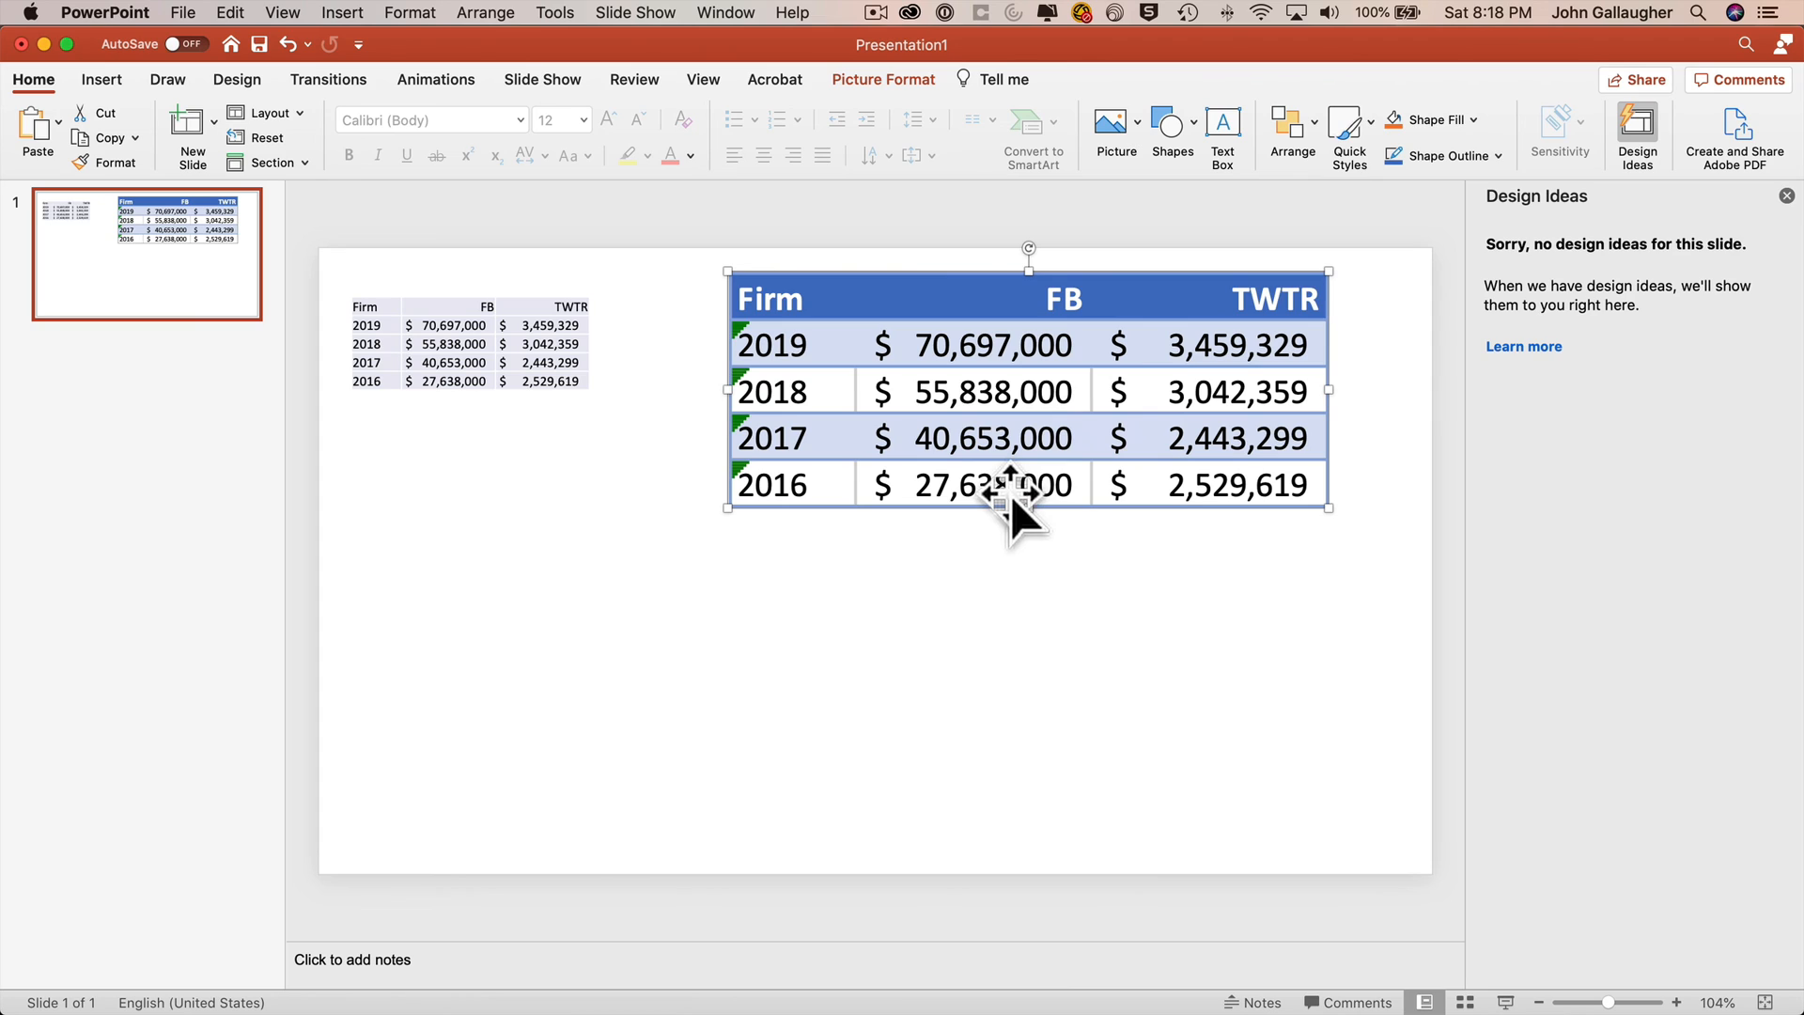
mouse_move(829, 737)
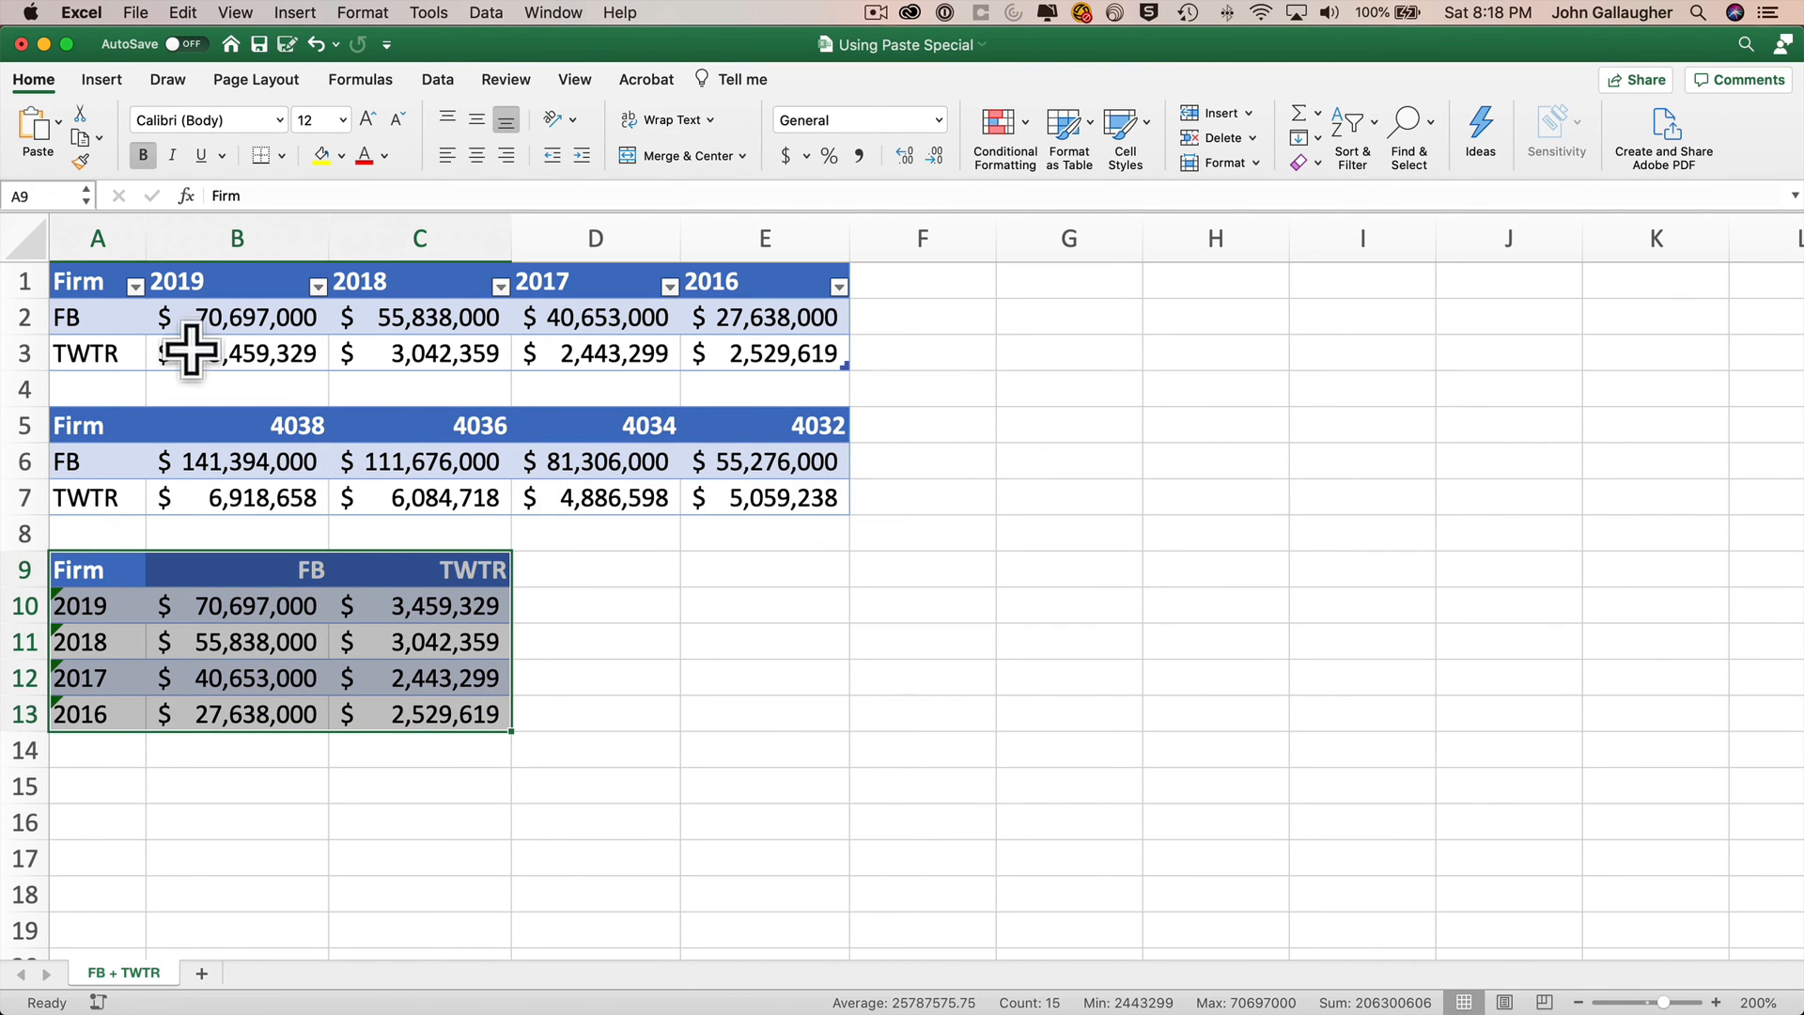
Step: Copy A9:C13 as a picture using As shown when printed
click(100, 137)
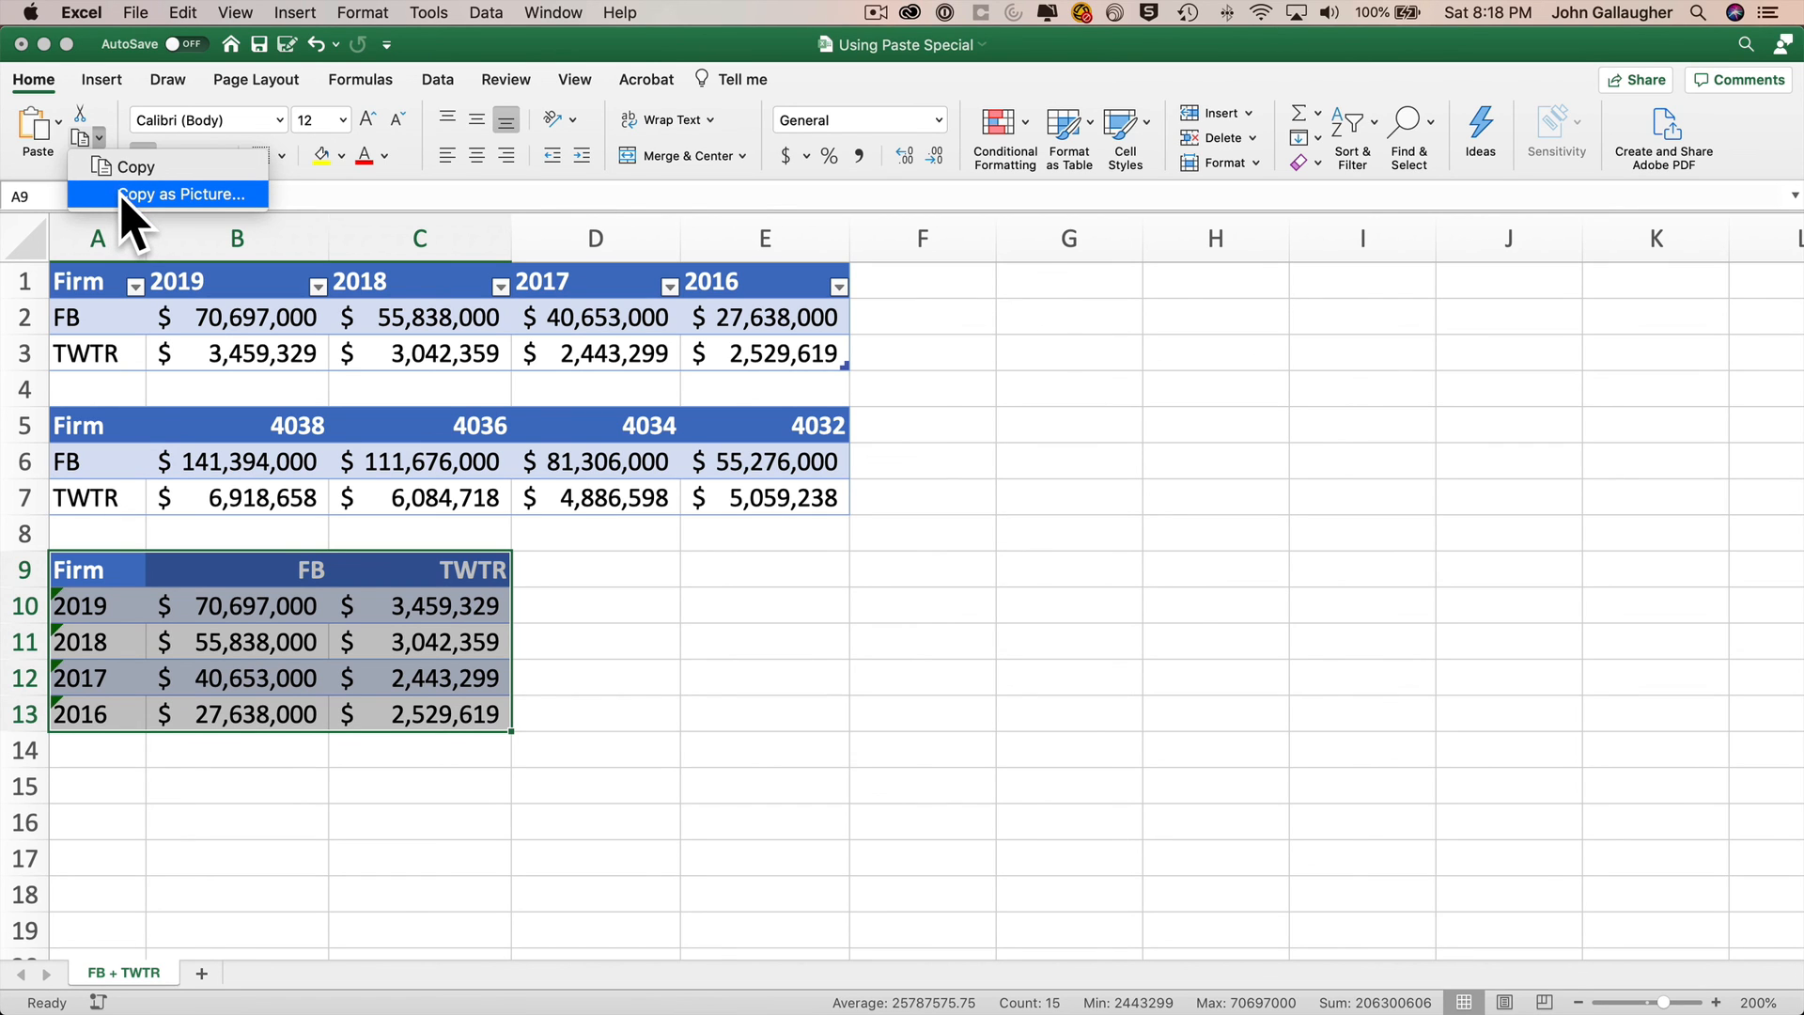
click(182, 194)
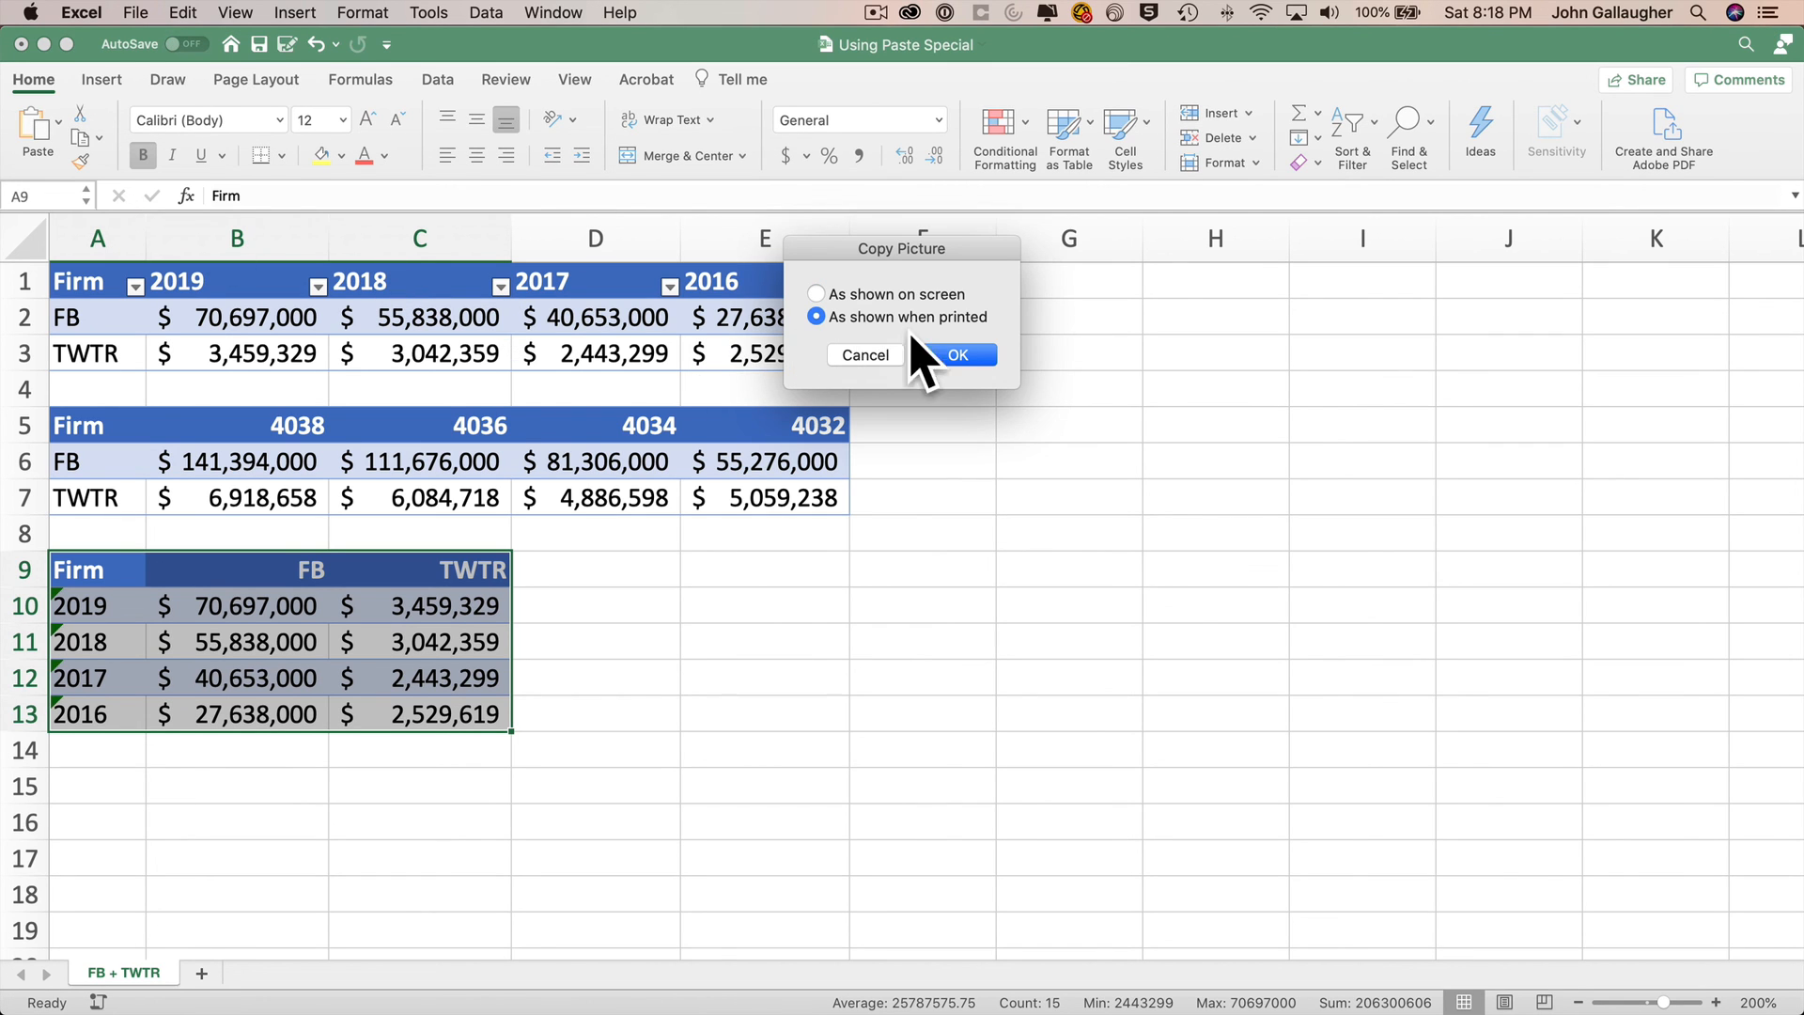
click(955, 355)
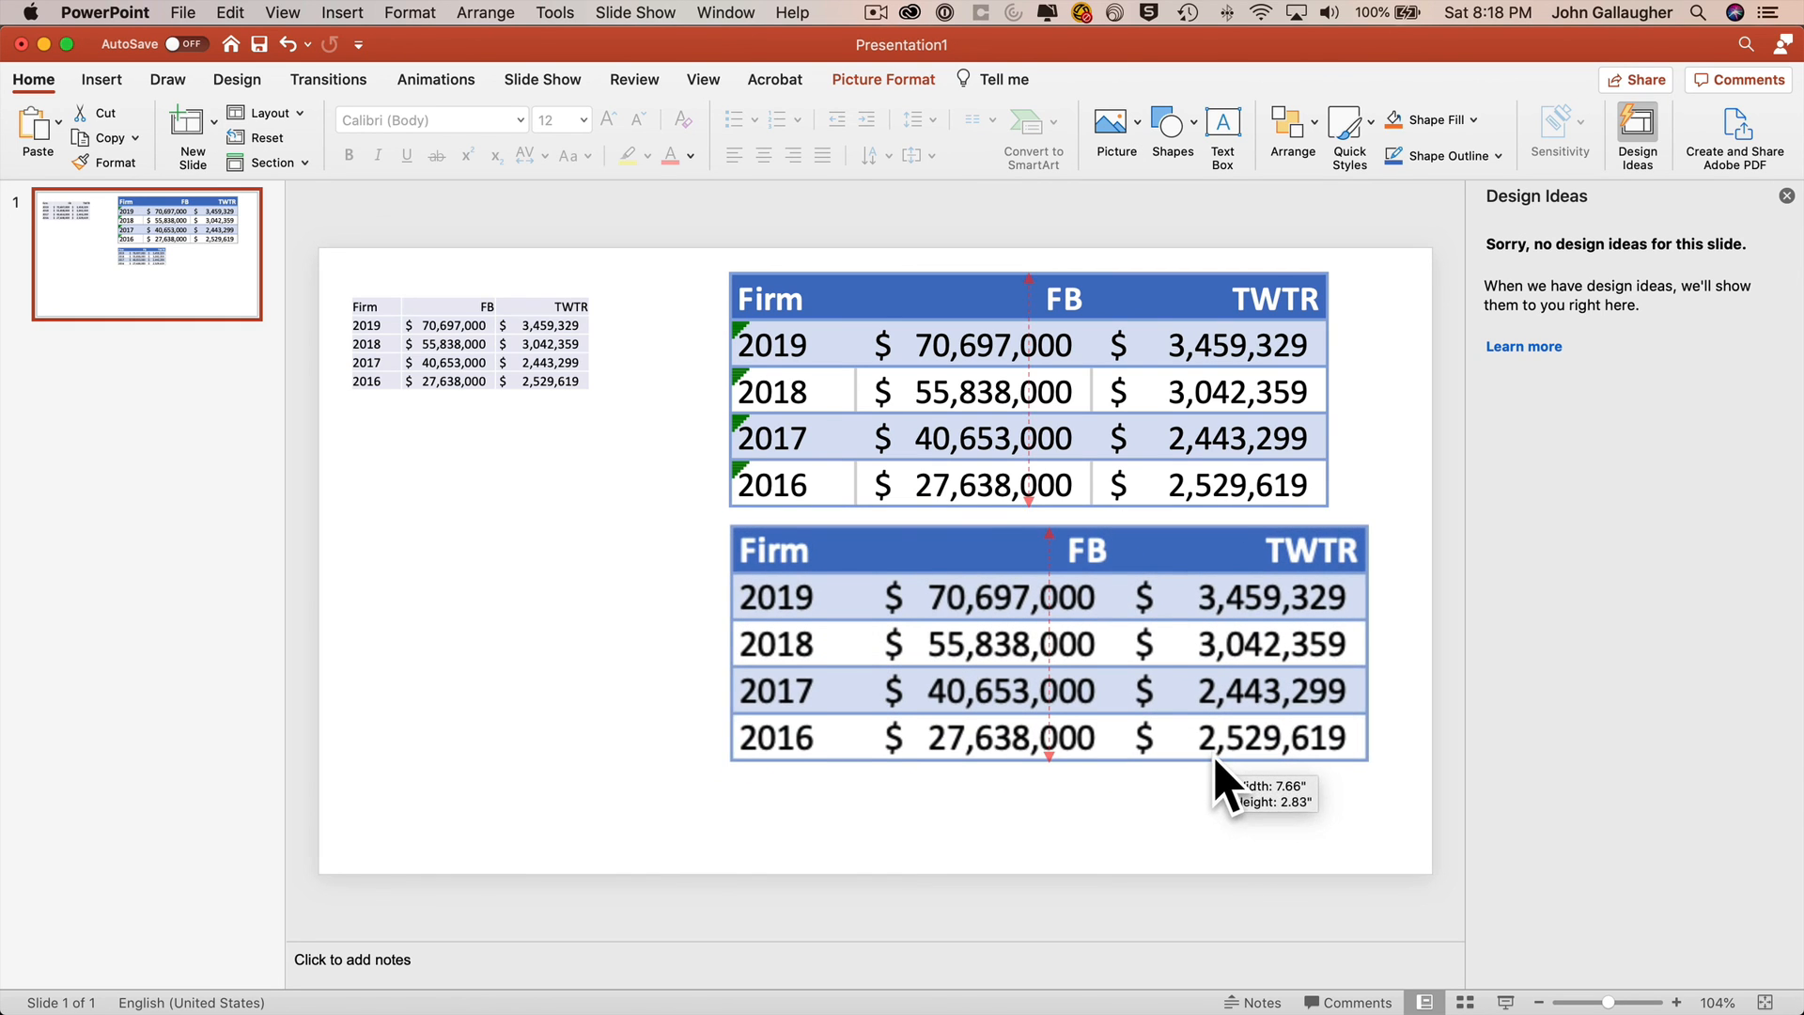
Step: Paste the printed-style picture below the first and resize it to match its width
drag(1222, 791, 1208, 765)
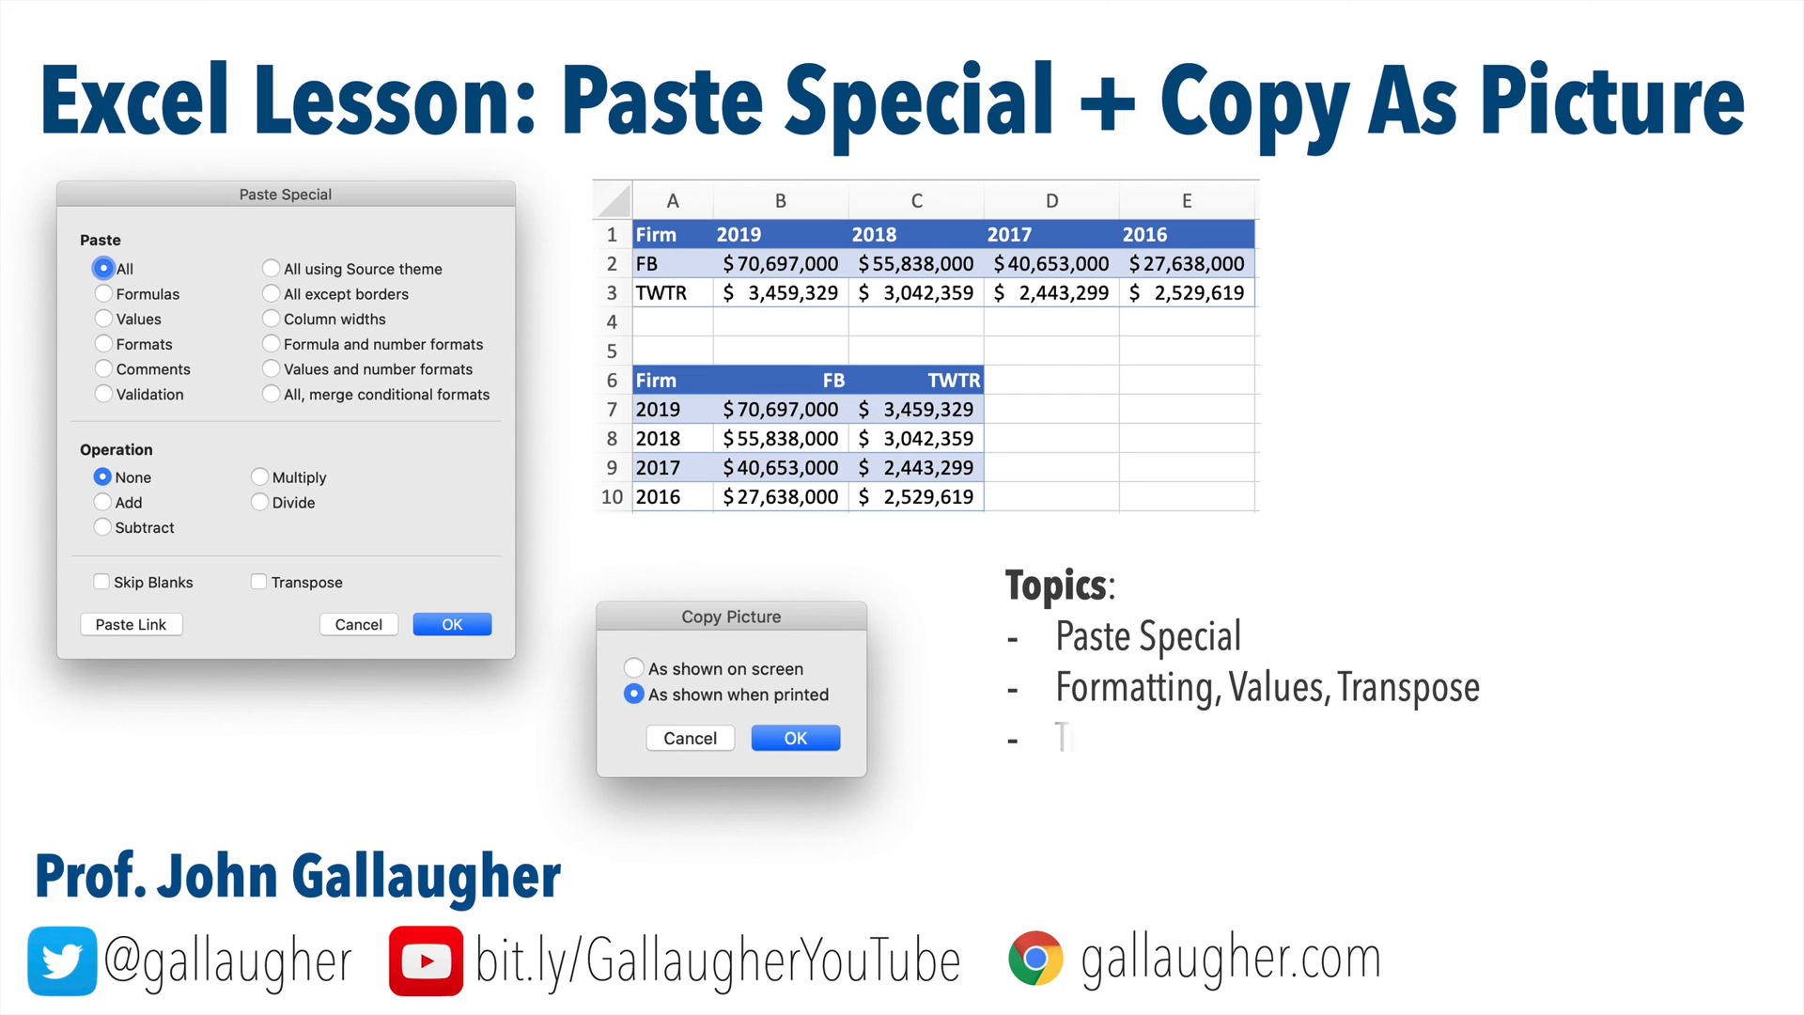
Step: Add the bullet 'Transposing Table Data' to the Topics list on the summary slide
text(Transposing Table Data)
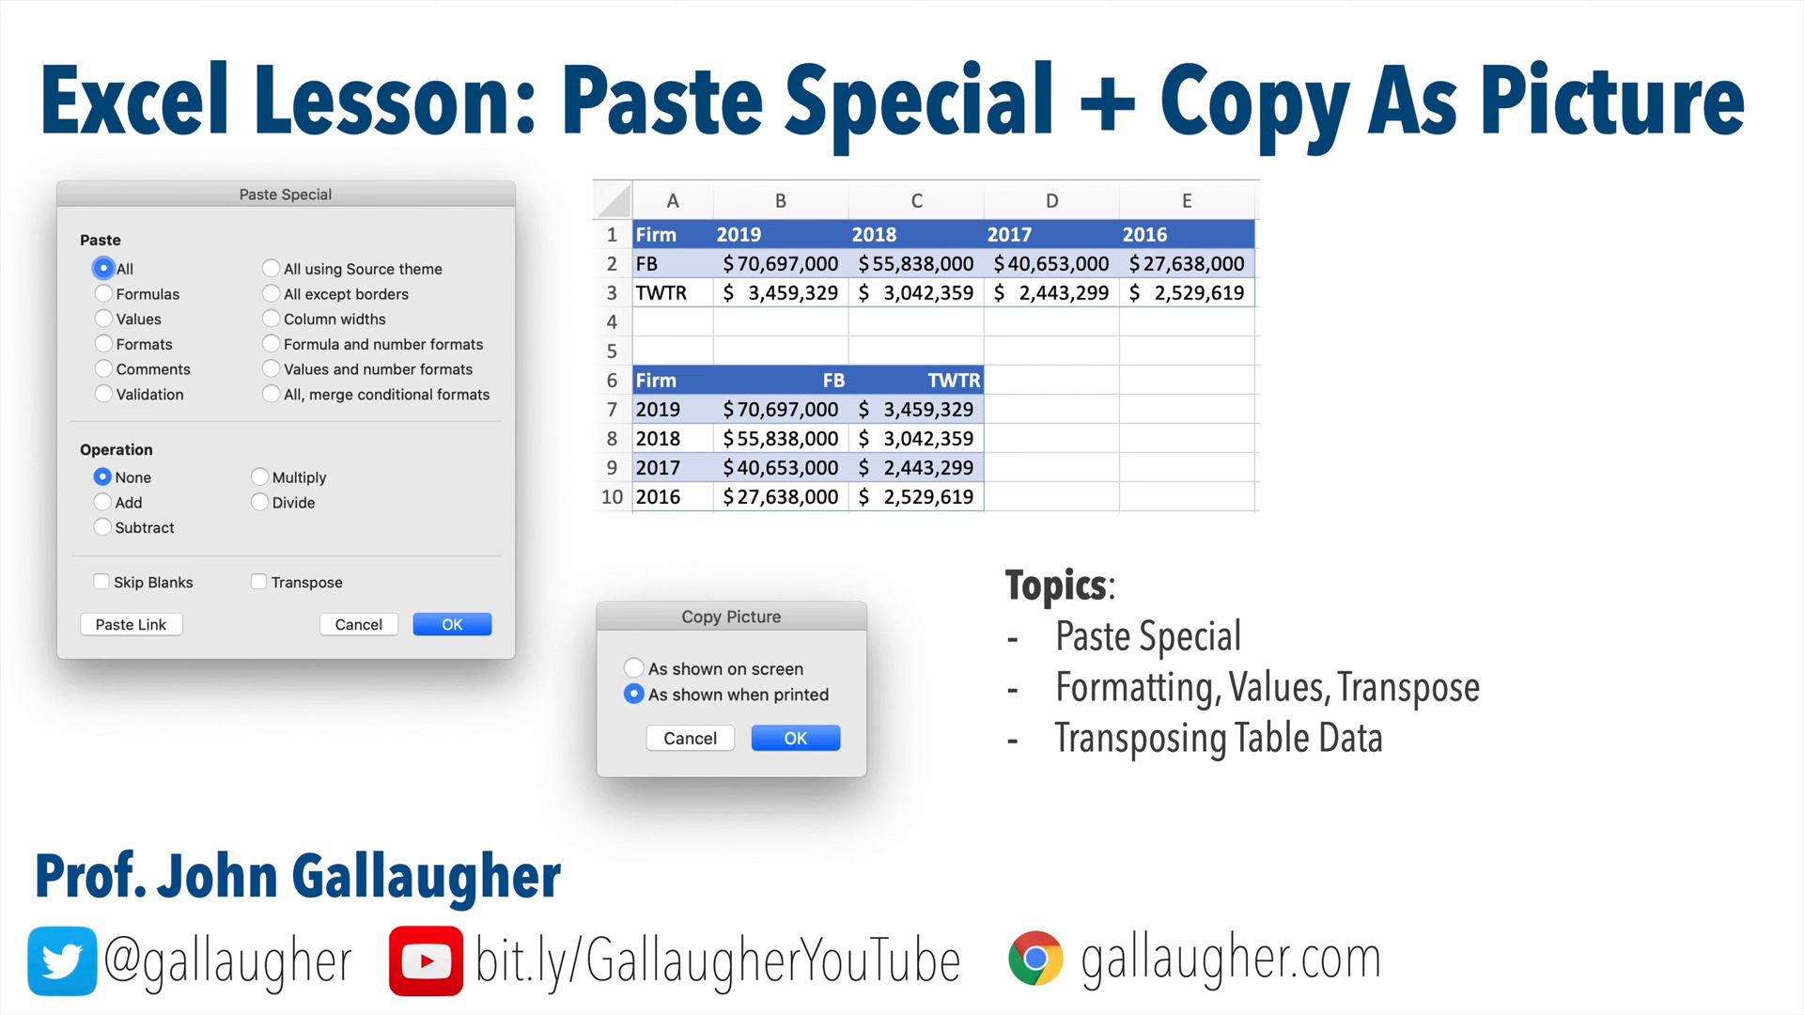